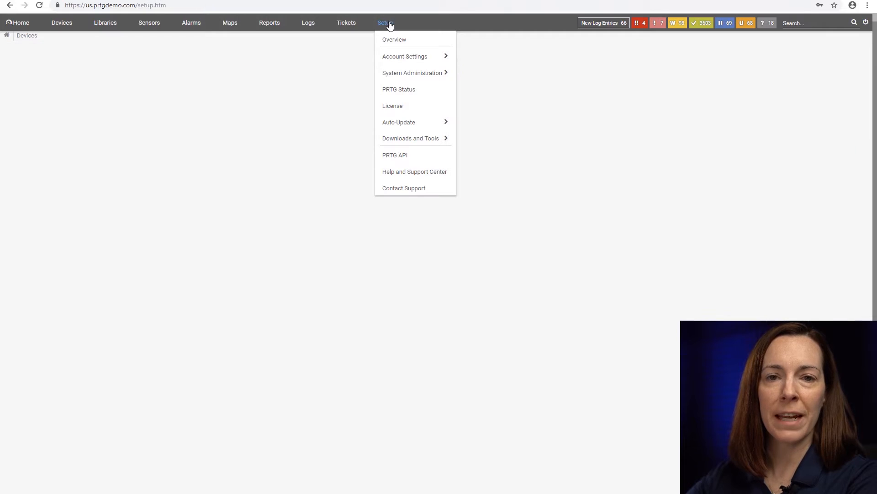
- Go to Setup and open Notification Delivery under System Administration
left_click(385, 23)
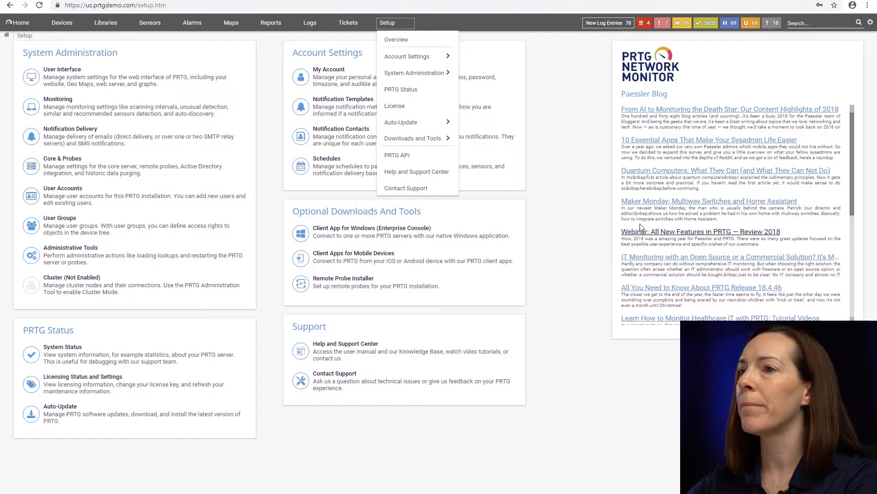
left_click(414, 73)
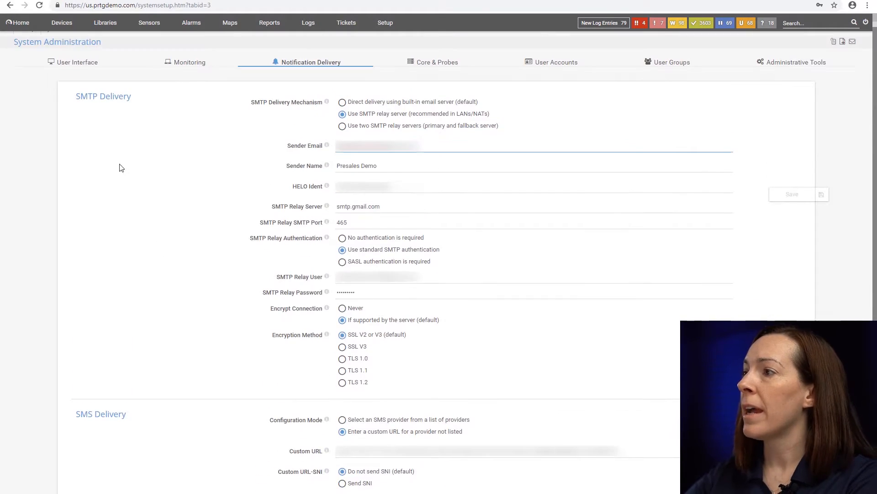
mouse_move(153, 128)
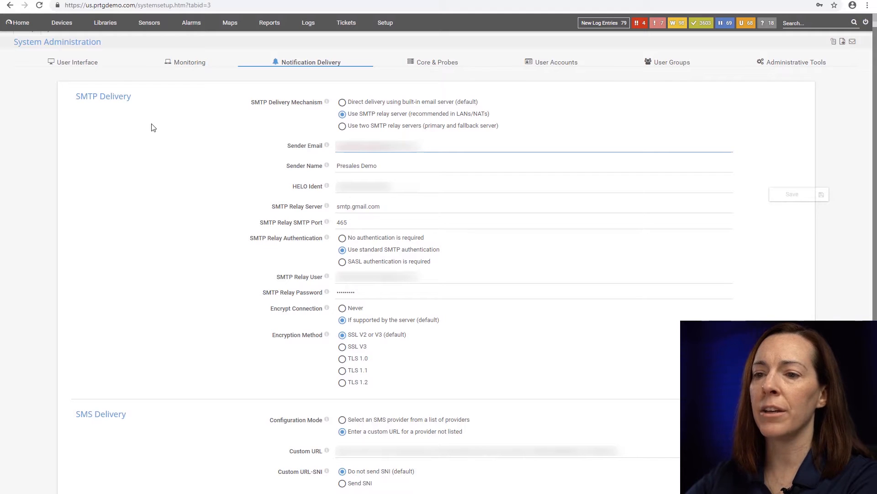
mouse_move(424, 105)
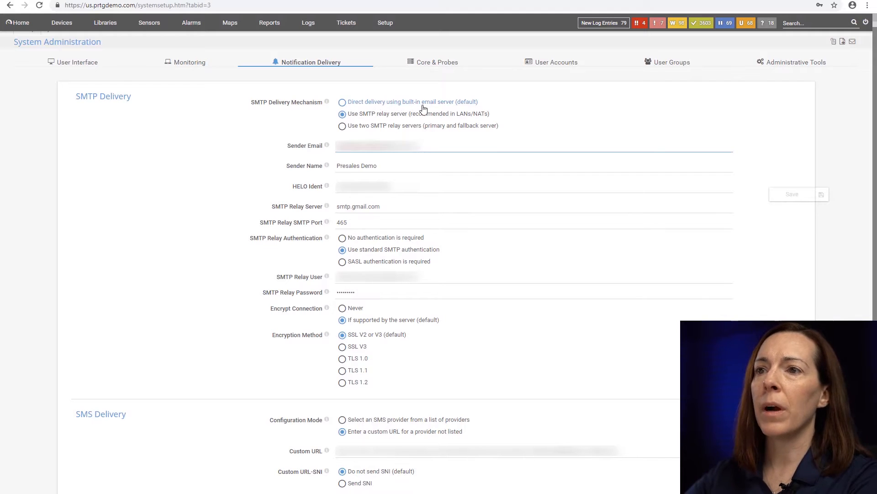
mouse_move(656, 127)
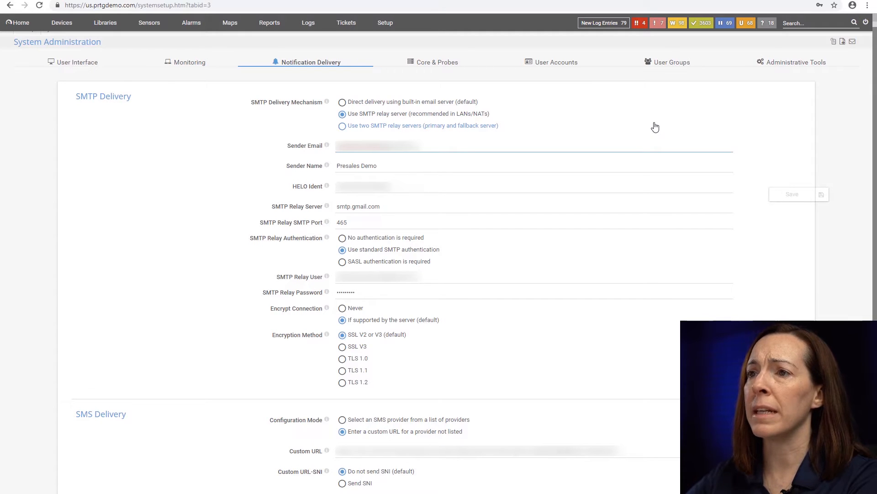
mouse_move(364, 119)
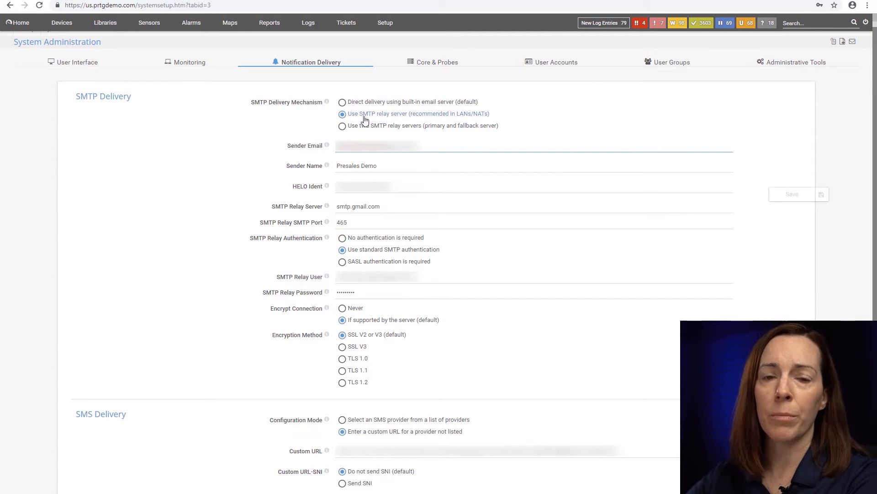
mouse_move(168, 194)
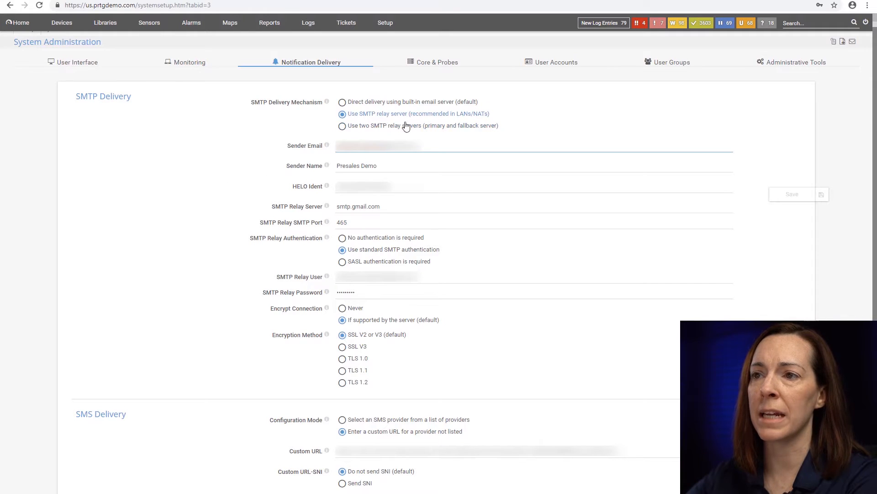
mouse_move(228, 155)
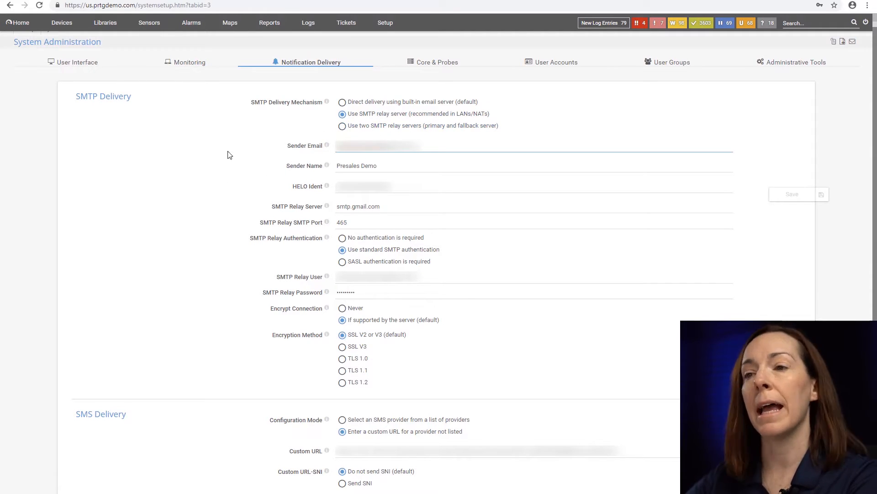
- Review the SMTP (smtp.gmail.com:465) and SMS delivery settings, then return to Setup
scroll("down", 3)
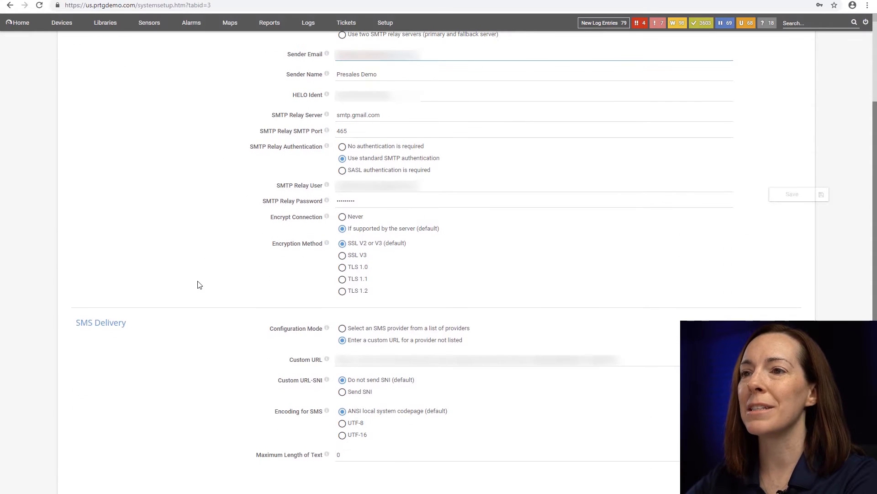
mouse_move(164, 369)
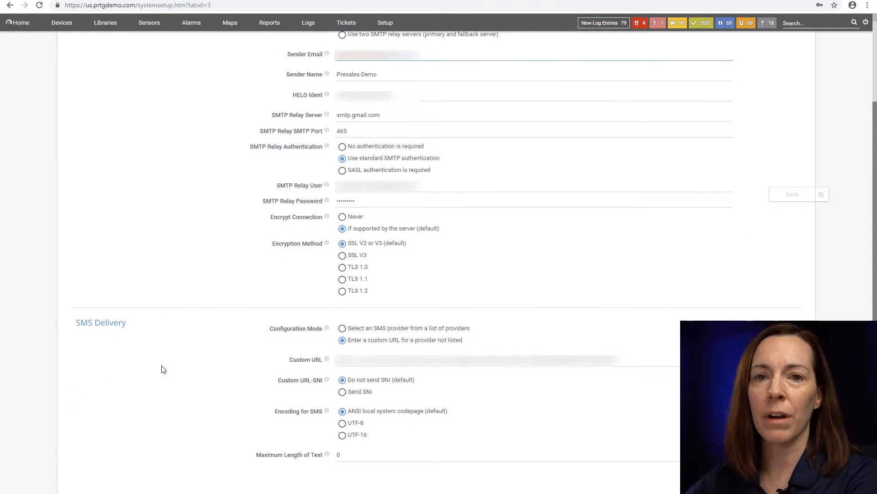
mouse_move(212, 374)
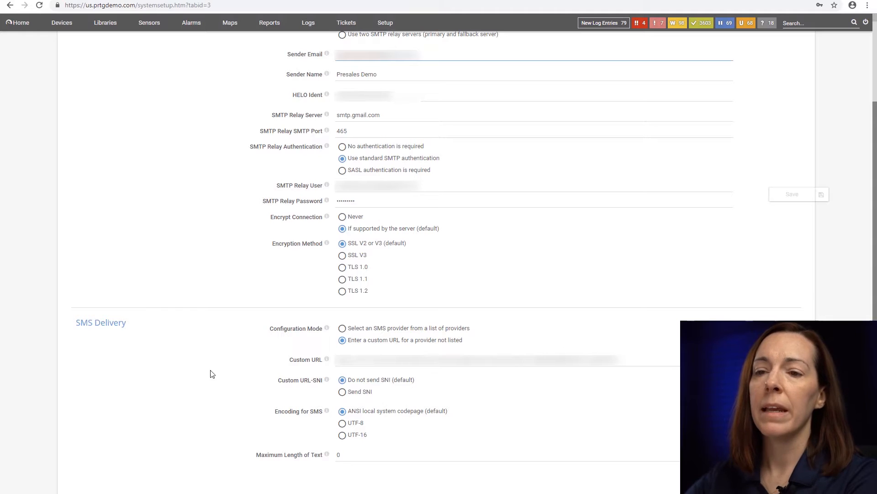
mouse_move(260, 335)
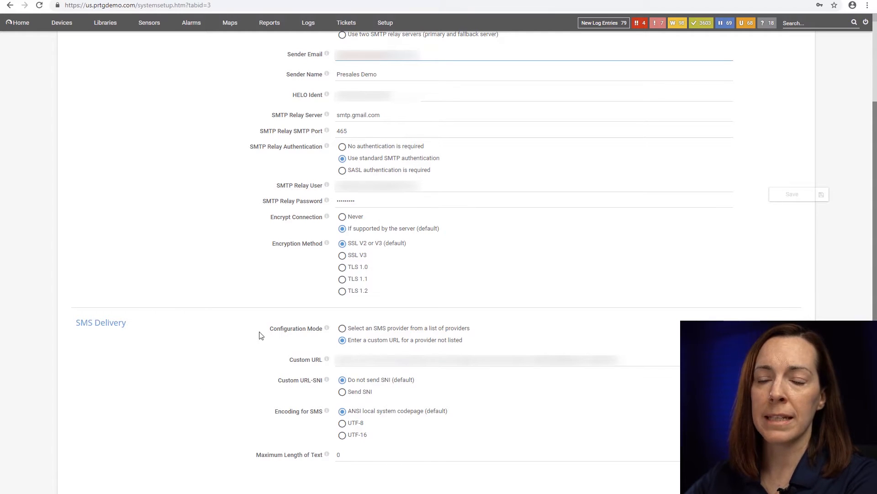
mouse_move(191, 454)
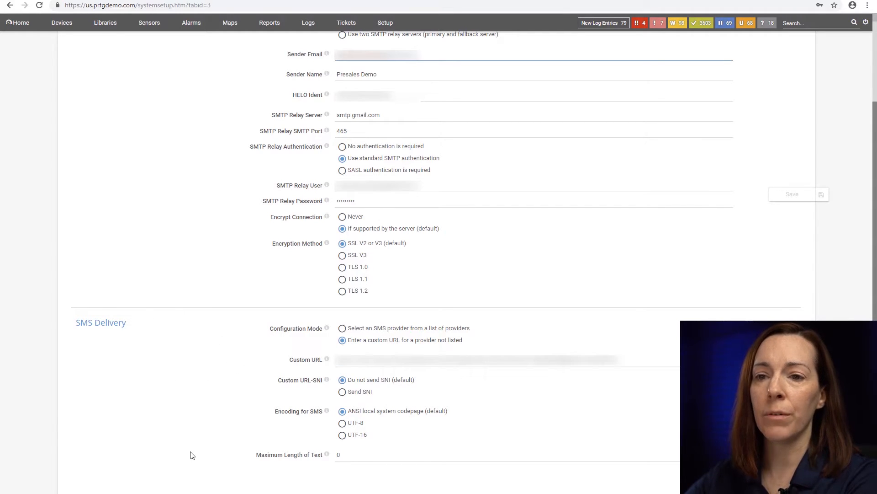
mouse_move(177, 411)
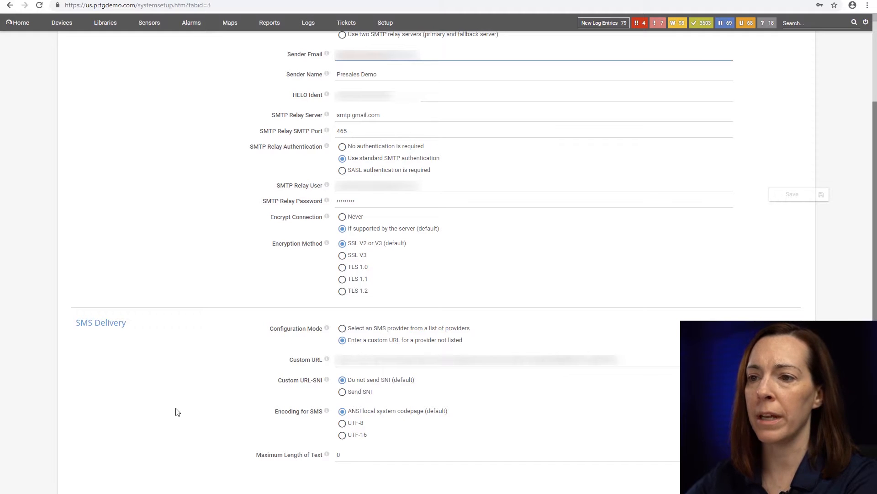
scroll("up", 3)
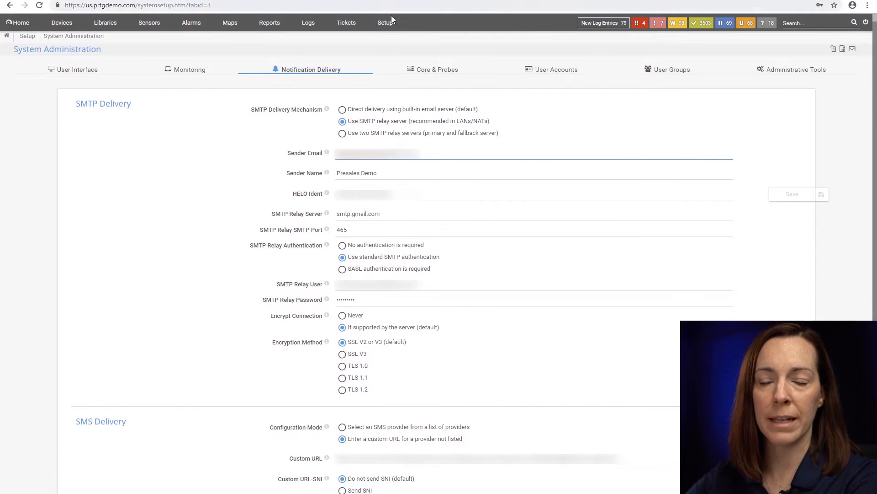
left_click(385, 22)
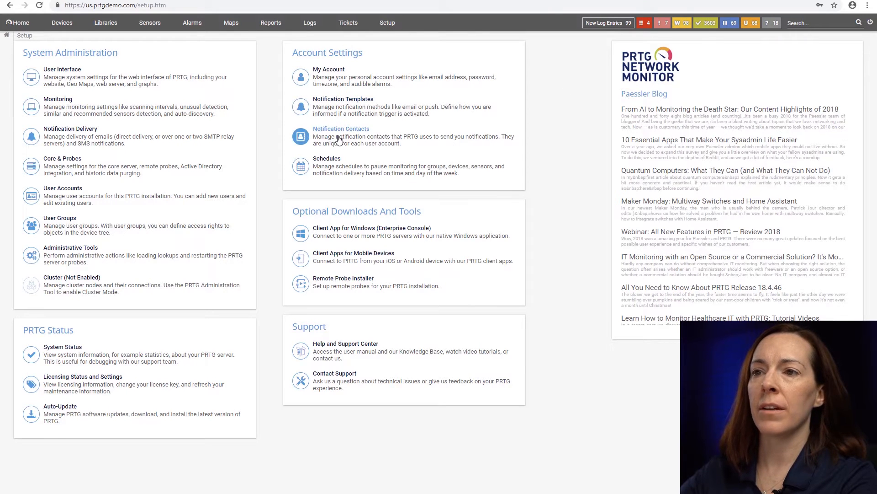
- Check the push and email notification contacts, then return to Setup
left_click(341, 129)
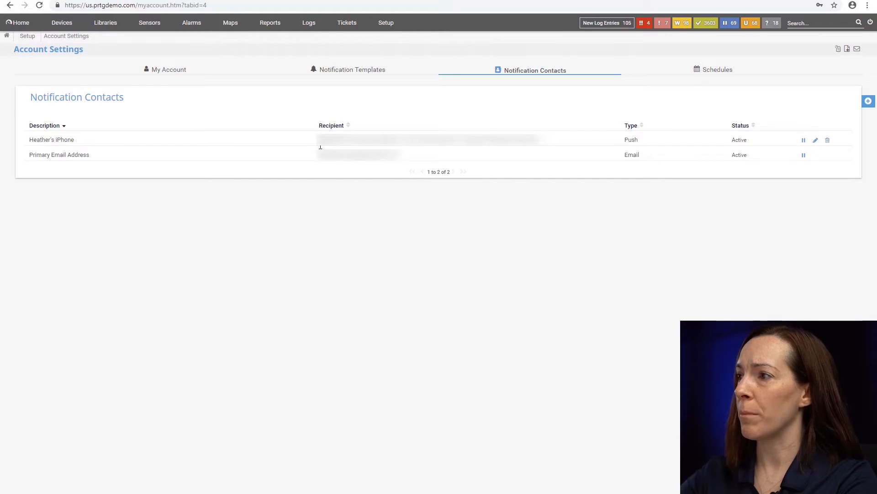
mouse_move(303, 259)
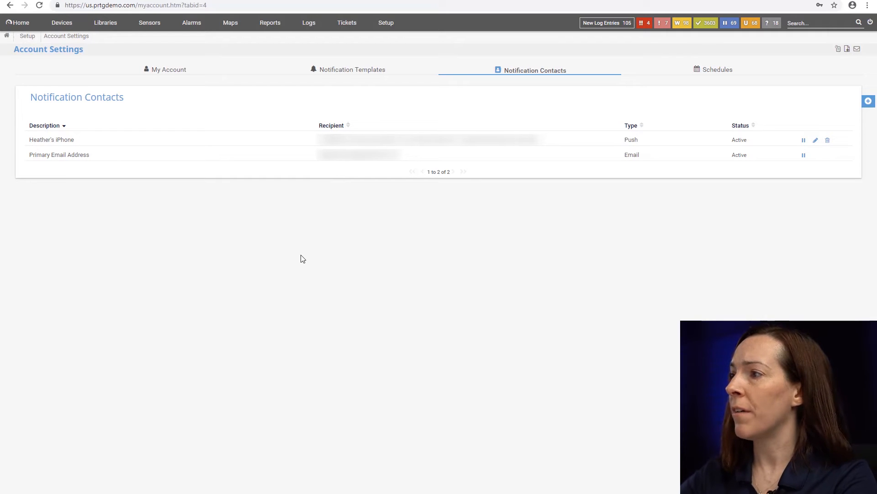
mouse_move(322, 252)
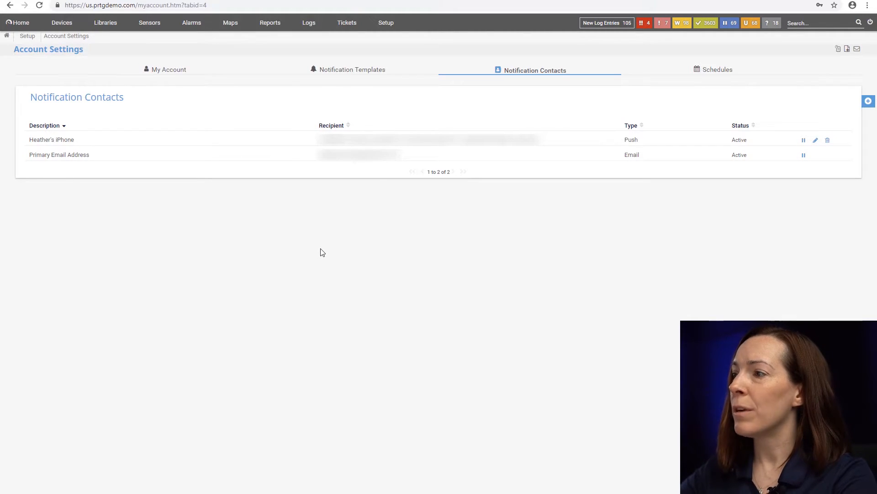
mouse_move(307, 254)
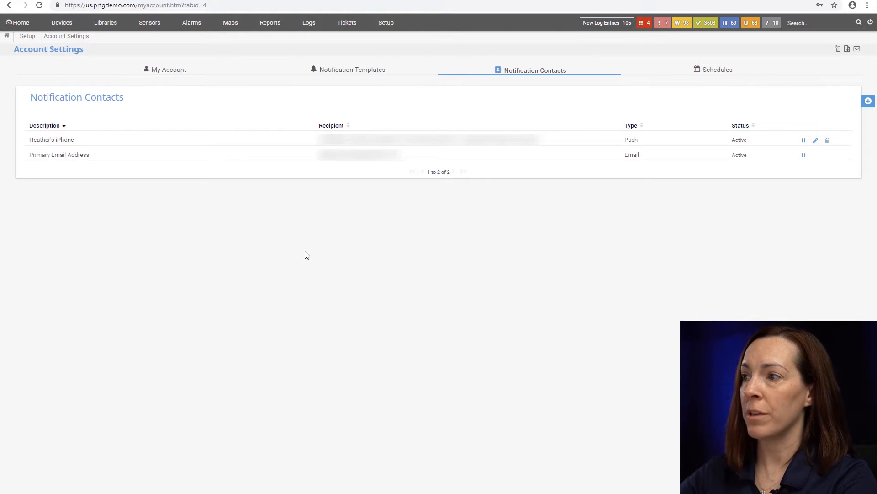
left_click(385, 23)
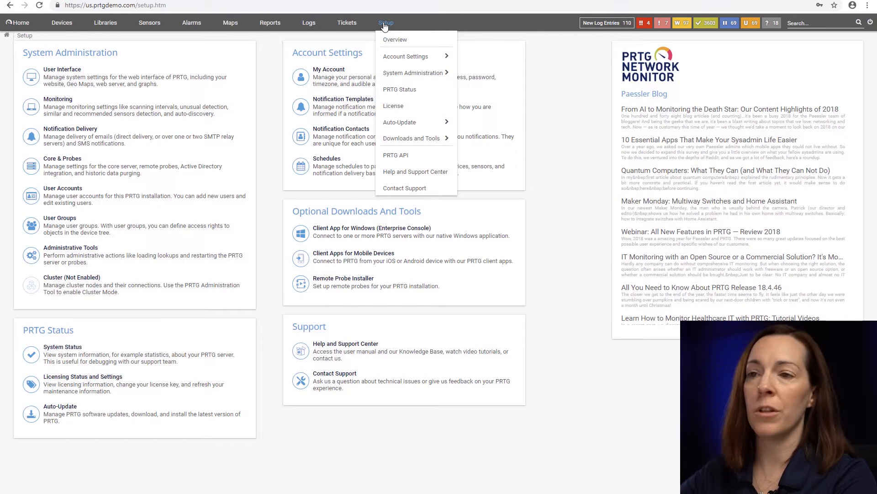
mouse_move(567, 76)
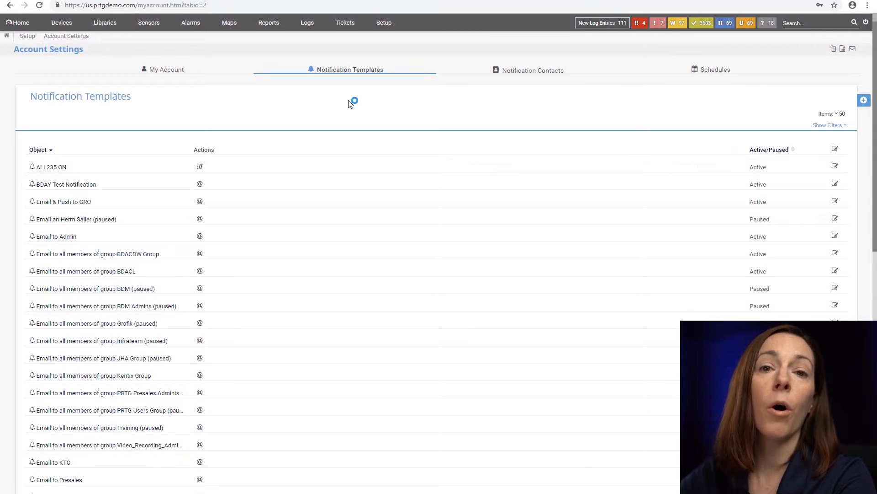
mouse_move(344, 325)
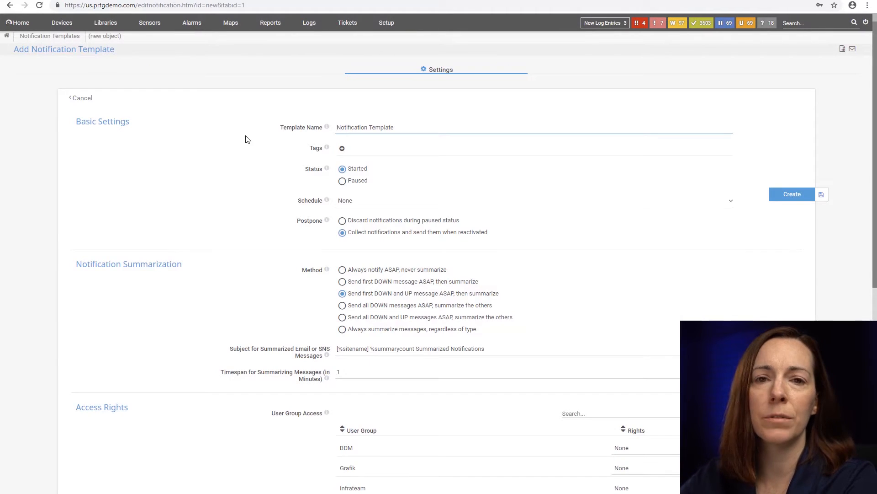
- Select the new template's default name and review its schedule options, leaving it unscheduled
triple_click(364, 127)
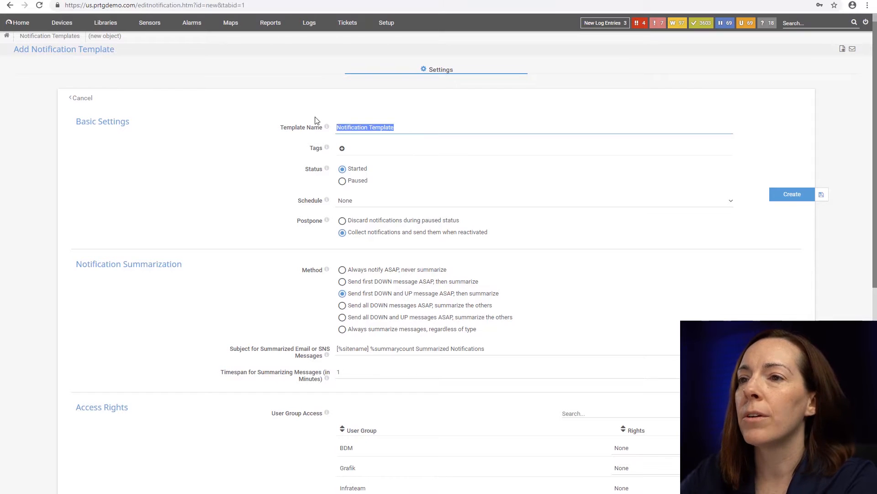
mouse_move(487, 133)
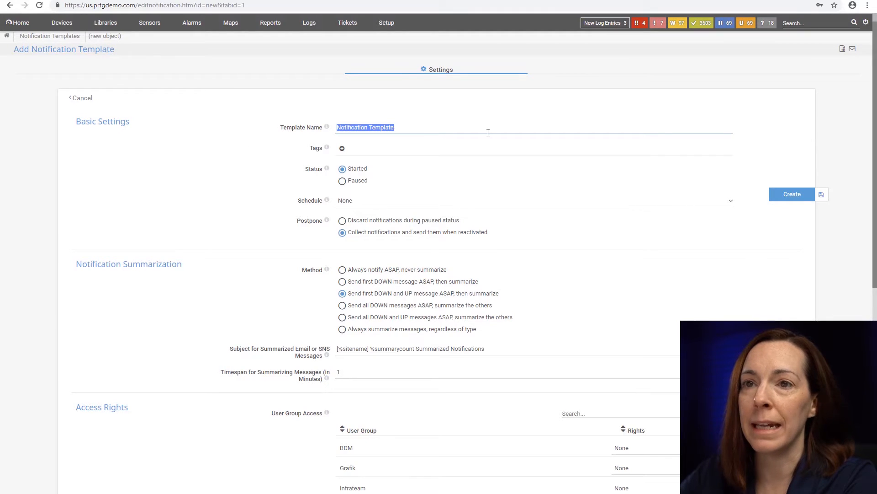
mouse_move(271, 115)
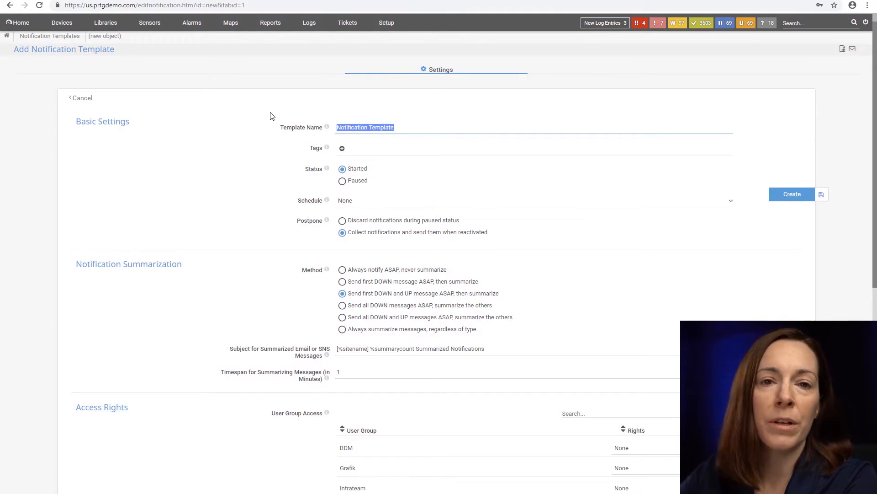
mouse_move(258, 132)
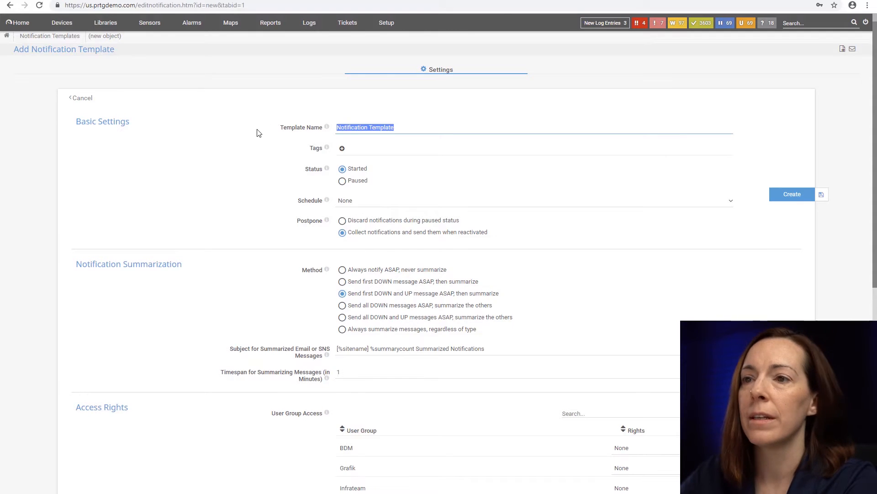
scroll("up", 3)
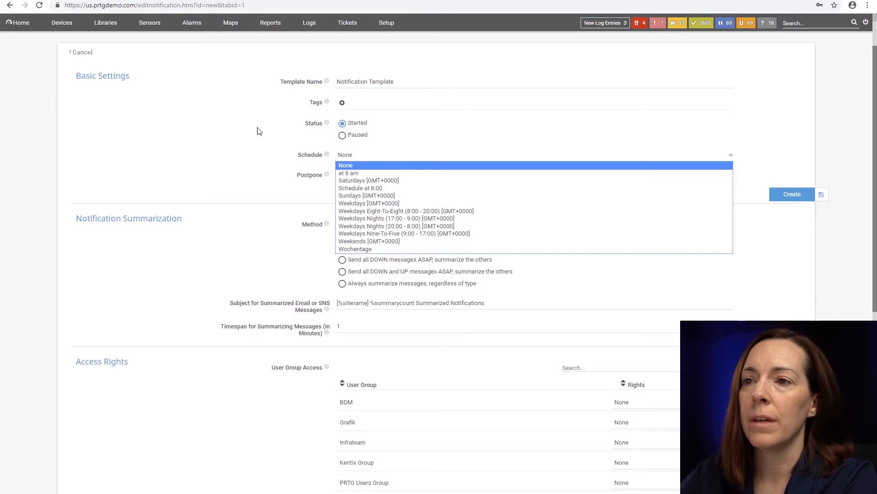
left_click(345, 164)
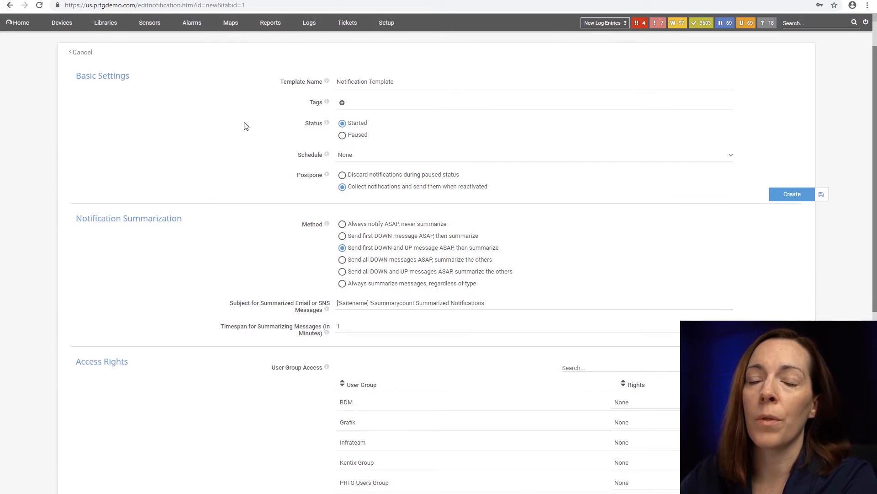
mouse_move(223, 145)
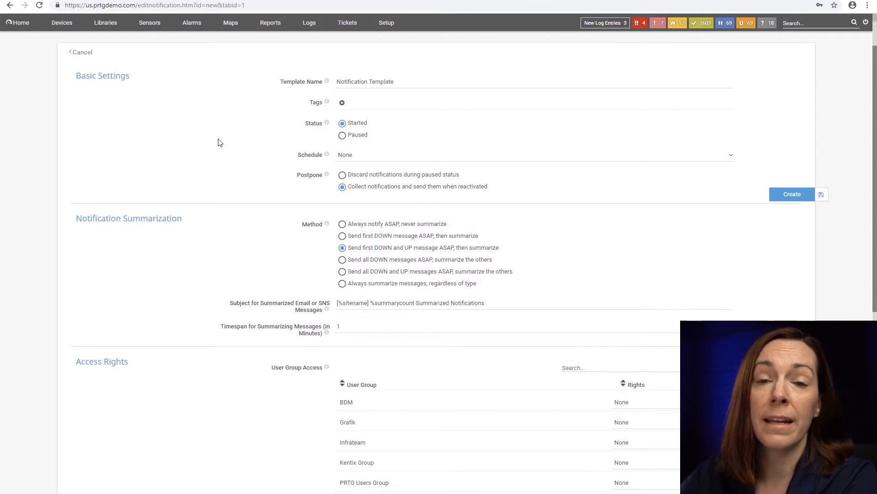
scroll("down", 3)
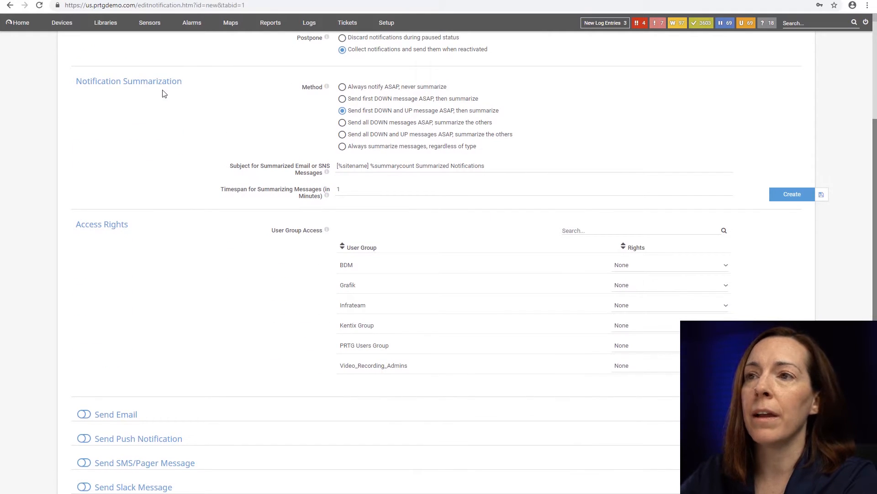
mouse_move(253, 153)
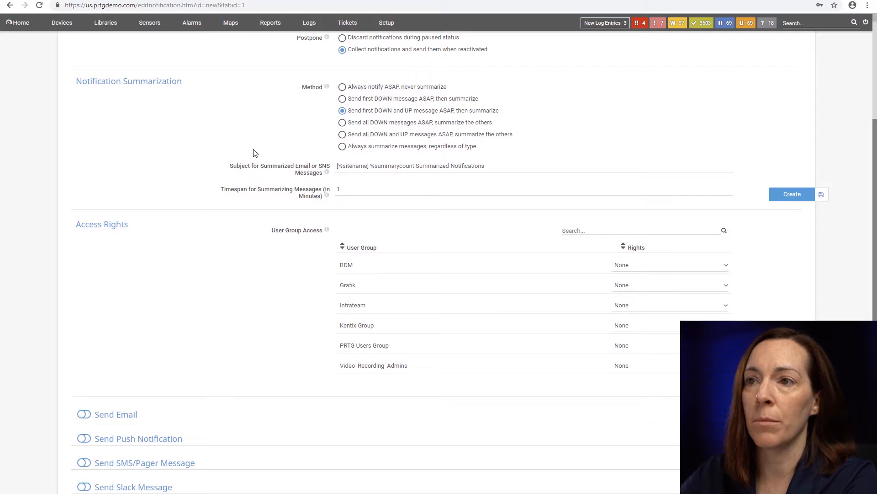
mouse_move(194, 123)
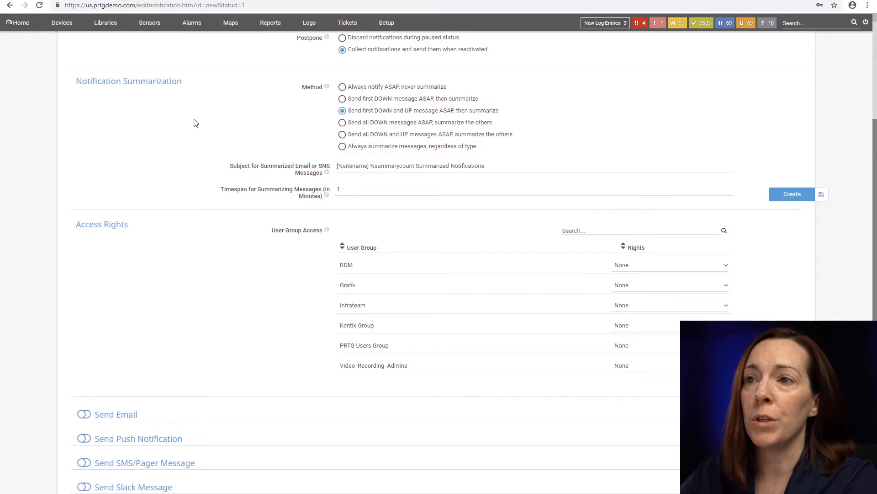
mouse_move(354, 90)
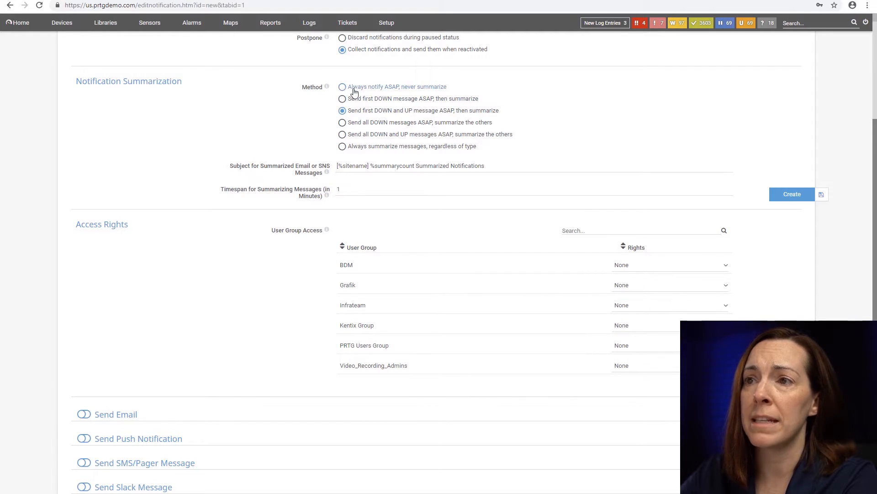
mouse_move(430, 102)
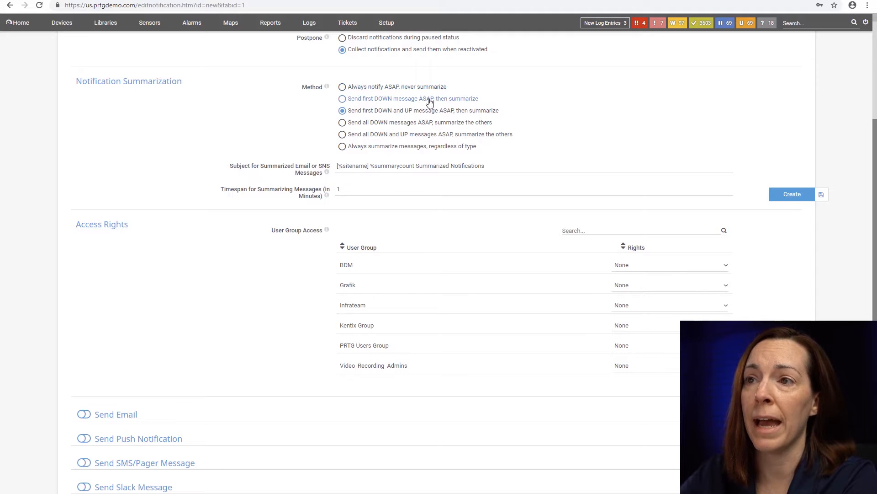
mouse_move(192, 131)
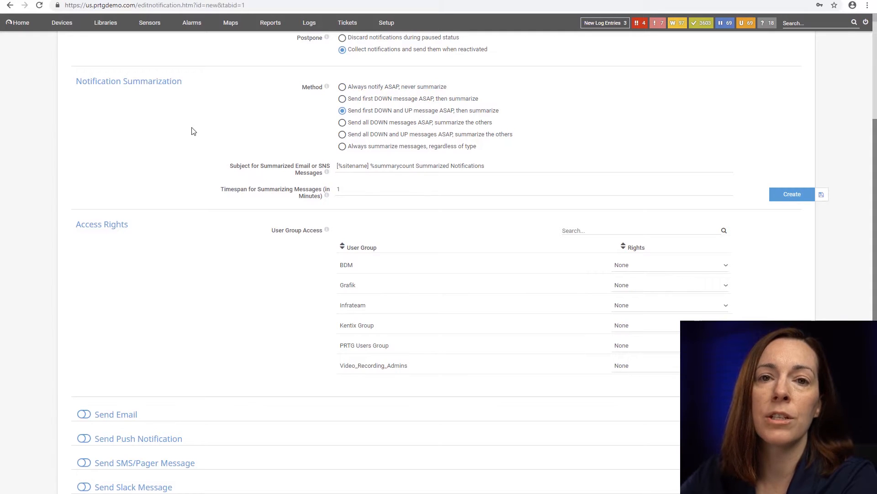
mouse_move(314, 156)
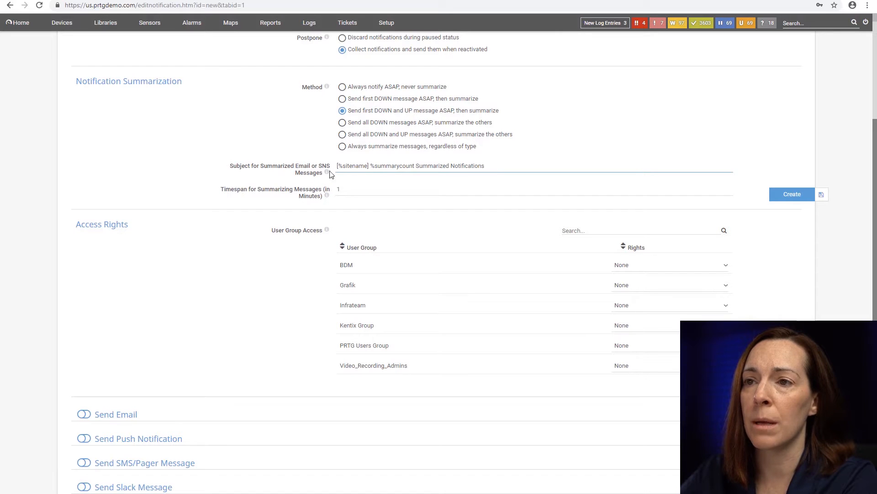
scroll("down", 3)
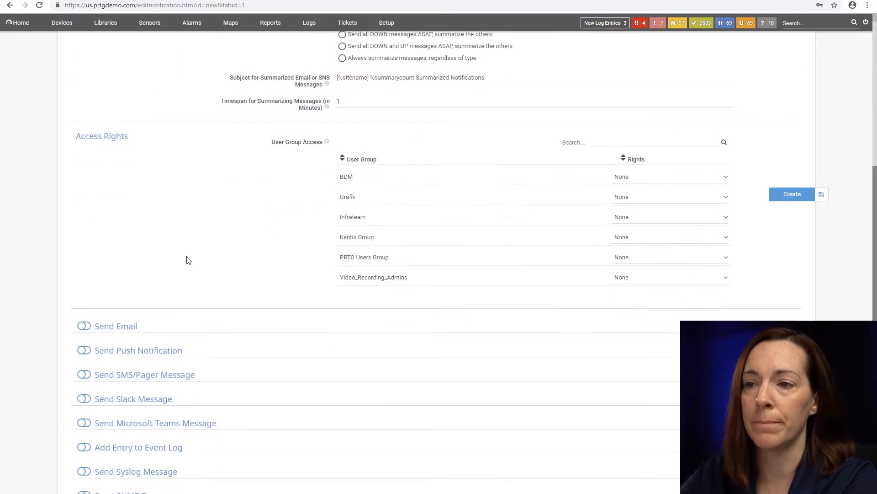
scroll("up", 3)
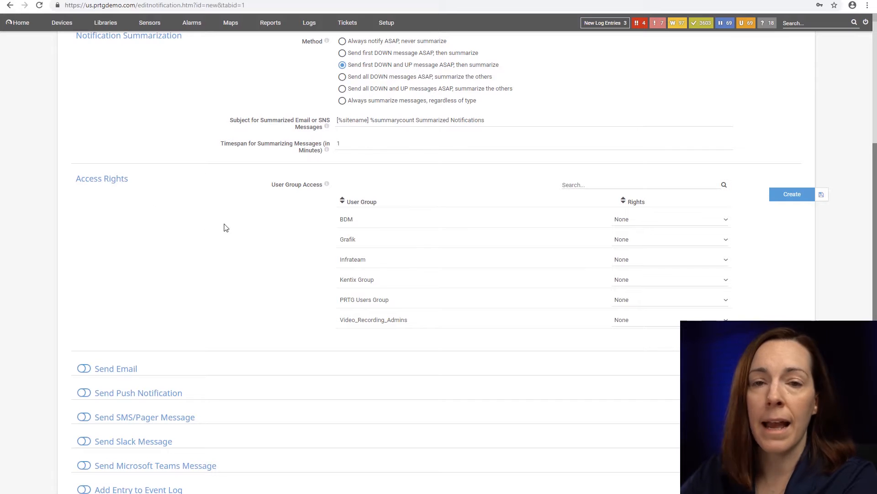
mouse_move(165, 289)
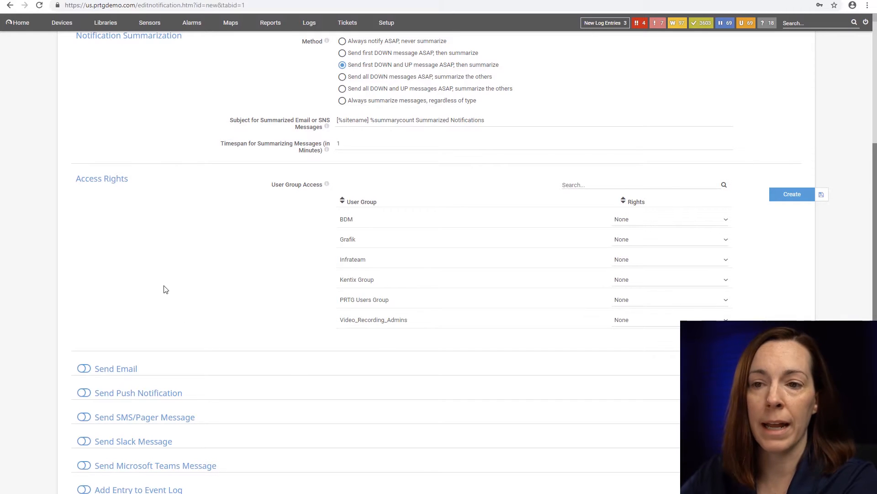
- Switch on Send Email for the new notification template
scroll("down", 3)
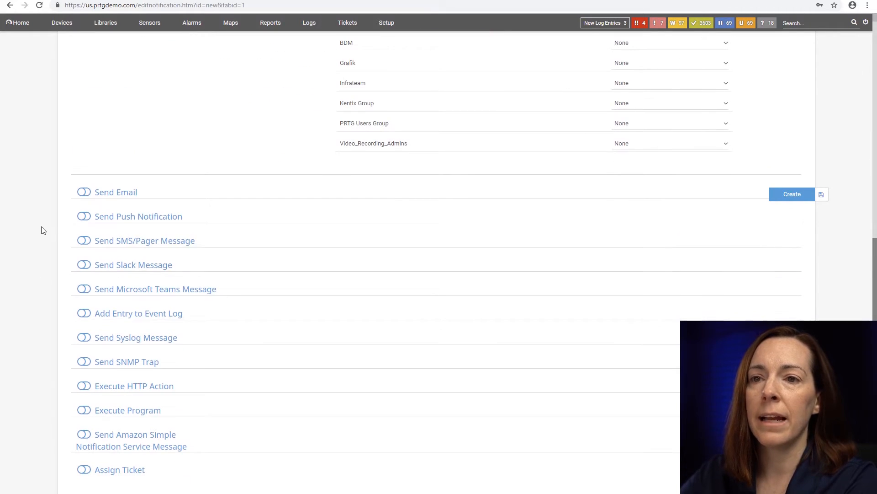
mouse_move(255, 465)
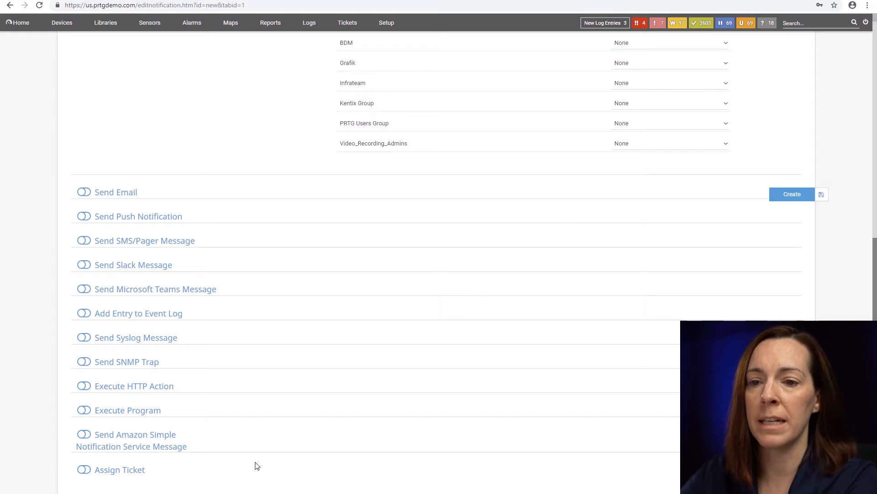
mouse_move(125, 199)
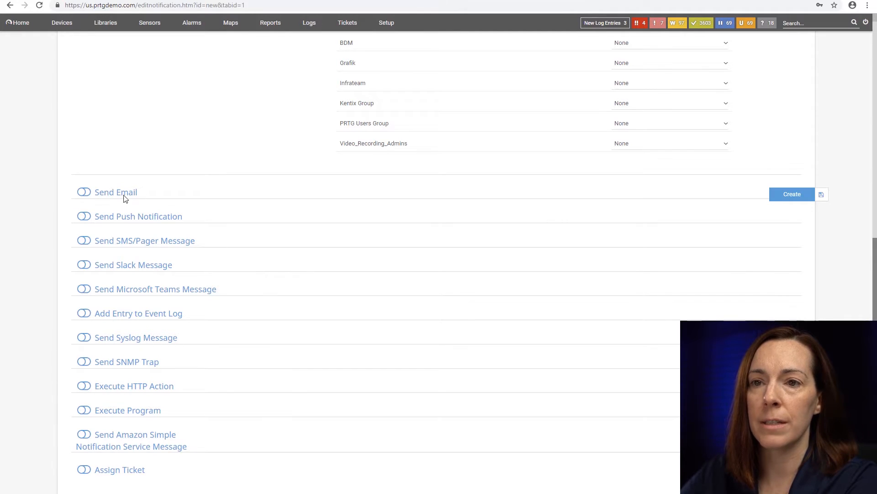
left_click(83, 192)
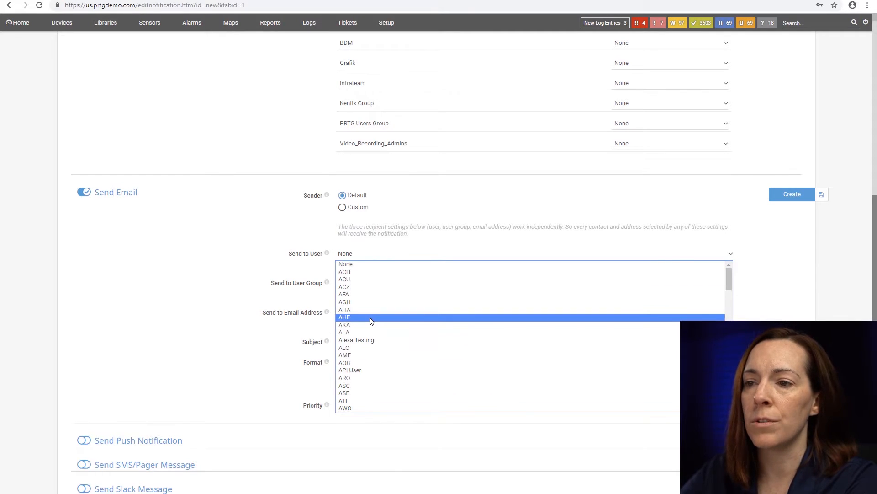
- Leave user recipients as None and enter the direct recipient email address
left_click(192, 224)
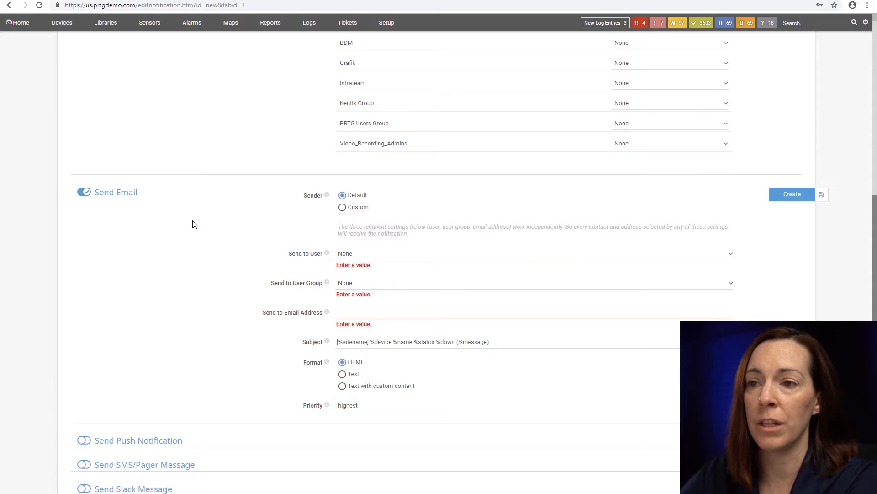
mouse_move(260, 347)
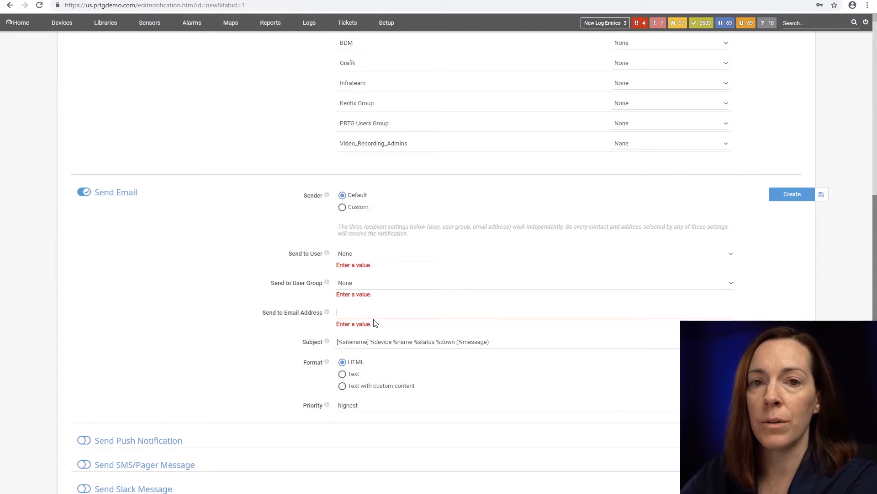
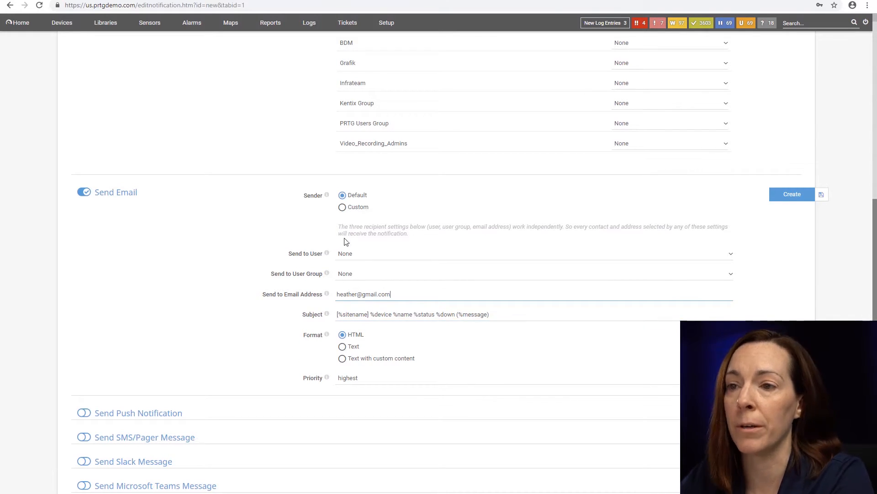
mouse_move(357, 275)
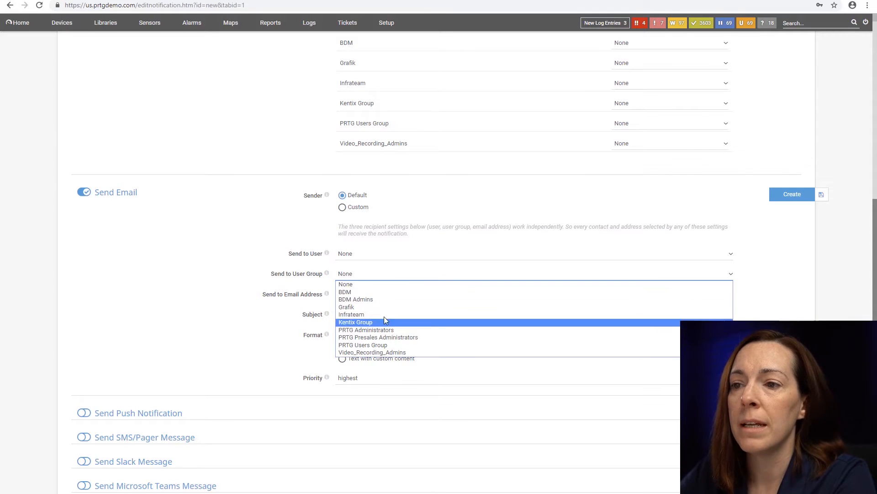
mouse_move(391, 314)
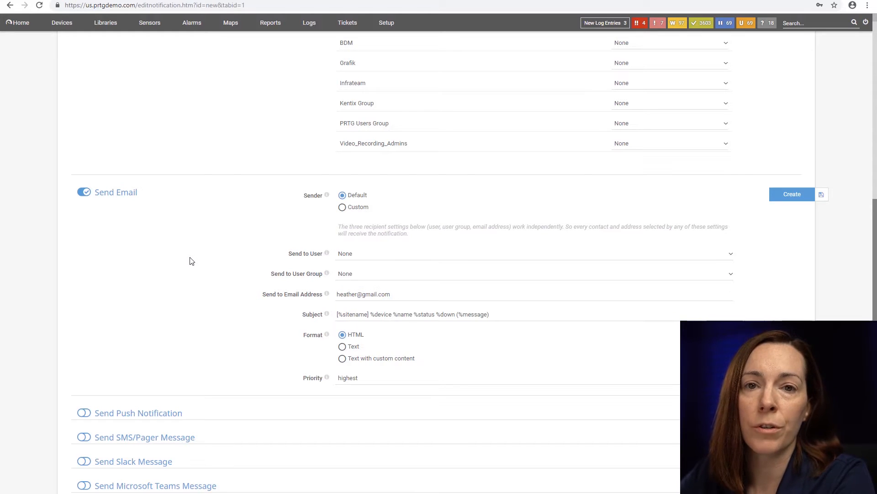
mouse_move(187, 264)
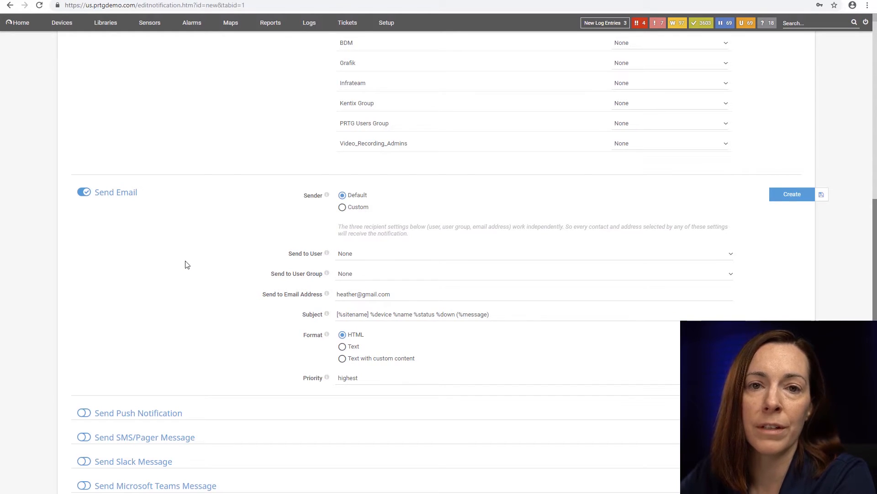
mouse_move(126, 387)
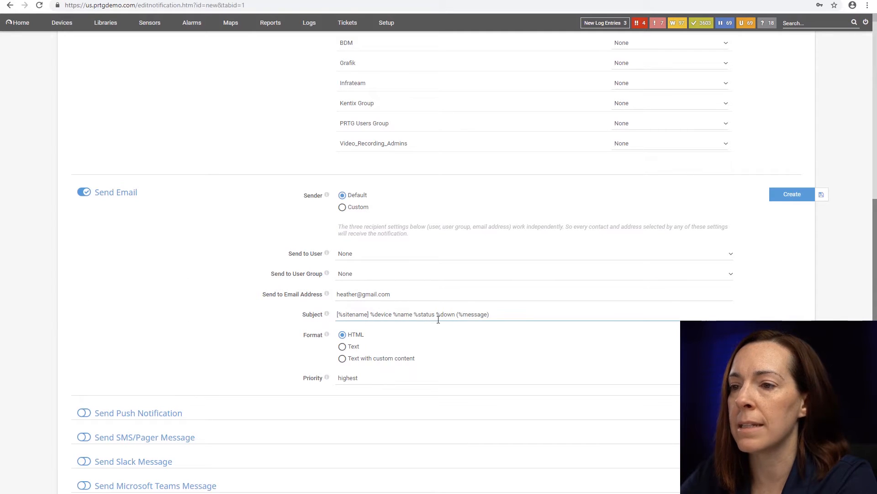
mouse_move(228, 343)
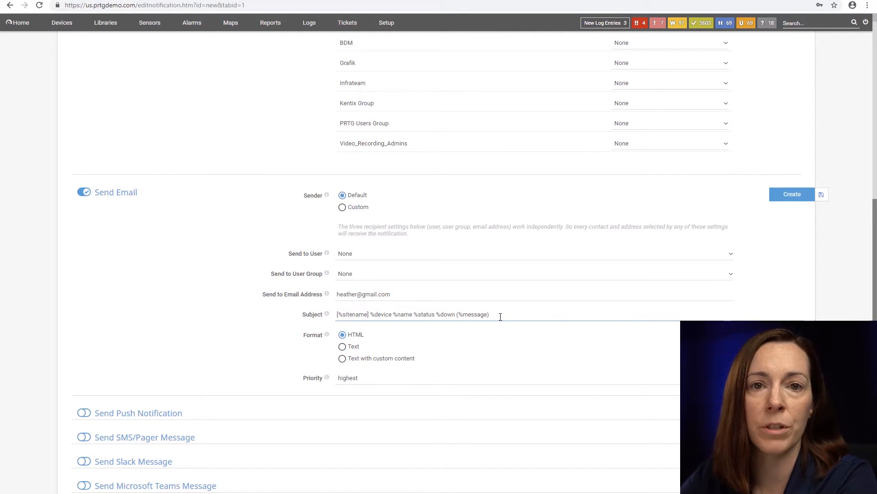
mouse_move(317, 346)
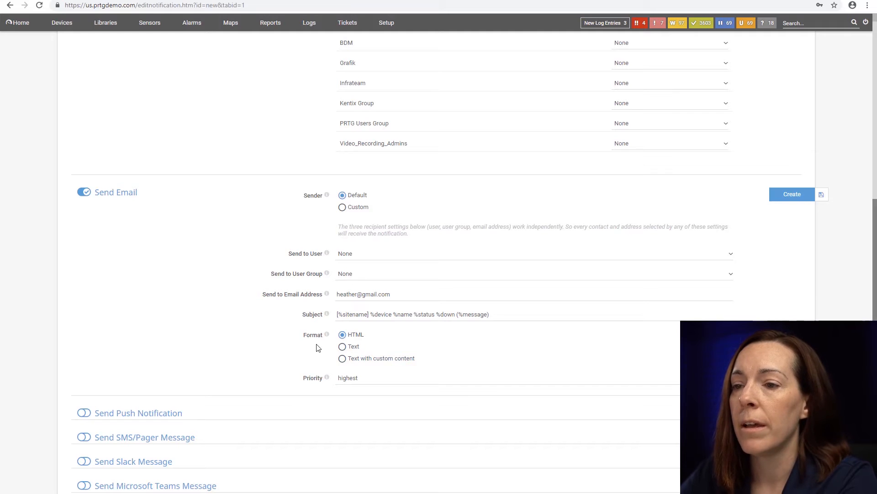
mouse_move(404, 355)
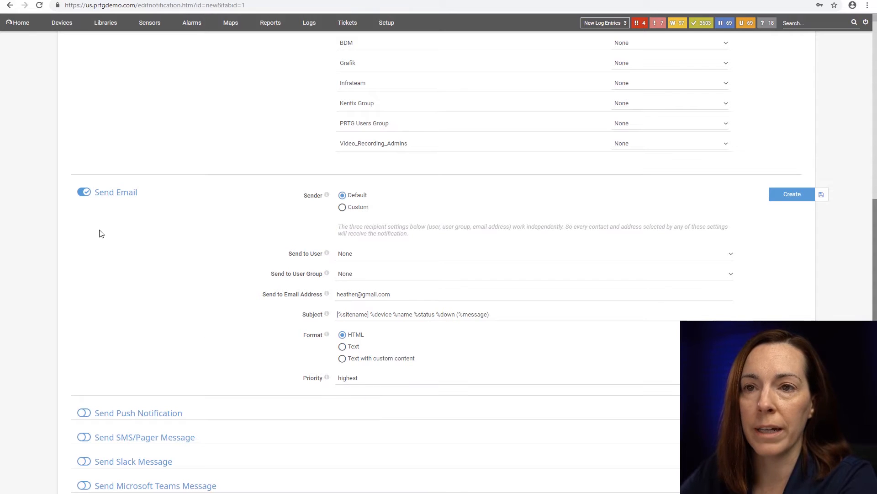
- Enable push notifications to user AHA, with user group left as None
left_click(84, 192)
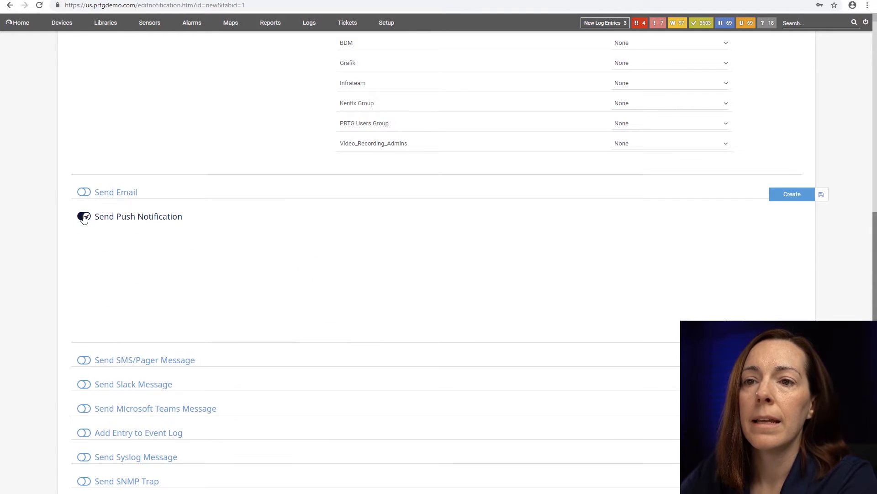
left_click(83, 217)
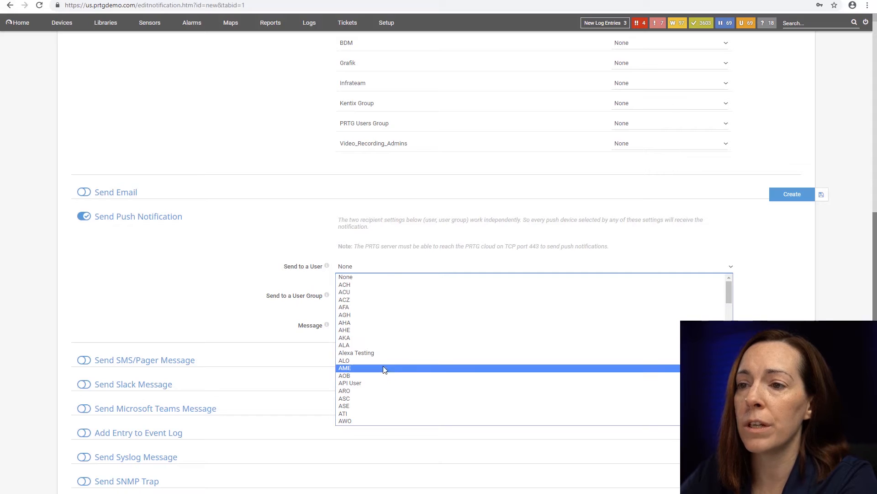
mouse_move(384, 342)
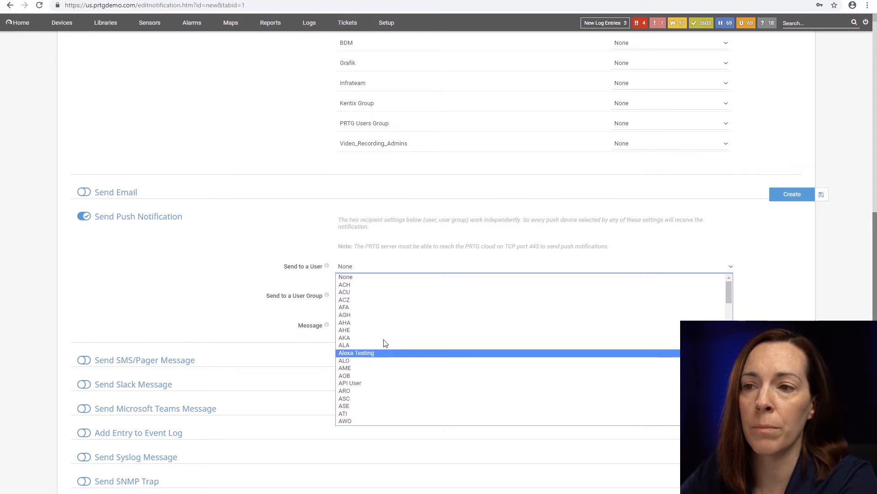
left_click(344, 323)
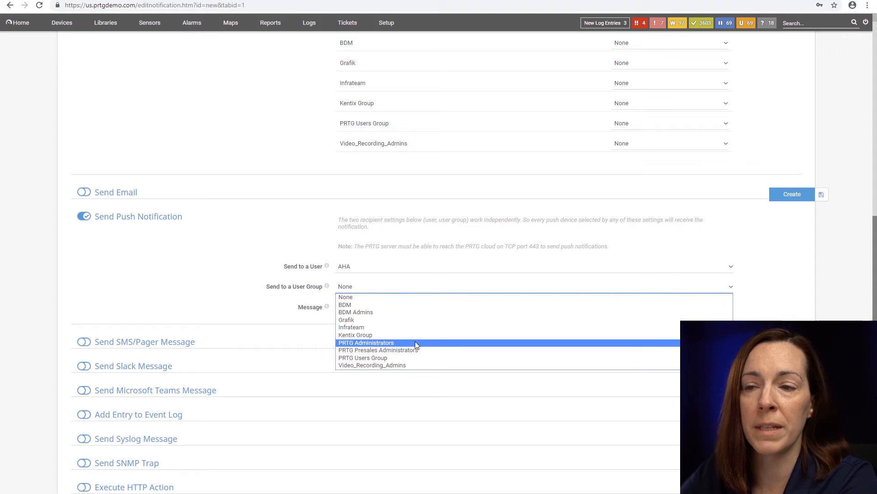
mouse_move(192, 281)
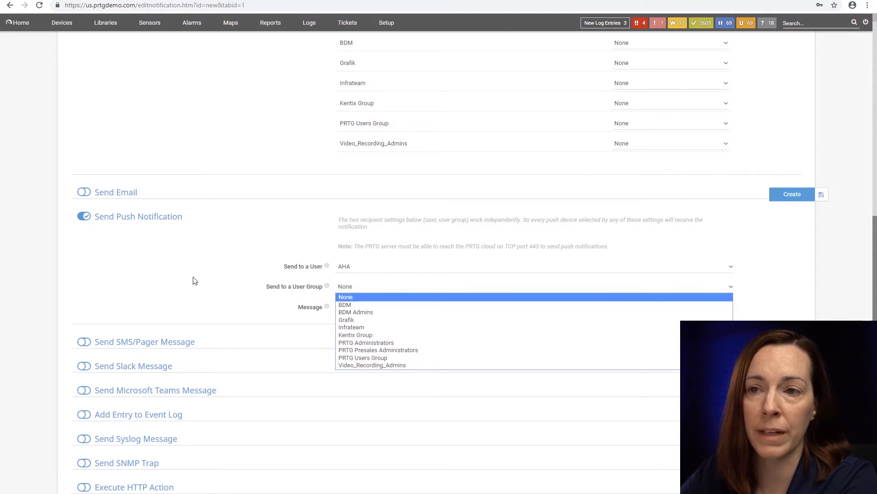
left_click(345, 296)
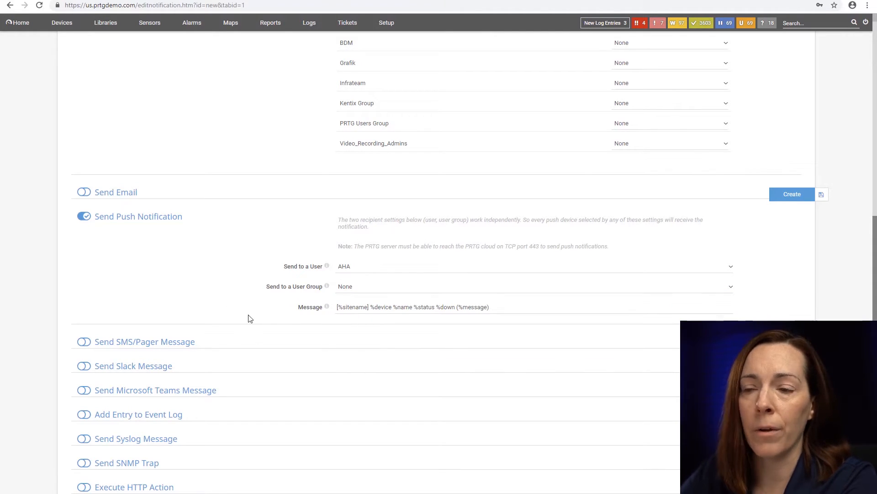
mouse_move(93, 252)
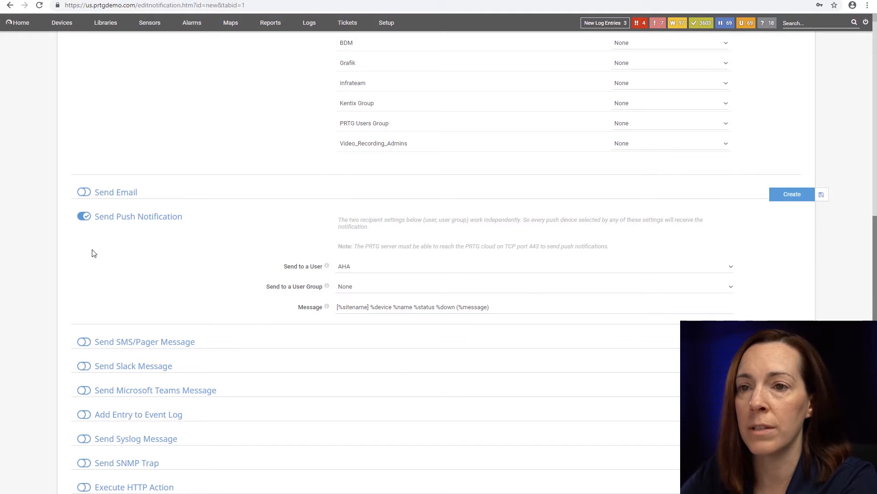
- Disable push notifications and enable SMS/pager messages with user group left as None
left_click(84, 216)
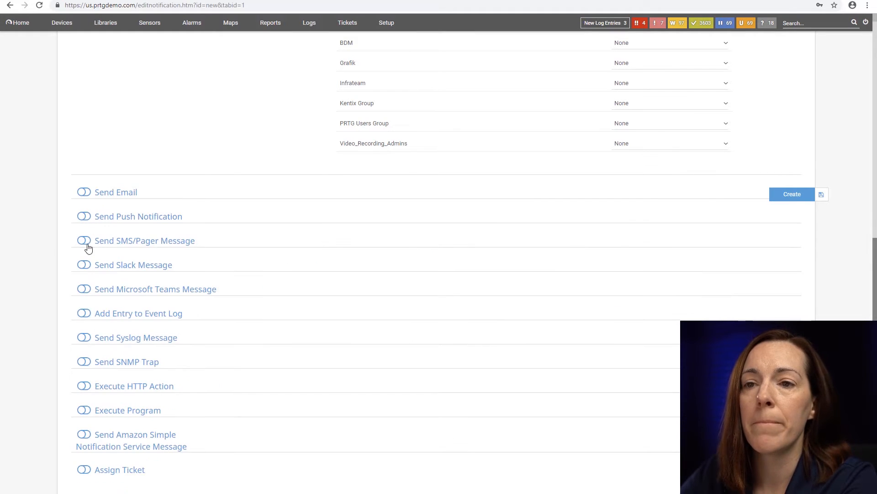
left_click(83, 240)
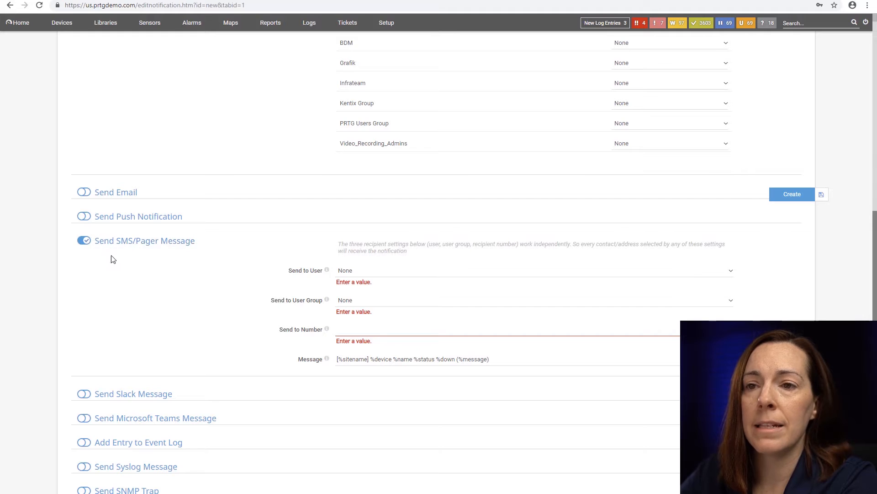
mouse_move(124, 283)
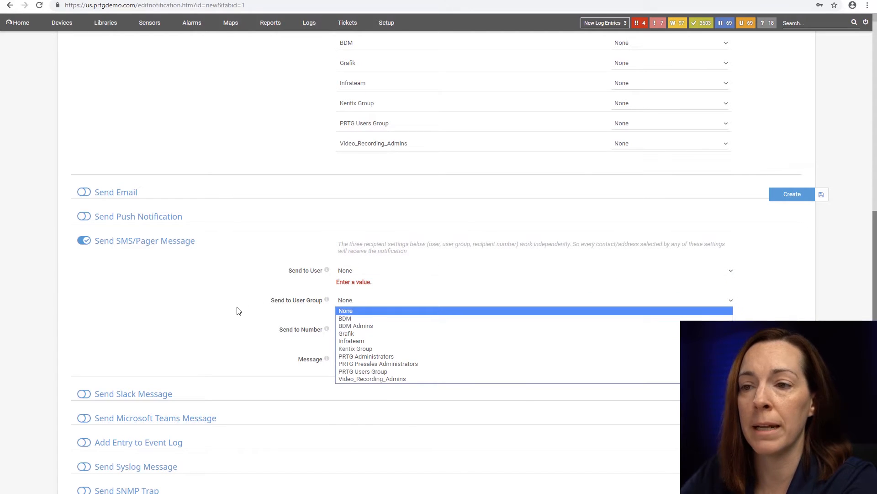
left_click(346, 310)
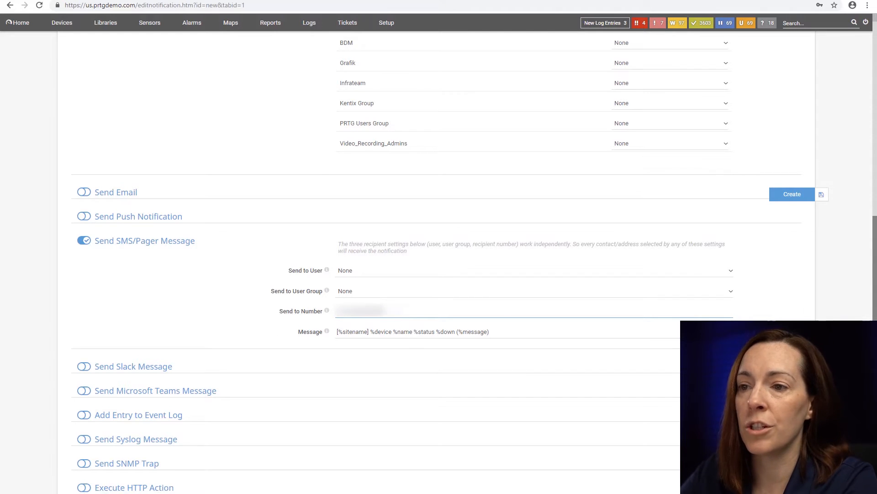
mouse_move(60, 252)
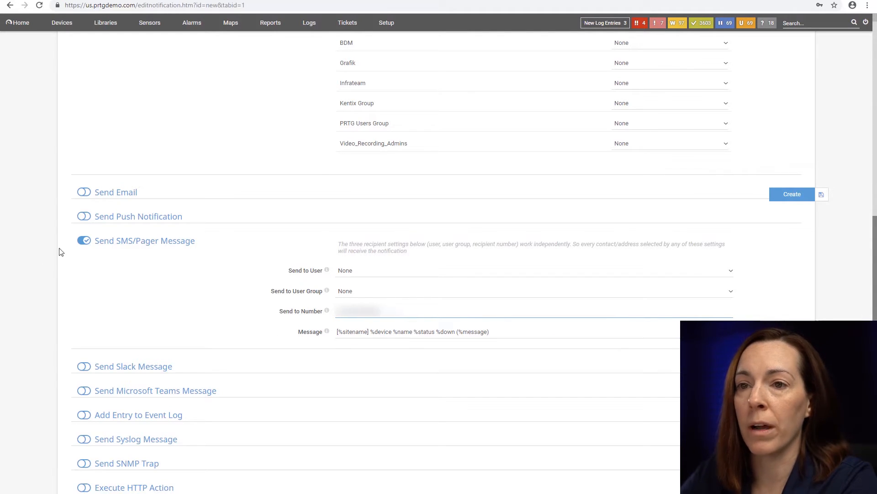
- Turn off SMS/pager messaging, then preview Slack options and turn Slack off again
left_click(83, 240)
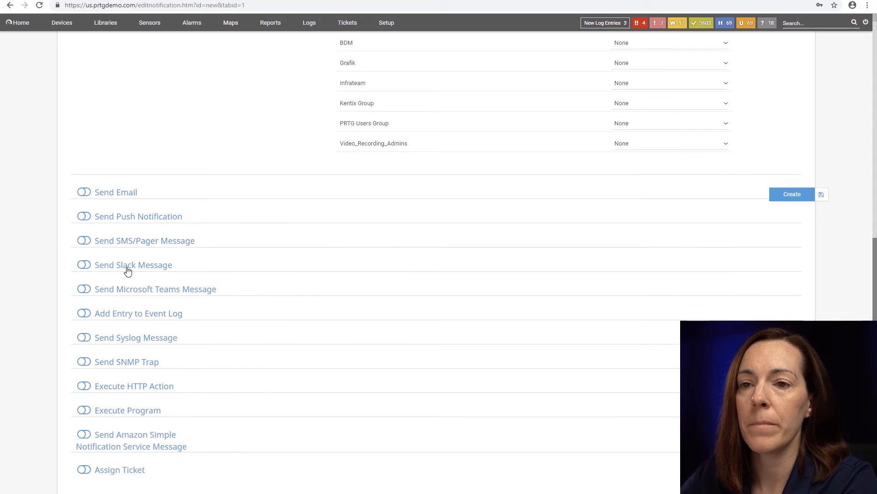
left_click(83, 264)
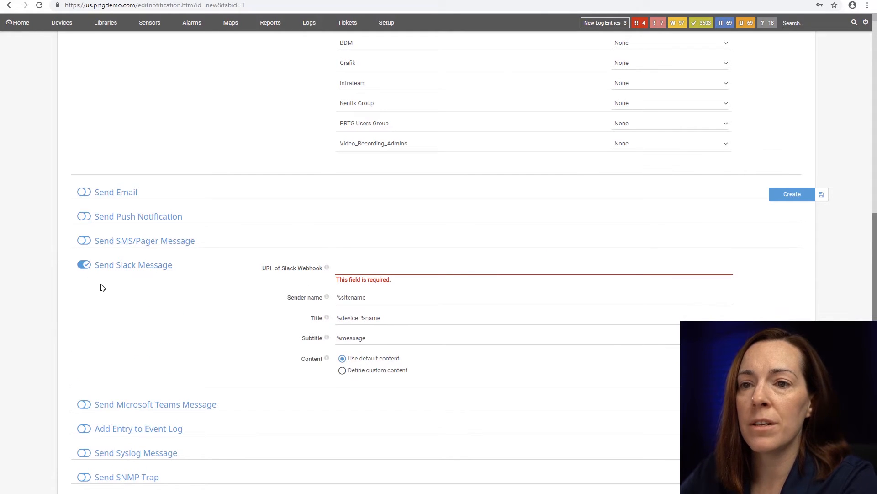
mouse_move(305, 264)
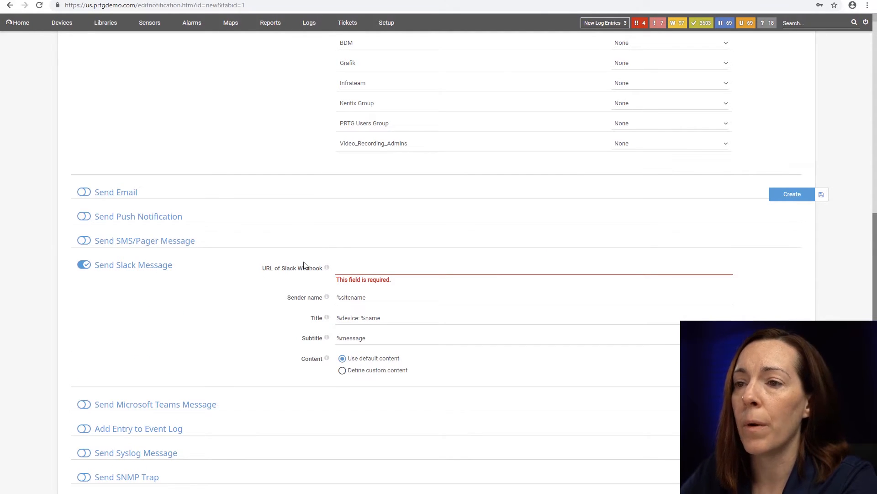
mouse_move(274, 279)
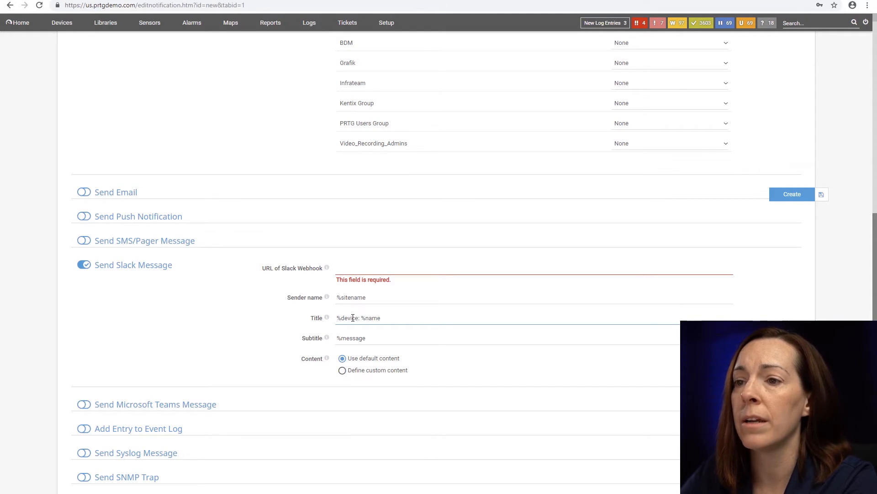
mouse_move(154, 298)
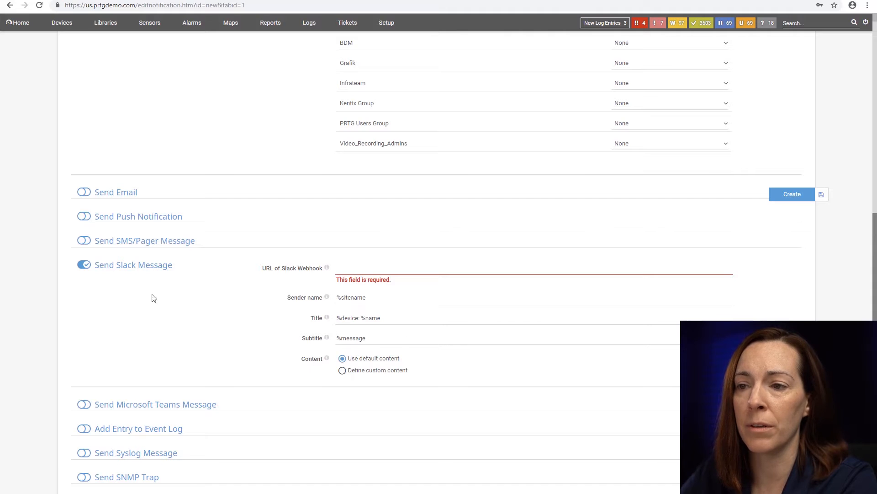
left_click(84, 264)
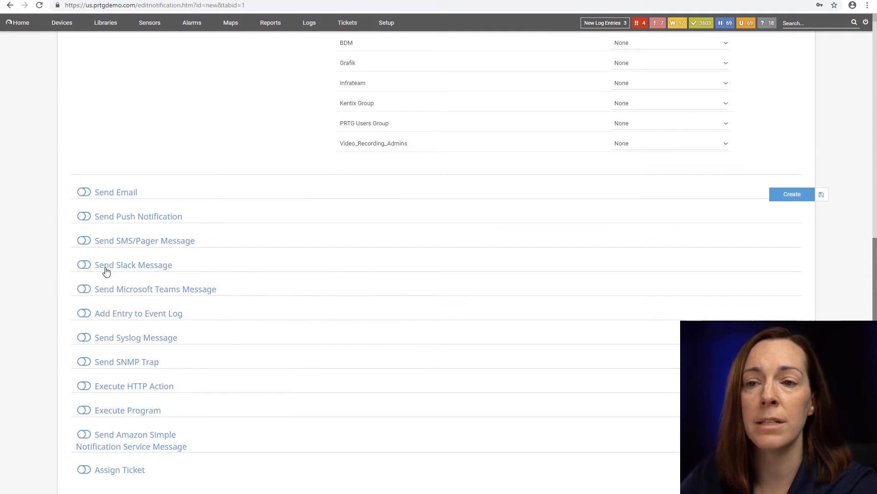
mouse_move(107, 285)
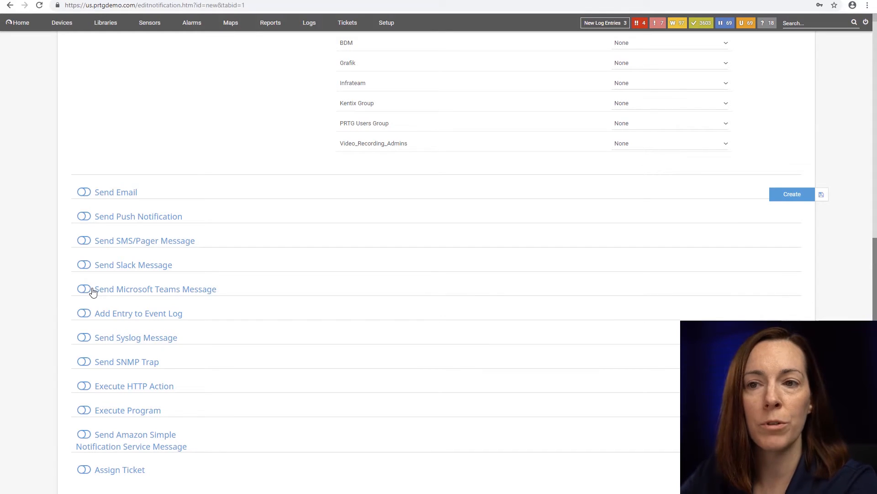
- Enable Microsoft Teams messaging and focus the empty Teams webhook URL field
left_click(83, 289)
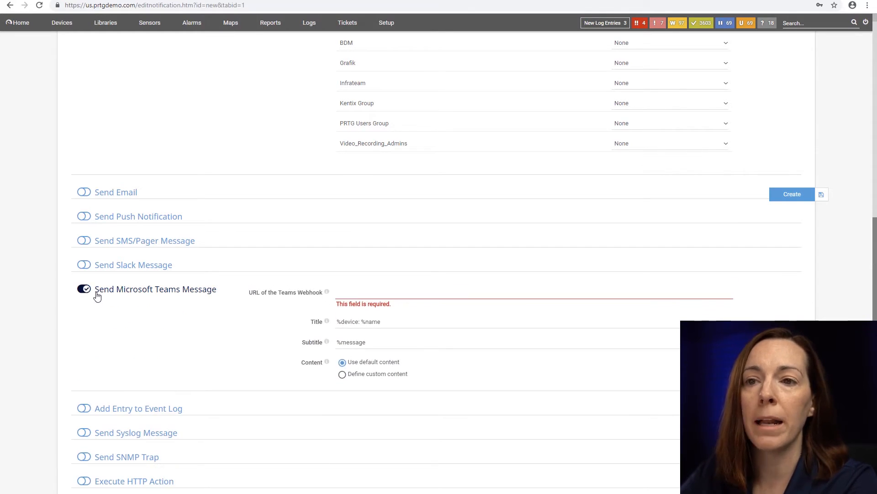
mouse_move(141, 182)
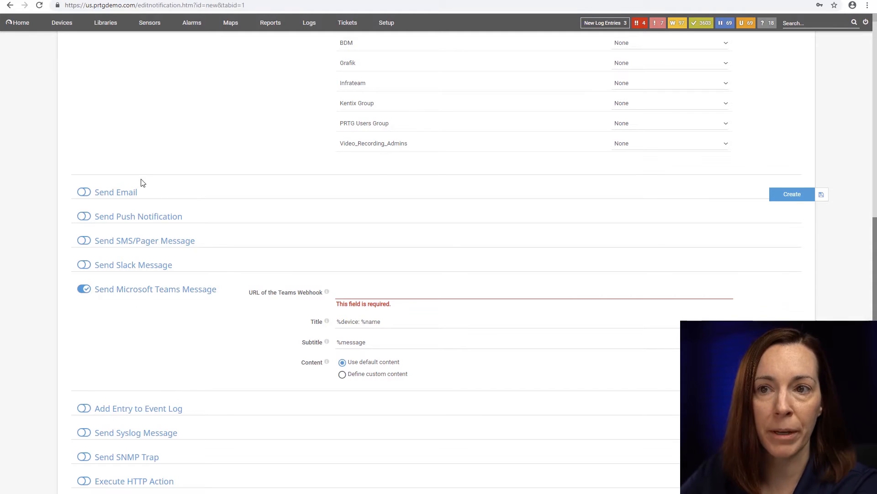
mouse_move(150, 190)
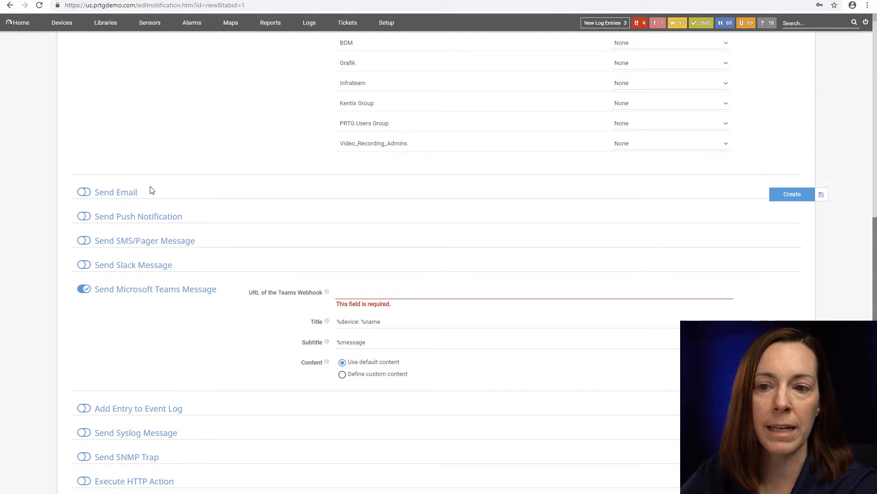
mouse_move(77, 250)
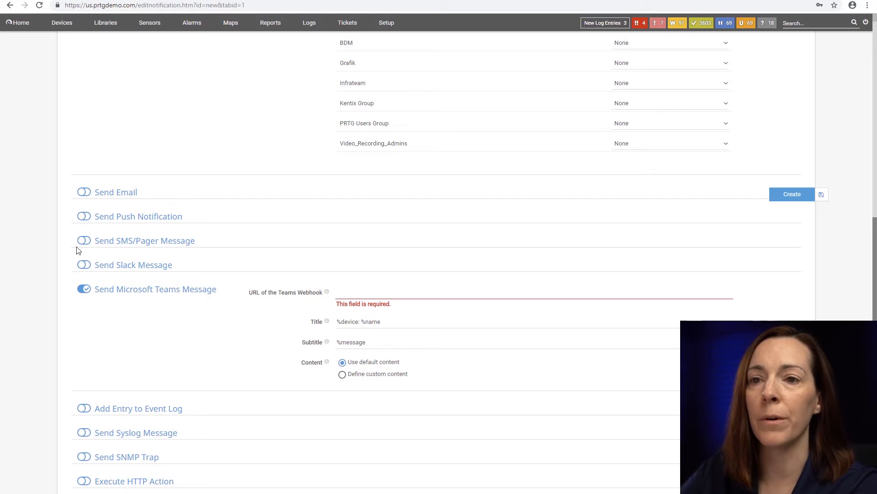
mouse_move(182, 327)
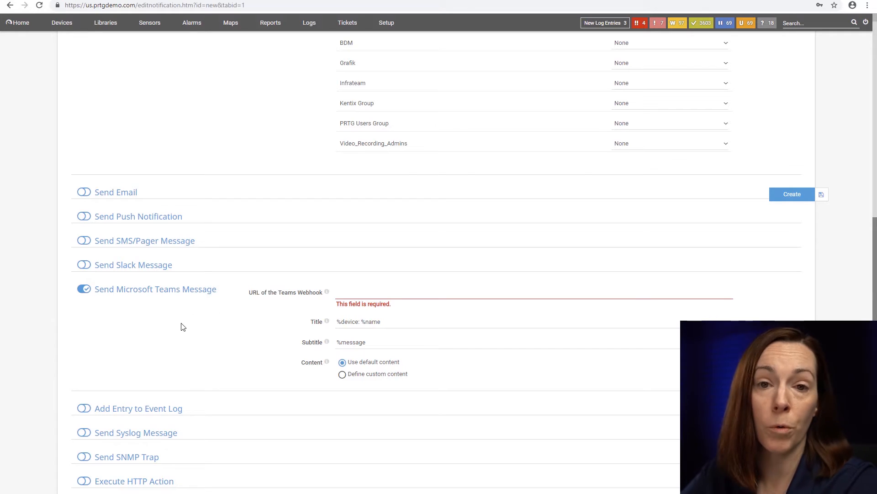
mouse_move(180, 296)
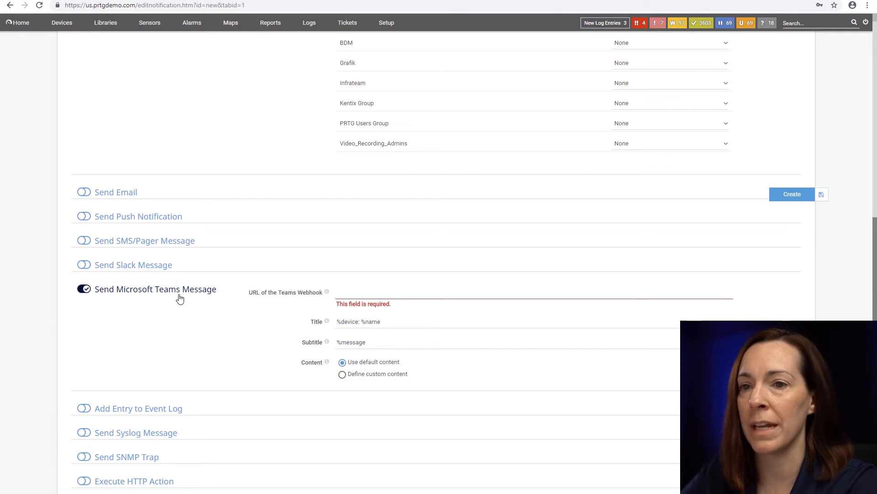
mouse_move(164, 306)
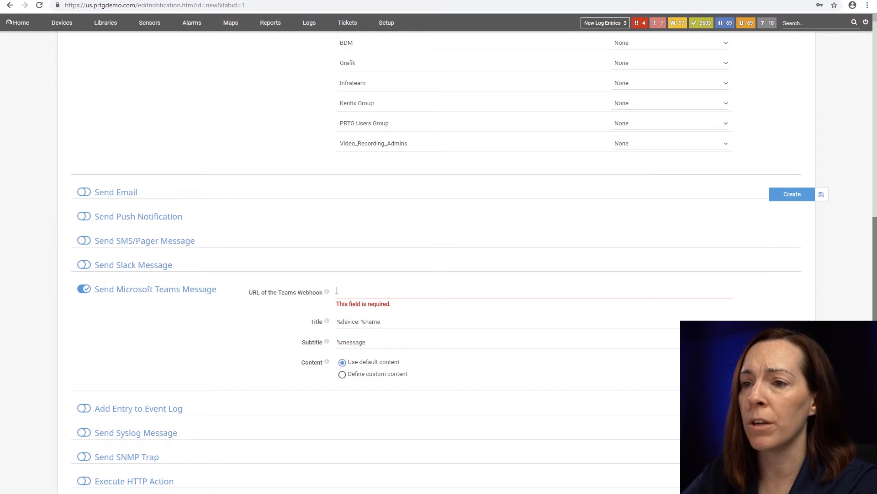
left_click(504, 304)
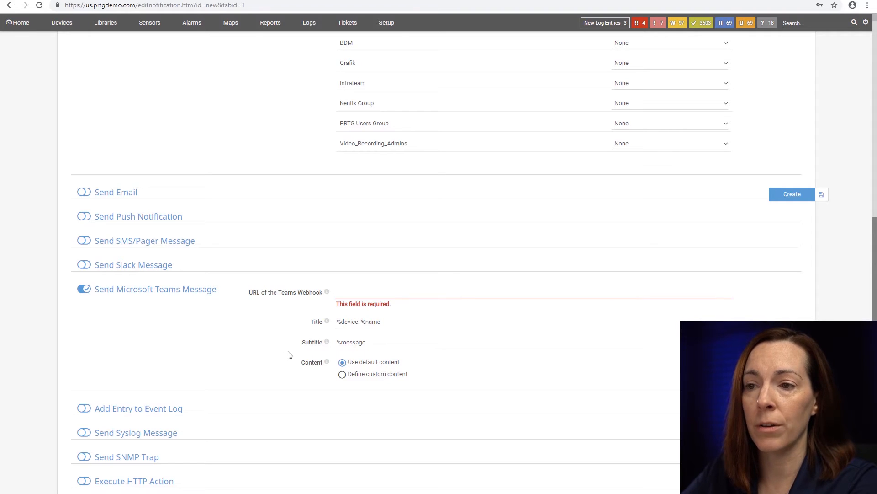
- Turn Microsoft Teams messaging back off and enable event log entries to the Application log
left_click(83, 289)
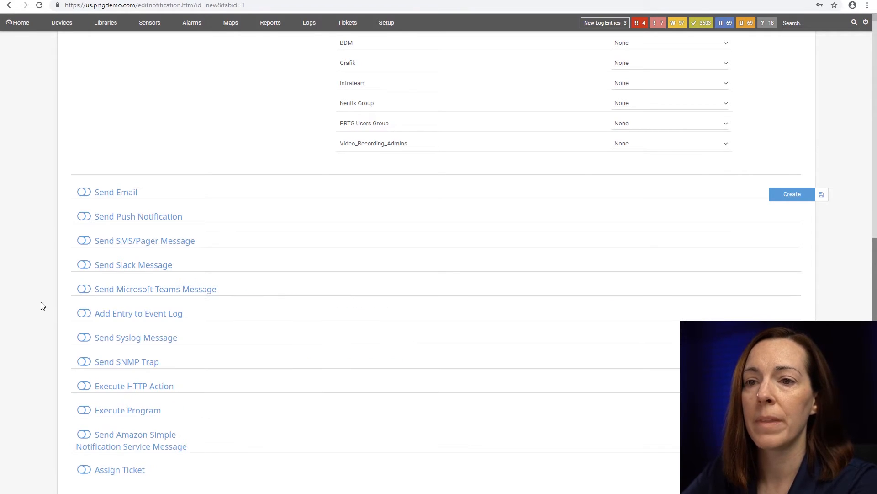
mouse_move(90, 321)
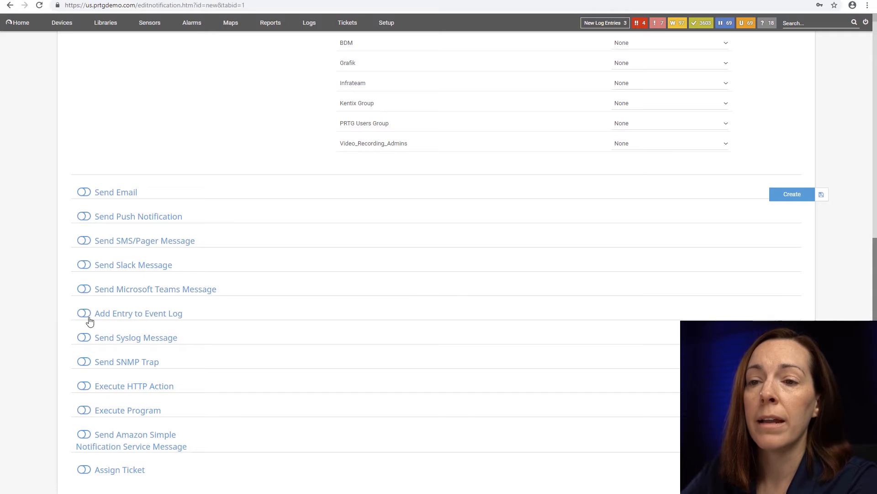
mouse_move(110, 346)
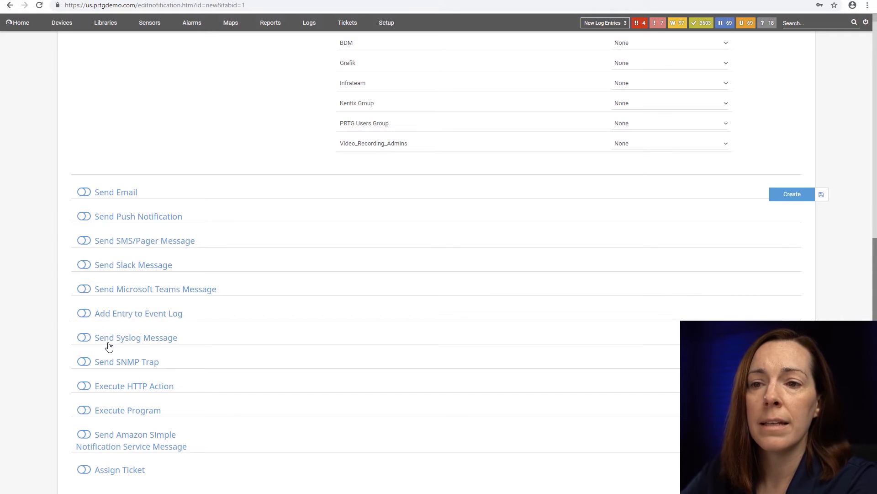
mouse_move(87, 315)
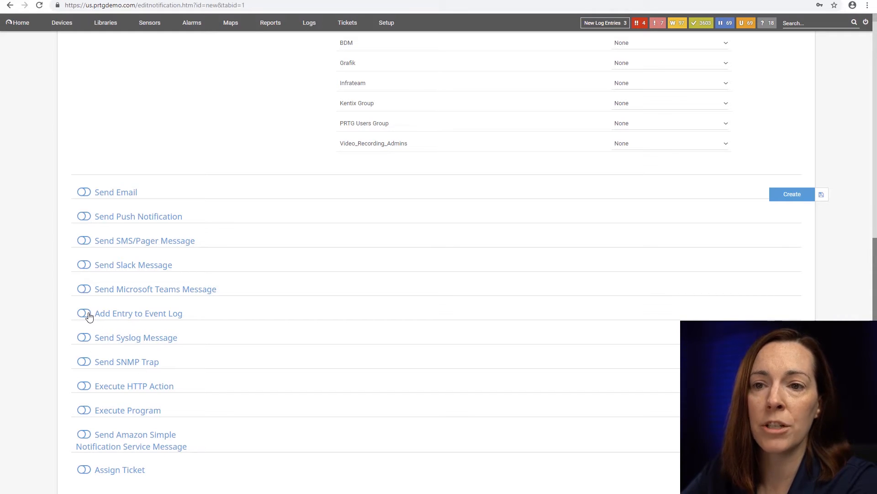
left_click(83, 313)
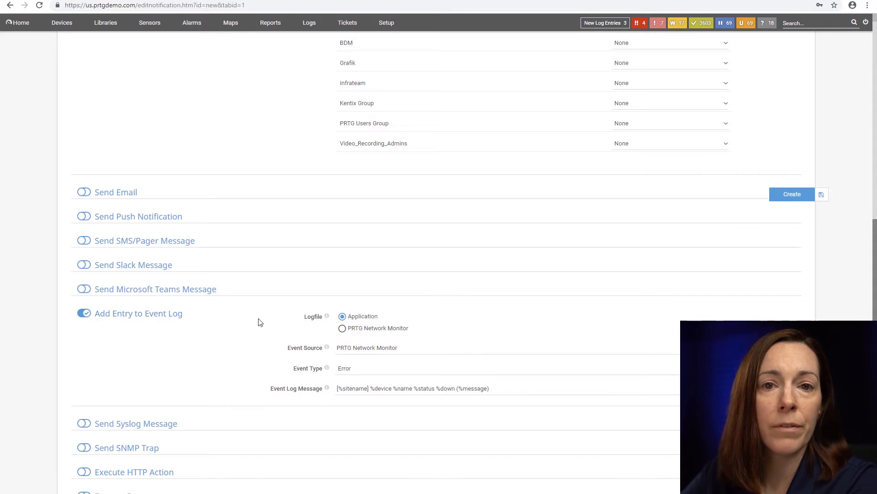
mouse_move(155, 354)
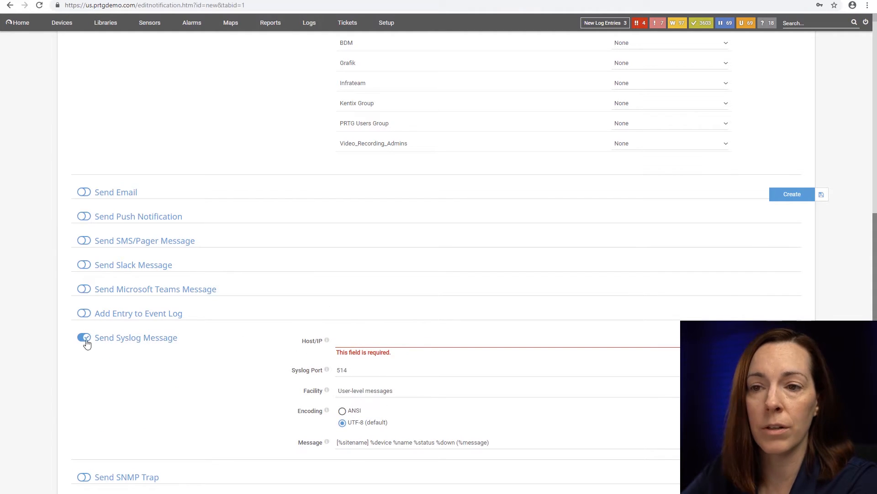
- Turn the event log action off and show, then disable, Syslog messaging
left_click(83, 337)
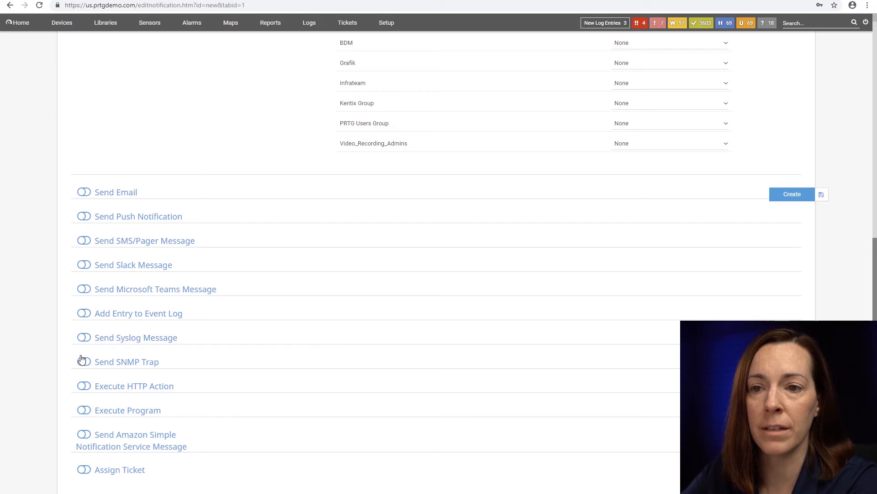
left_click(83, 361)
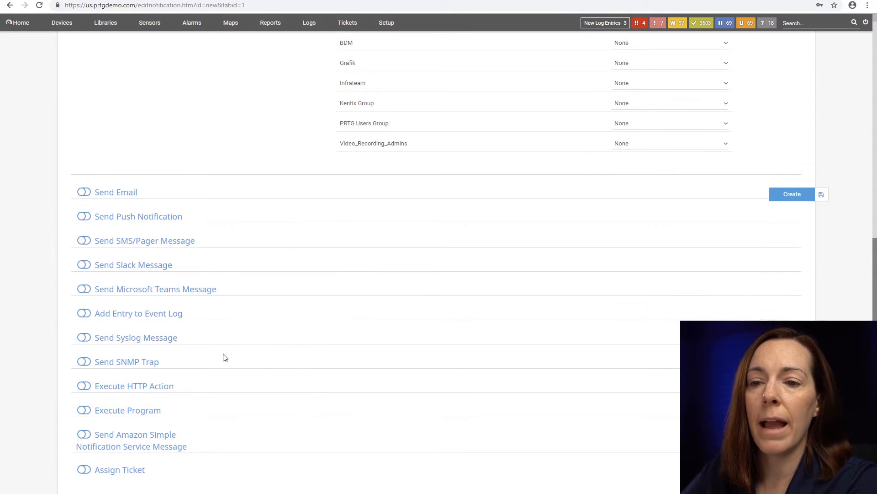
- Enable Execute Program using 'Demo exe notification - outfile.ps1' as the program file
left_click(83, 386)
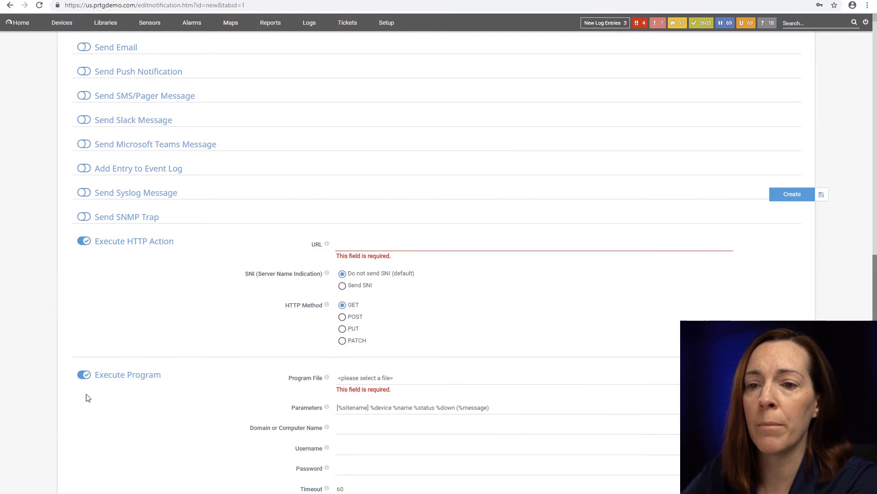
mouse_move(123, 311)
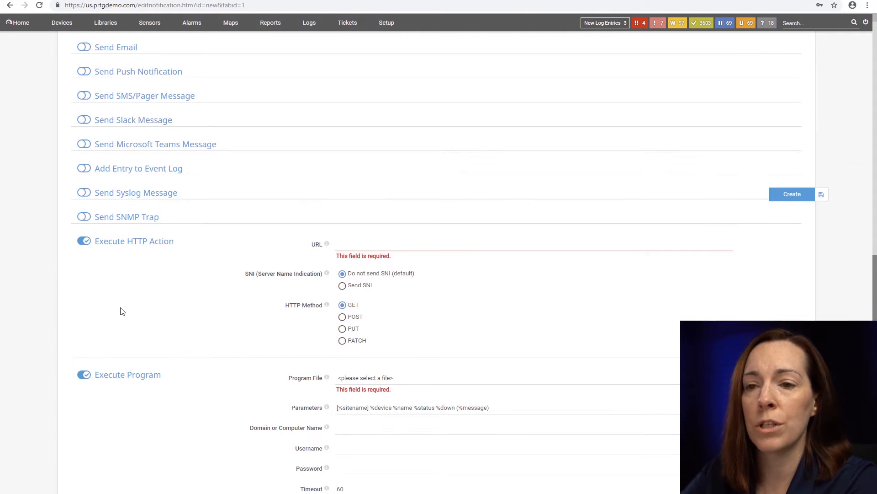
scroll("down", 3)
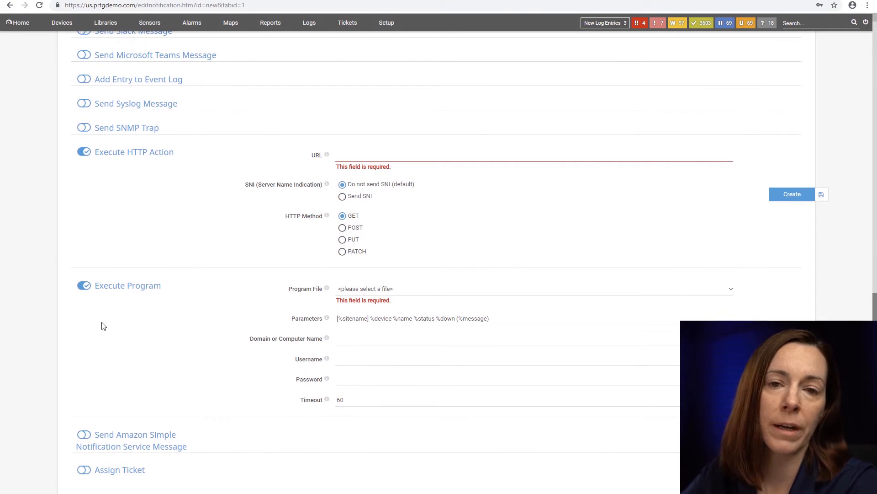
mouse_move(399, 275)
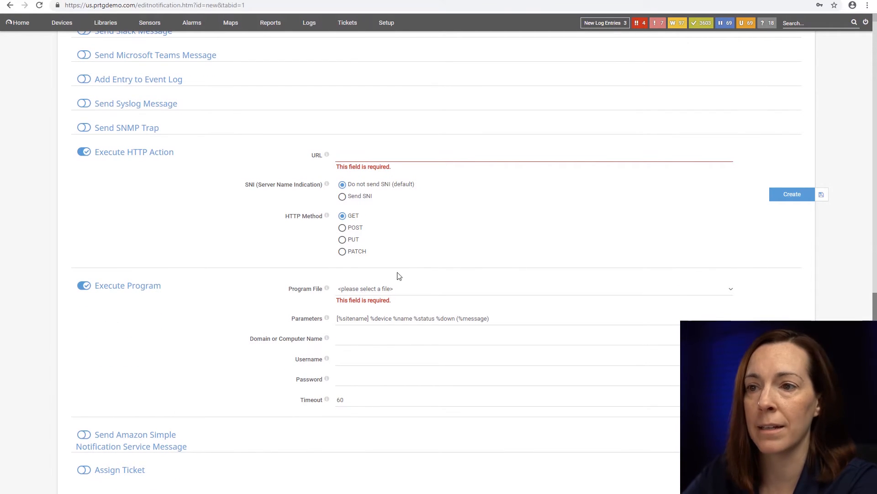
mouse_move(375, 282)
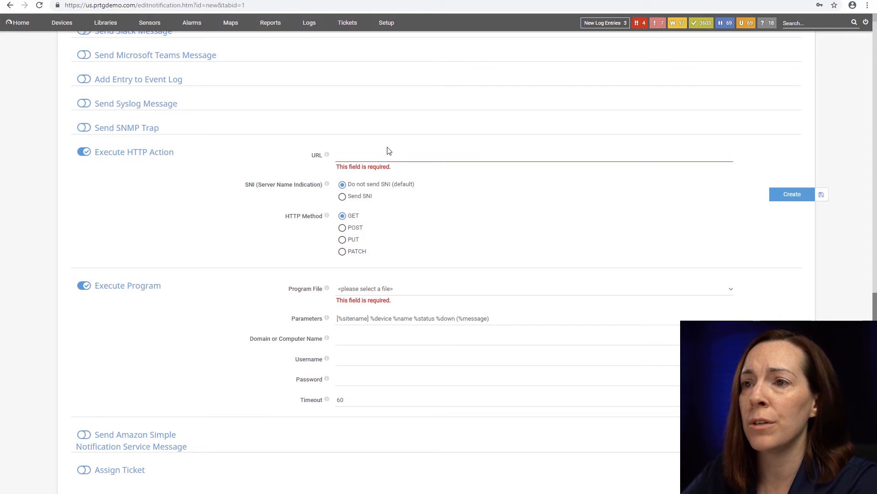
mouse_move(329, 246)
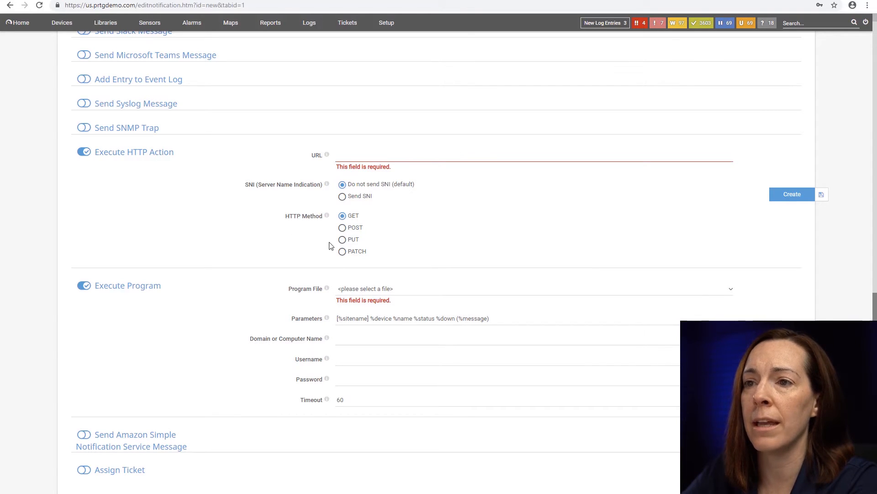
left_click(84, 151)
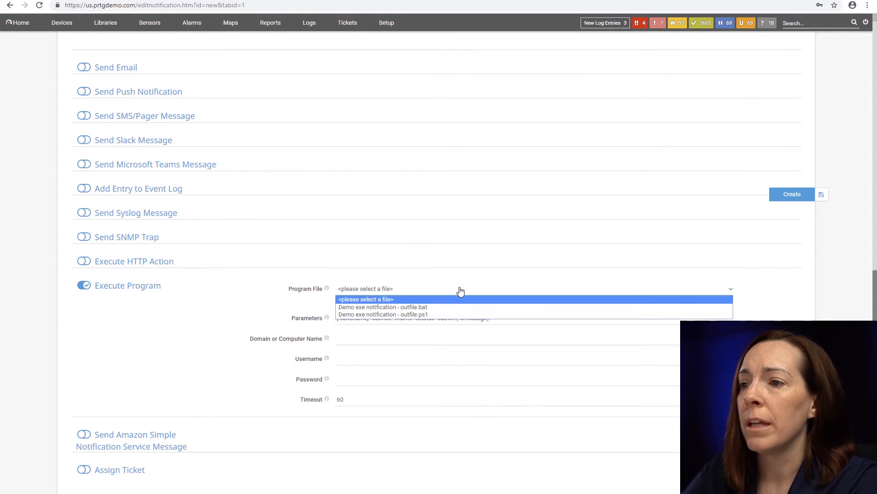
mouse_move(453, 307)
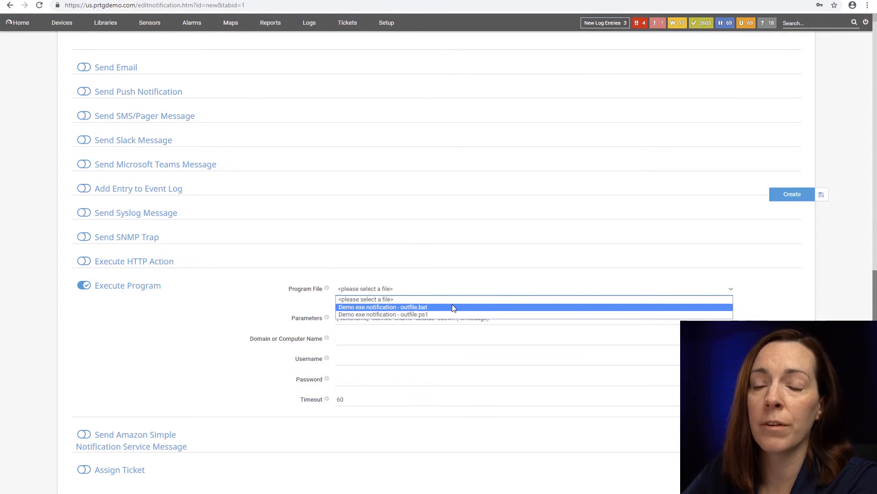
mouse_move(417, 314)
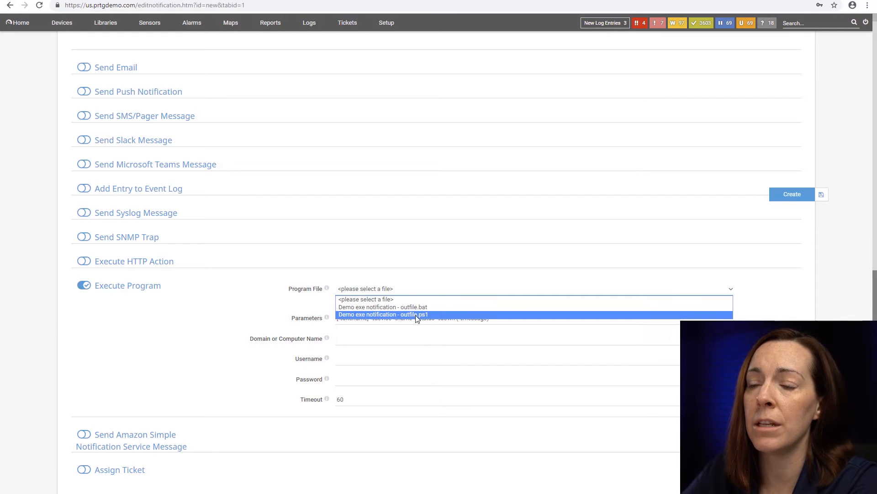
left_click(383, 314)
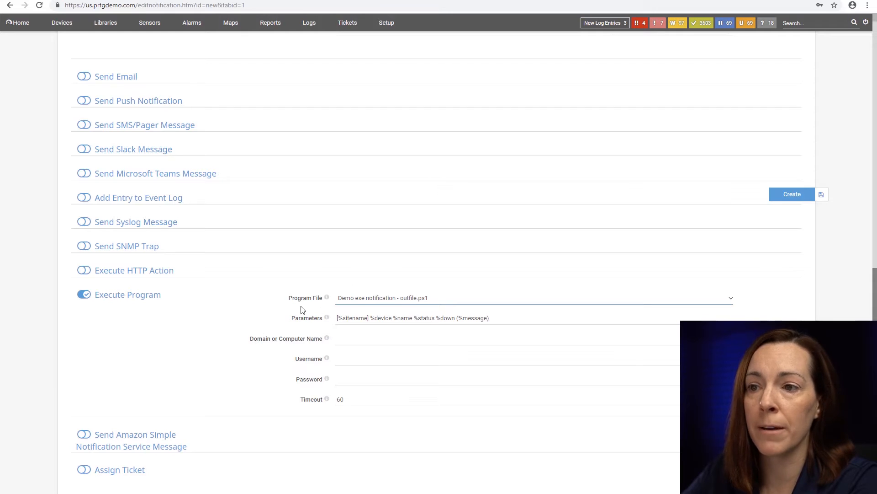
left_click(433, 362)
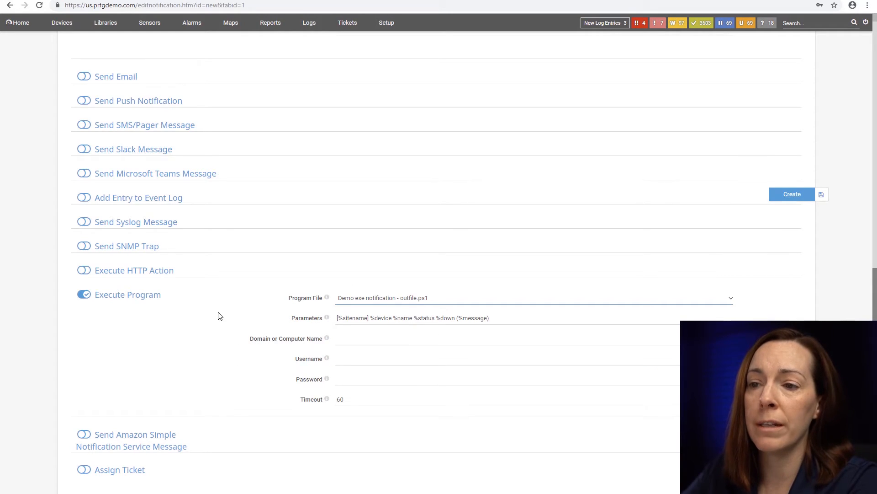
mouse_move(341, 351)
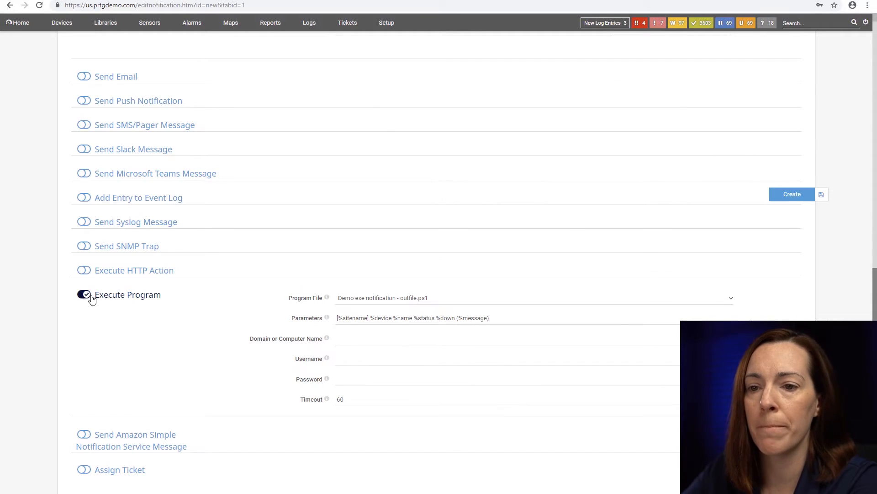
- Disable Execute Program and enable Amazon SNS messaging to view its credential, ARN and subject fields
left_click(83, 294)
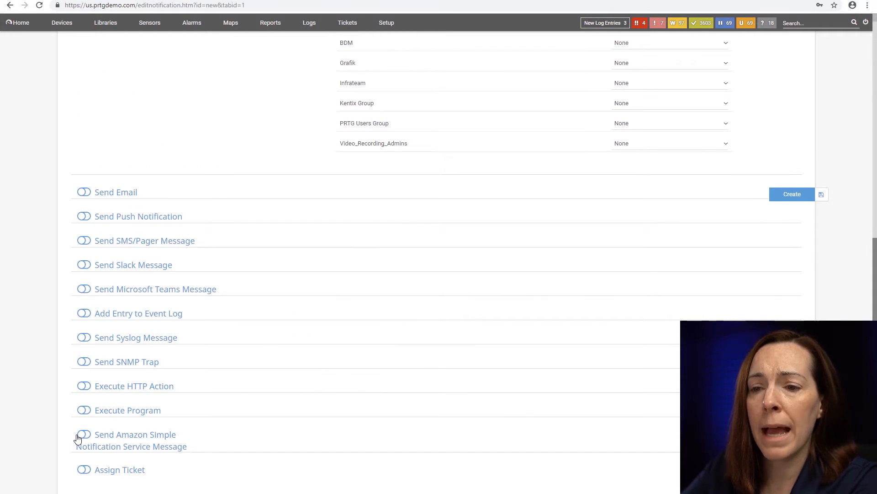
left_click(83, 434)
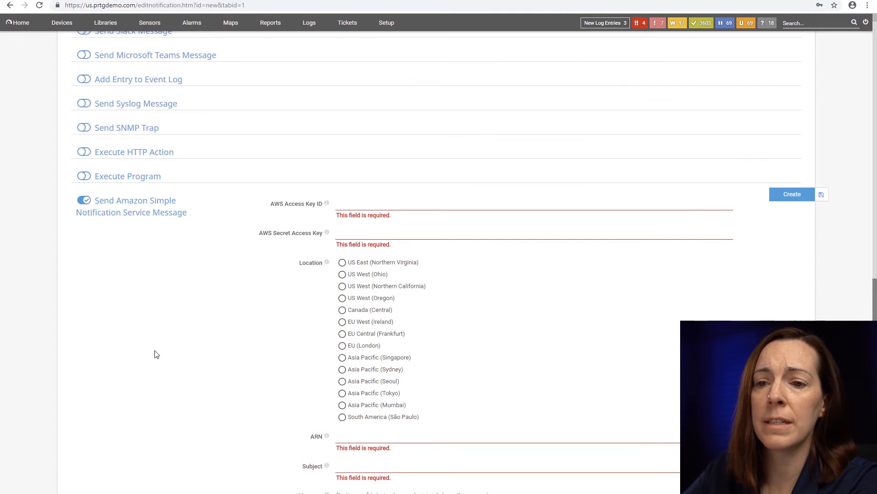
scroll("down", 3)
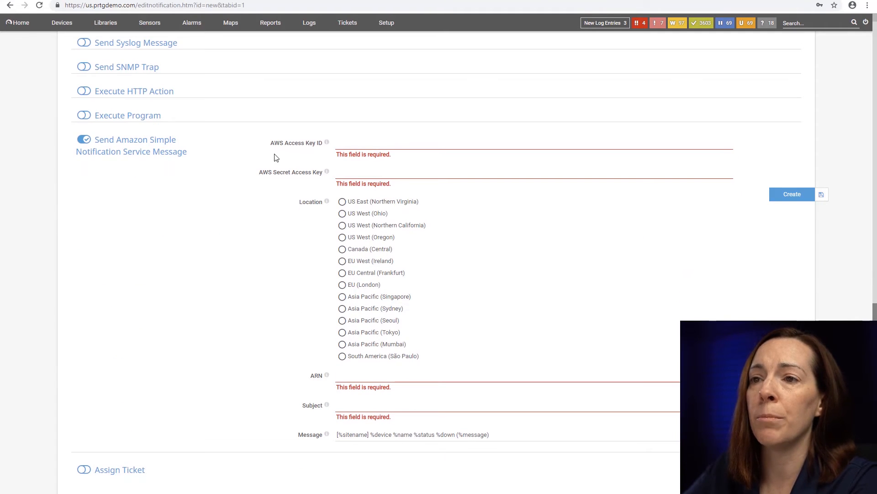
mouse_move(333, 150)
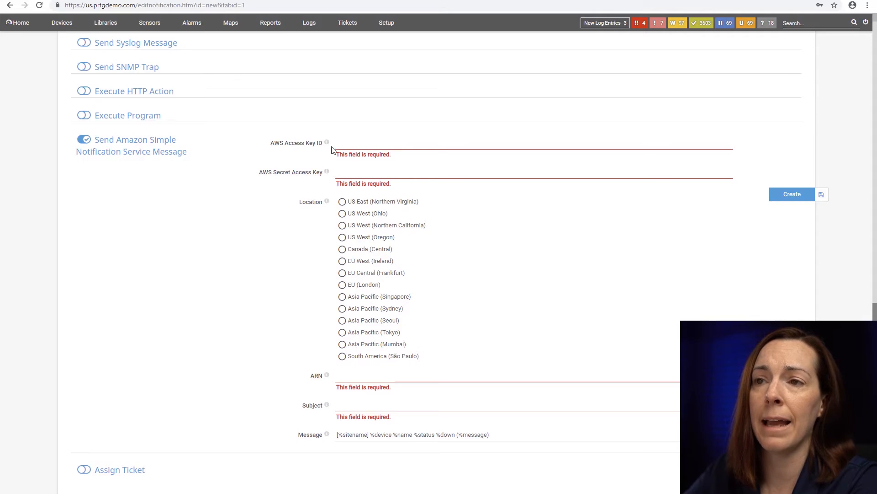
mouse_move(288, 175)
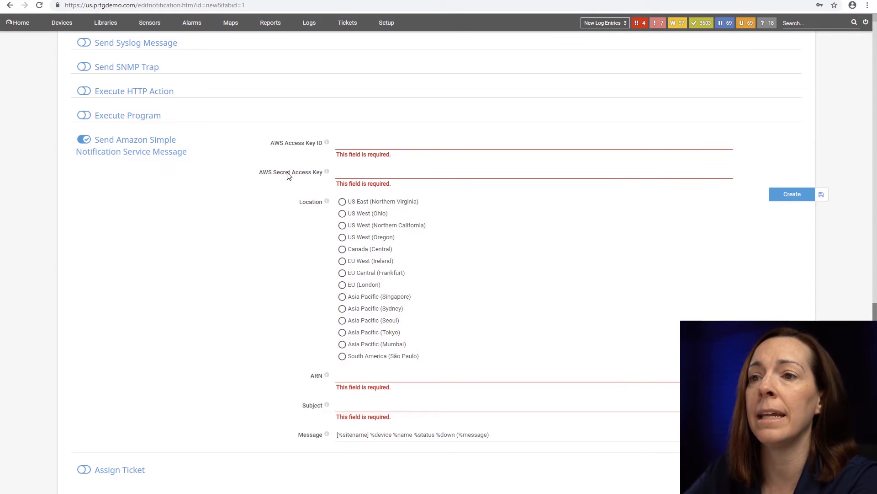
mouse_move(72, 165)
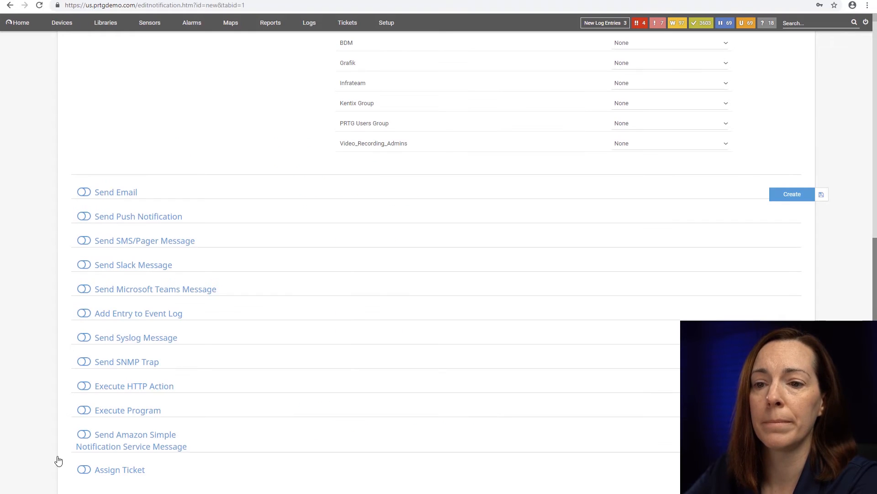
- Enable ticket assignment to the BDM group and show the Tickets menu options
left_click(84, 469)
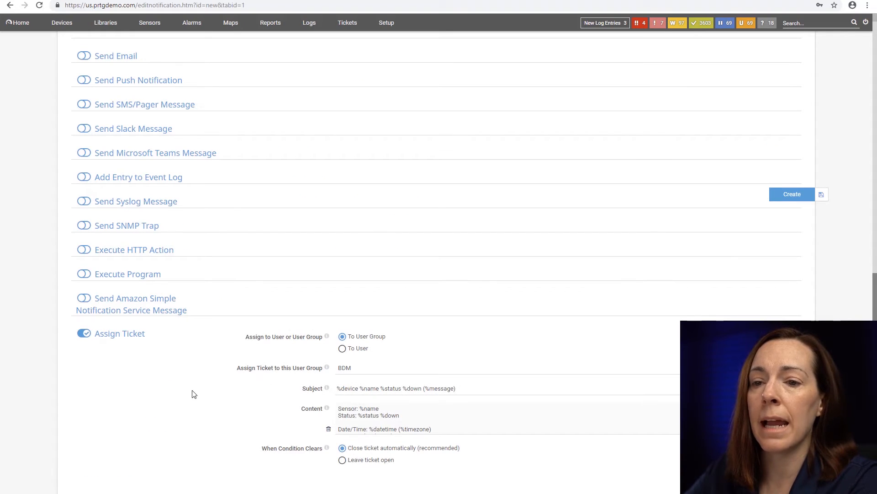
mouse_move(347, 23)
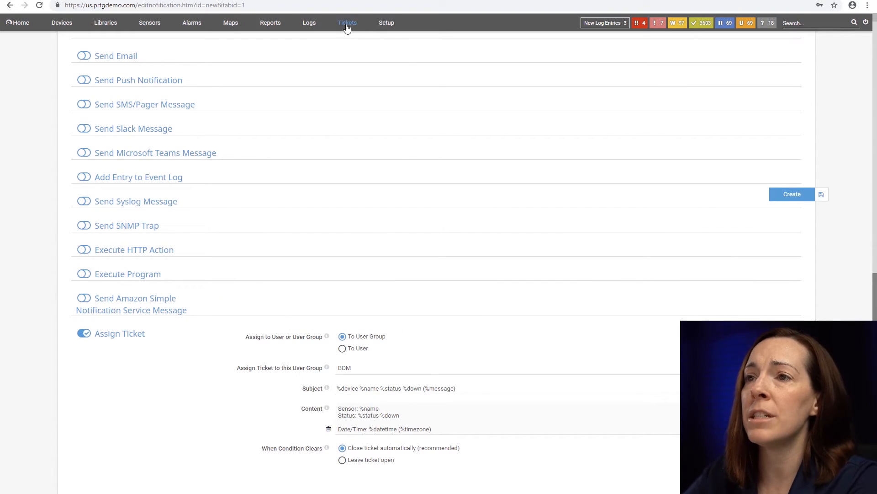
left_click(347, 22)
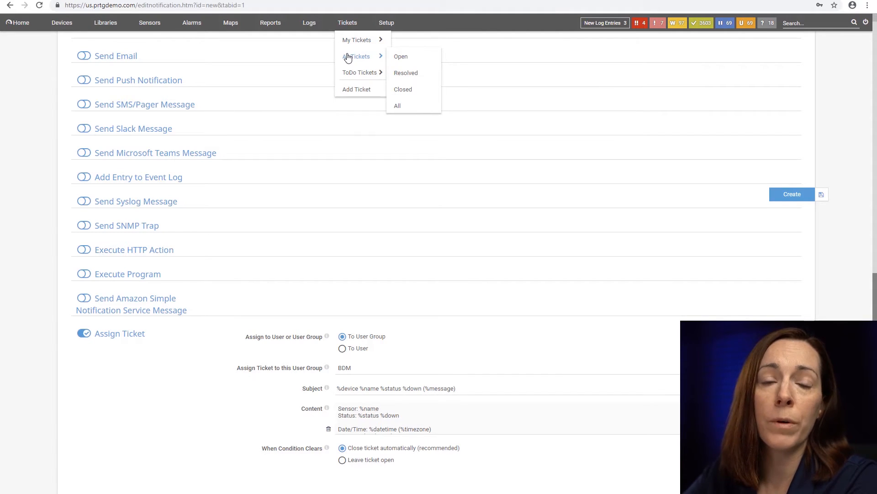
mouse_move(396, 79)
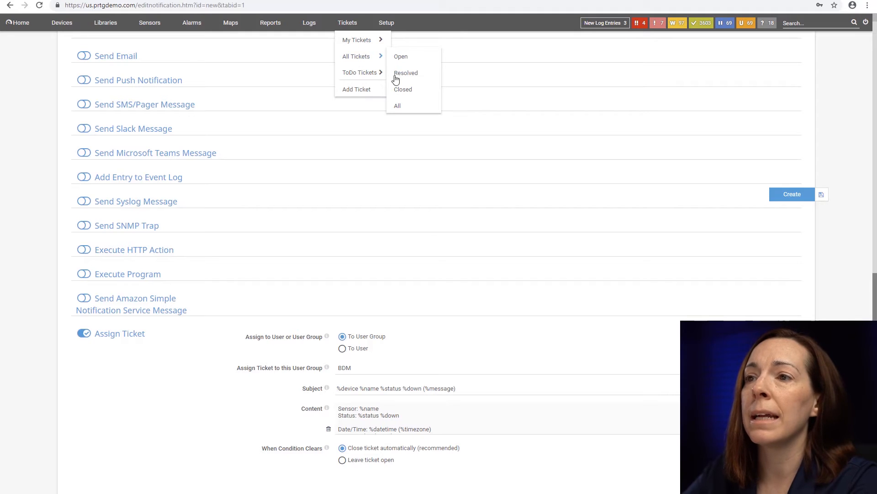
- Review the All Tickets list, then start a new notification template from Notification Templates
left_click(397, 106)
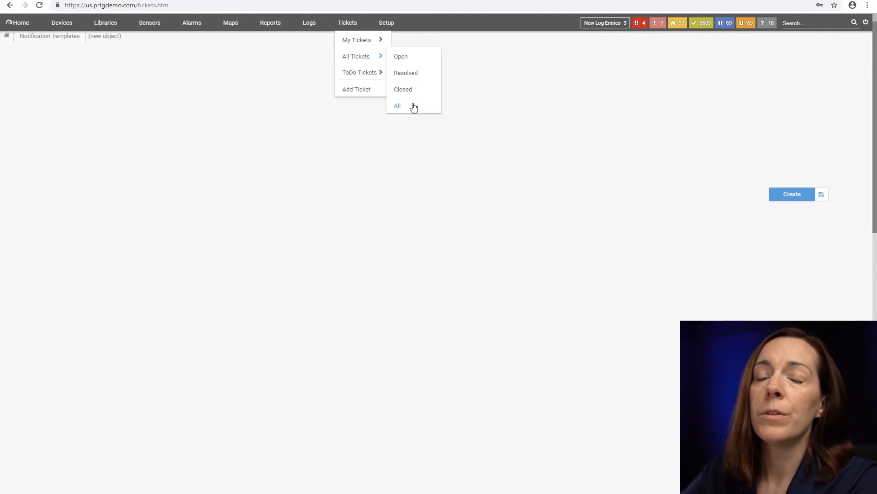
left_click(398, 106)
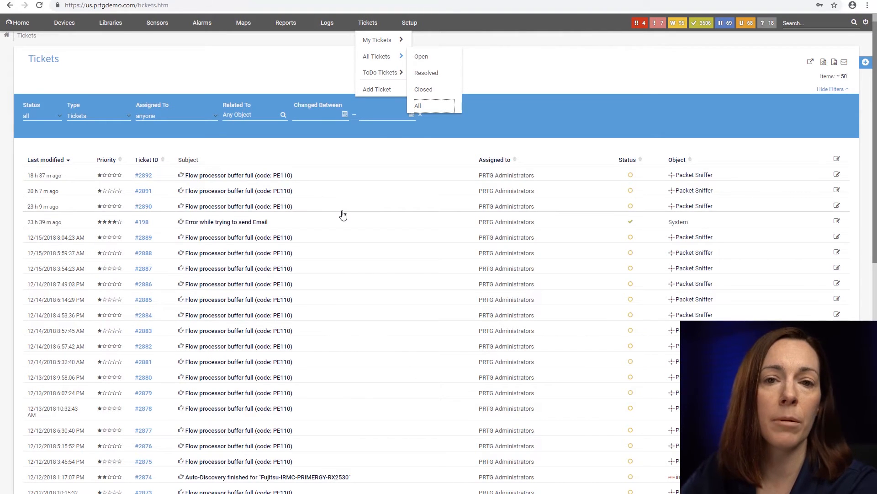
left_click(343, 214)
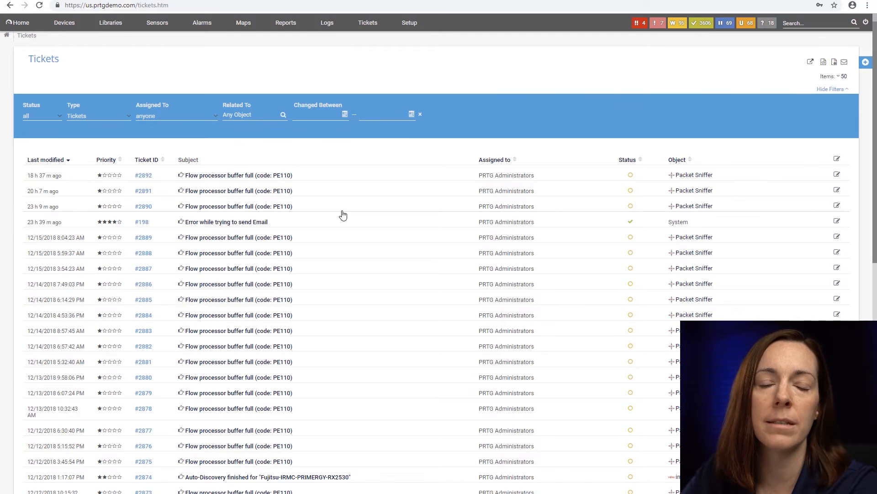
mouse_move(335, 211)
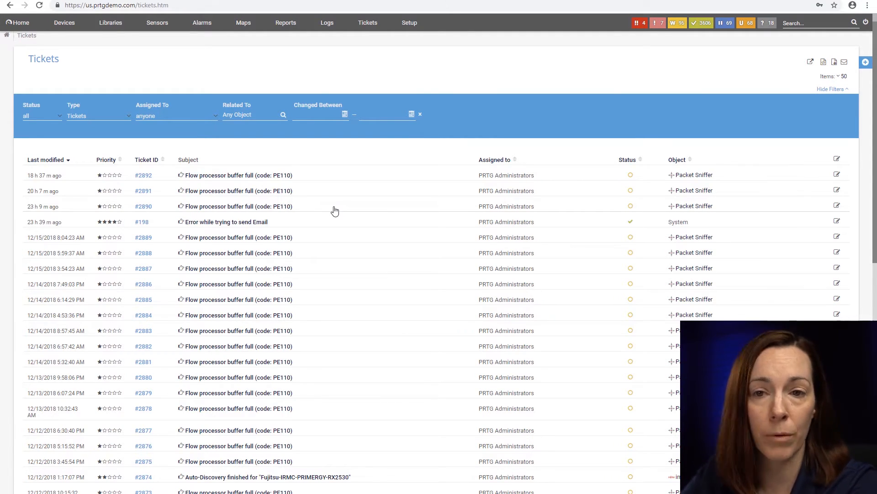
mouse_move(306, 214)
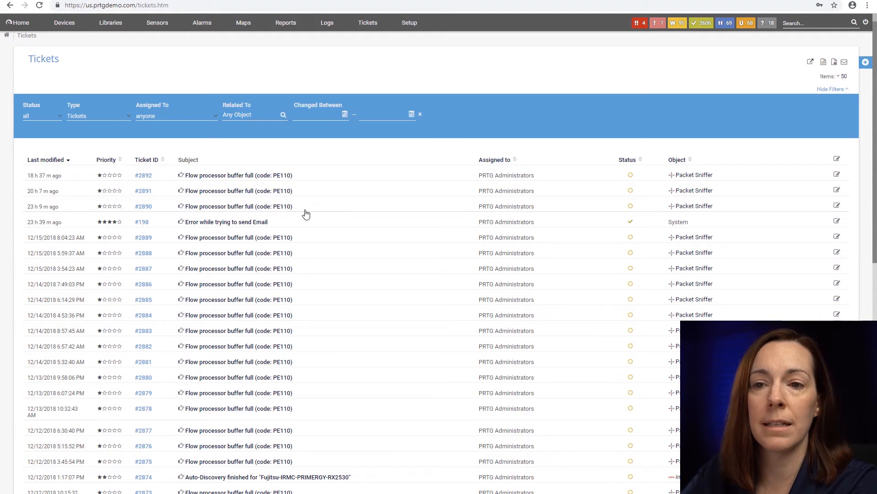
mouse_move(219, 293)
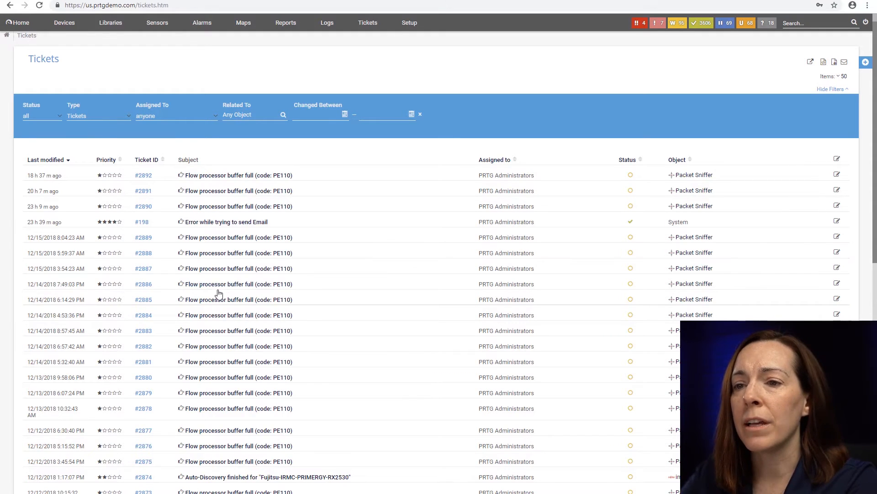
left_click(143, 284)
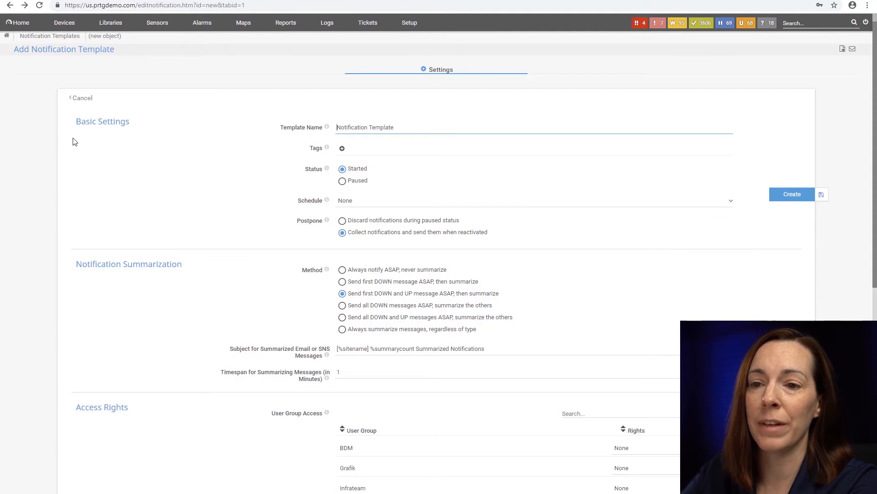
- Scroll through the new template's delivery actions, all off, and submit the form
scroll("down", 3)
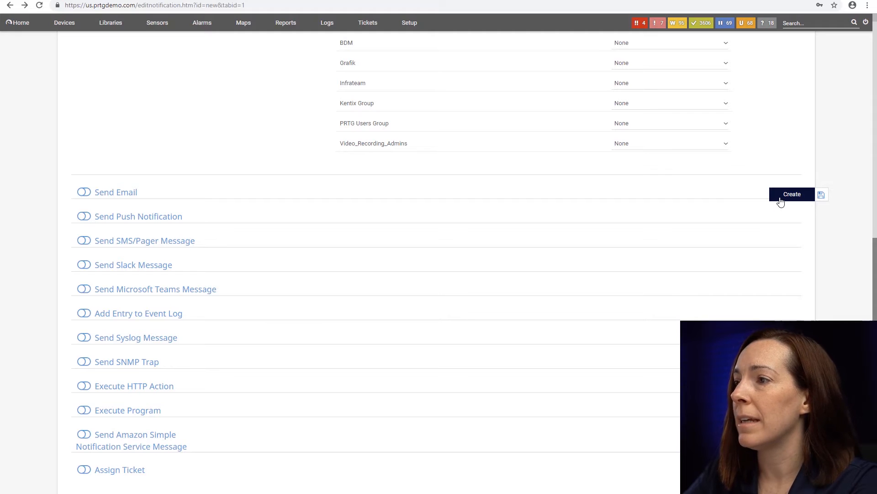
left_click(791, 194)
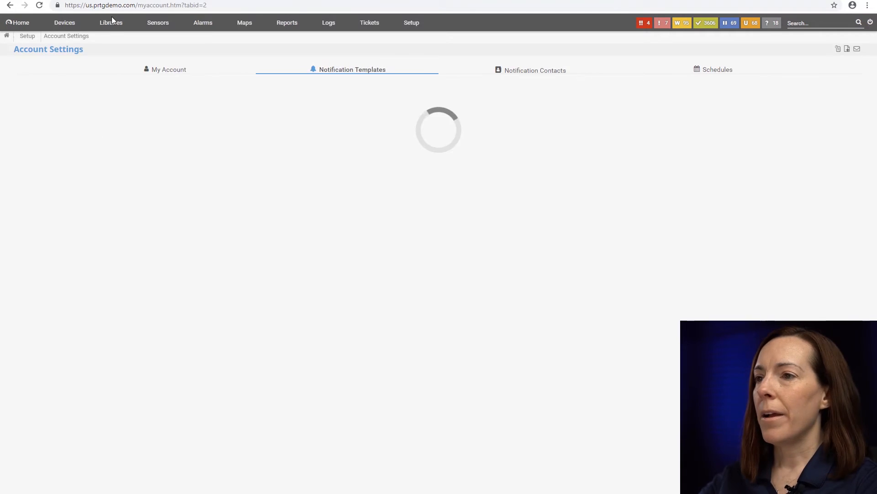
- Show the Group Root device overview with Data Center (Remote Probe) collapsed to its summary
left_click(64, 23)
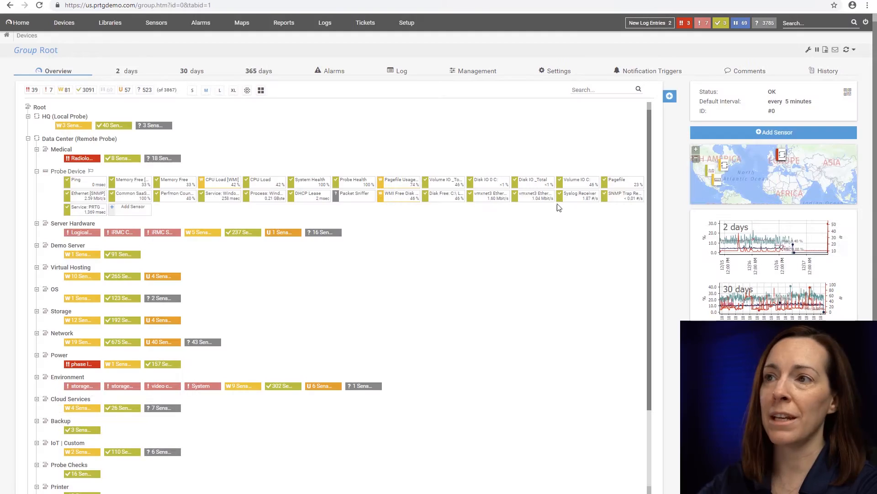
mouse_move(281, 142)
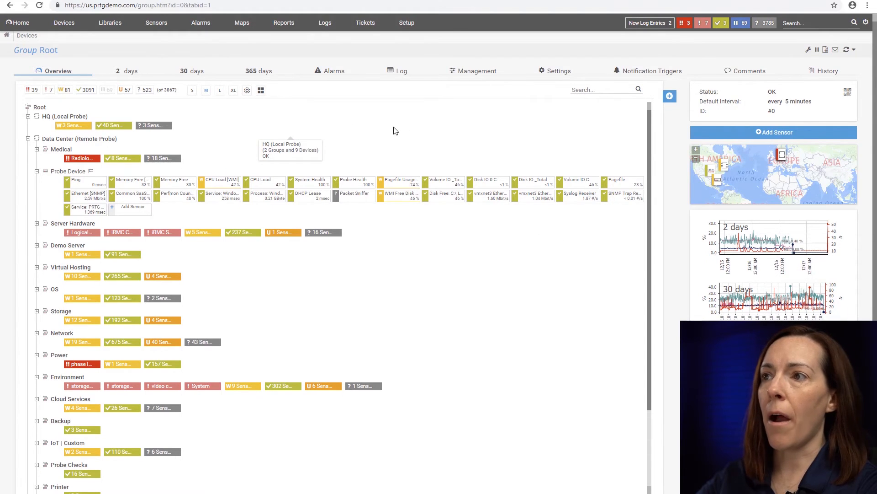
mouse_move(223, 77)
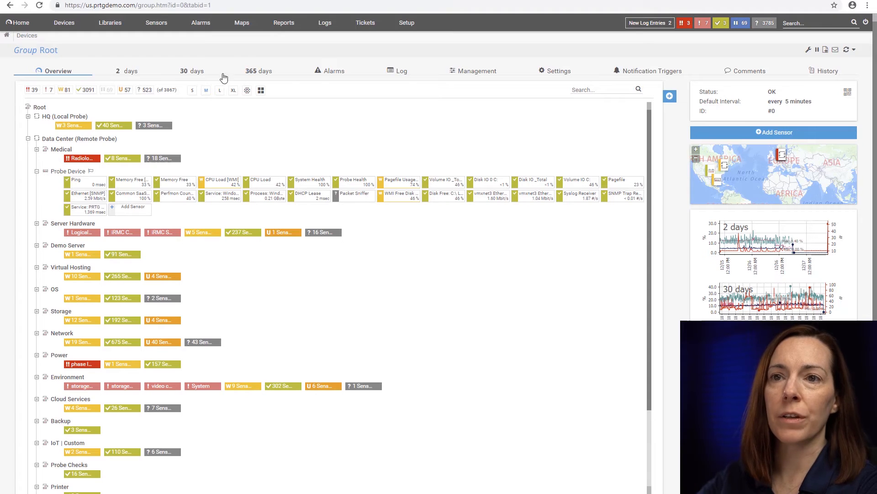
mouse_move(70, 114)
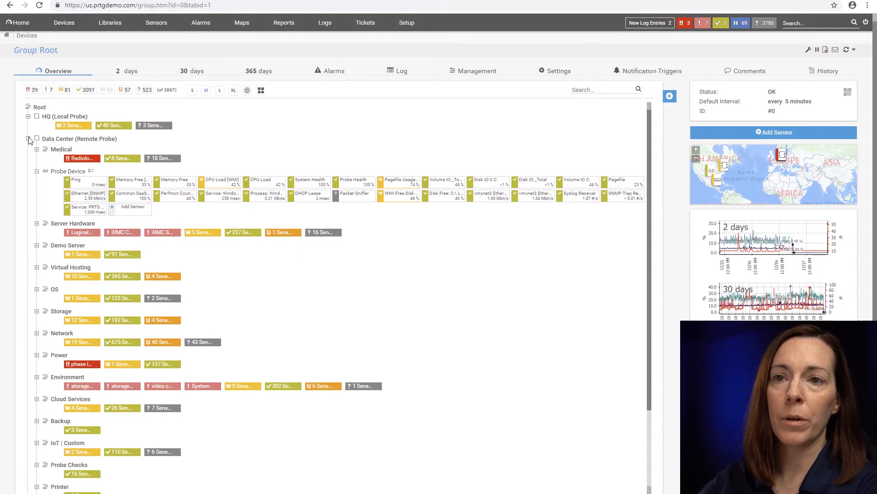
left_click(29, 141)
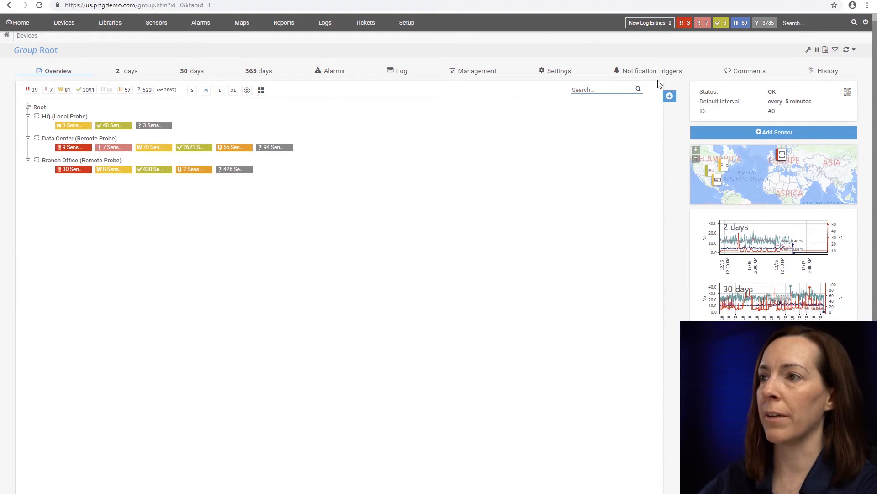
- Open the Root group's notification triggers and edit the existing State Trigger's sensor states
left_click(652, 71)
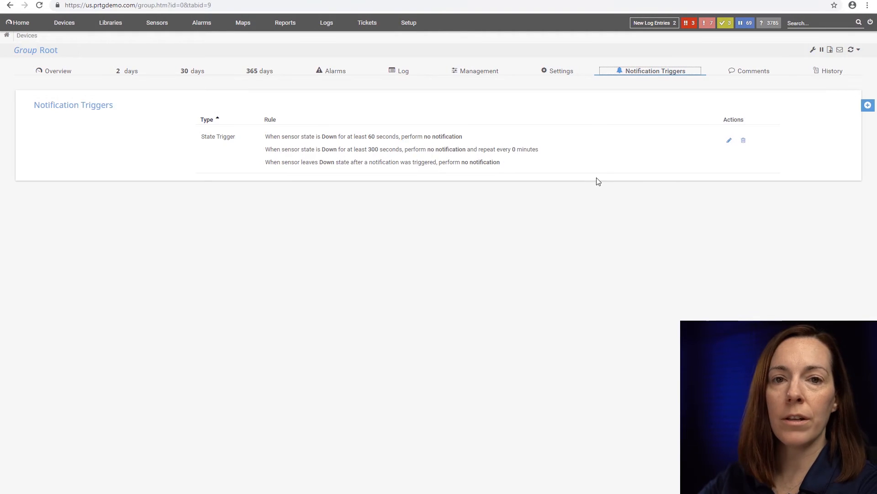
mouse_move(867, 115)
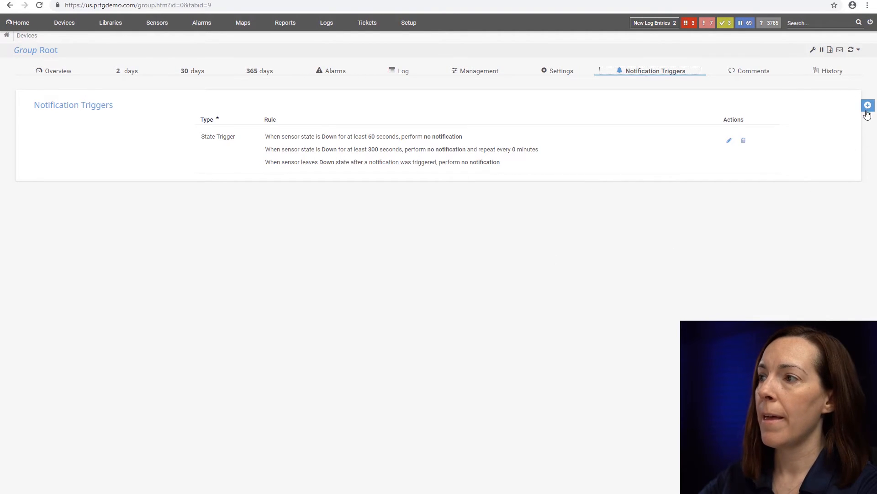
left_click(868, 105)
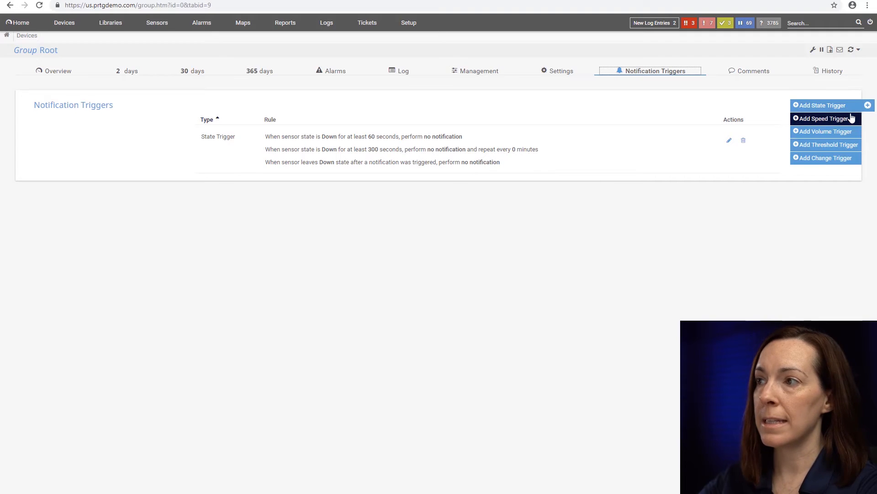
mouse_move(825, 131)
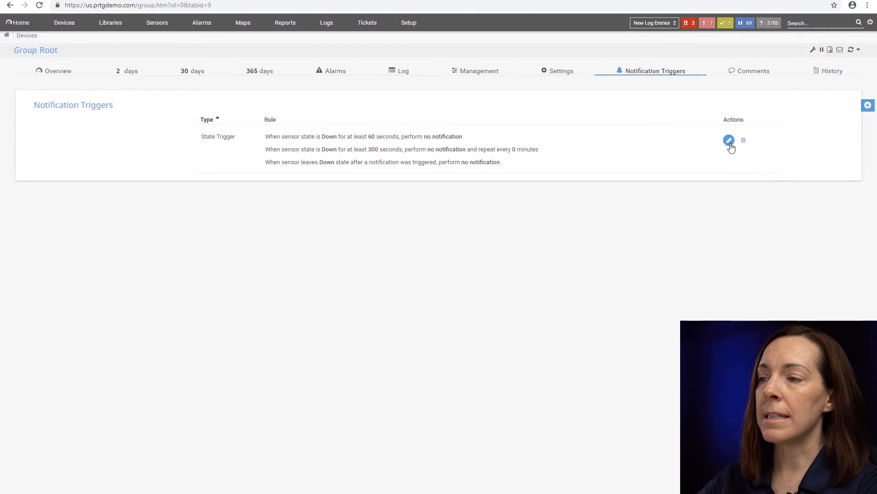
left_click(729, 140)
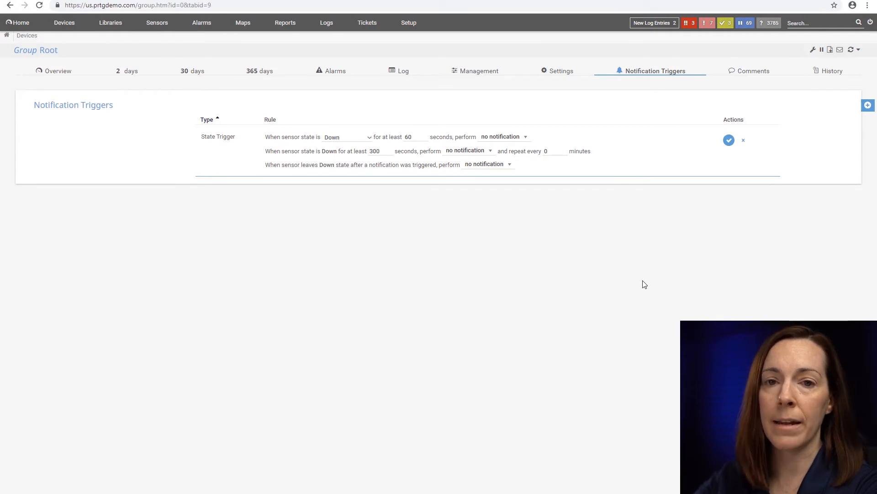
mouse_move(608, 298)
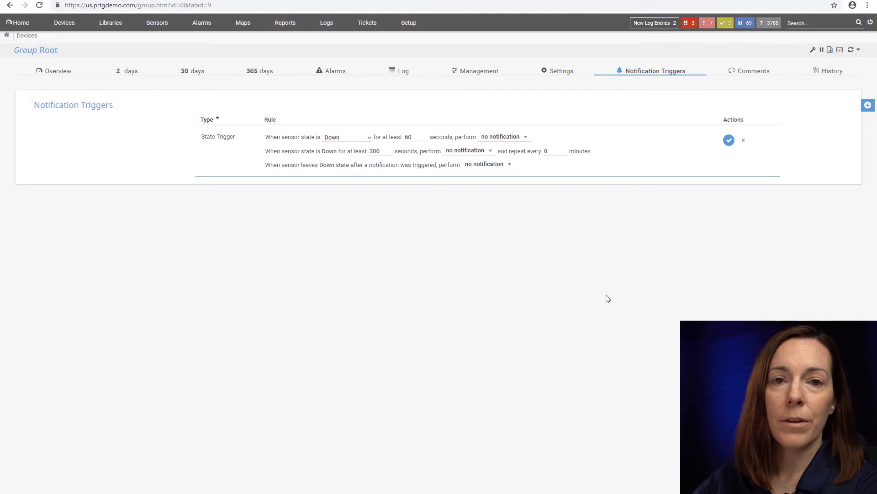
mouse_move(589, 312)
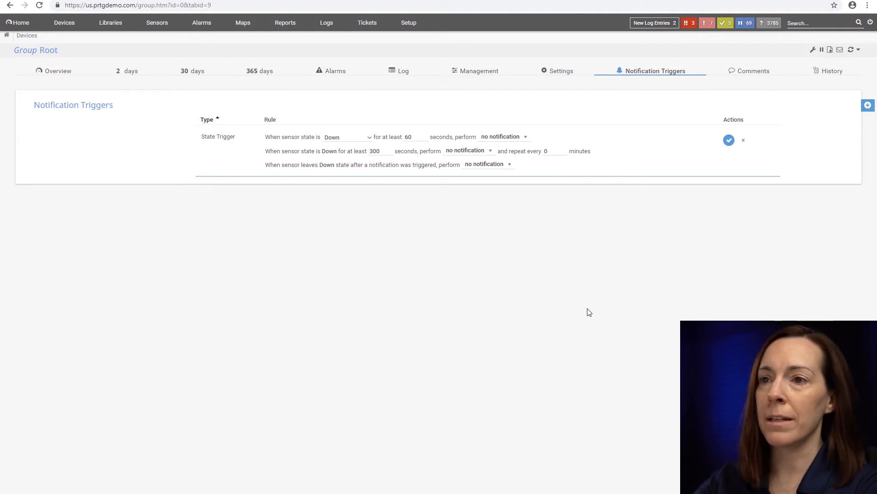
mouse_move(585, 304)
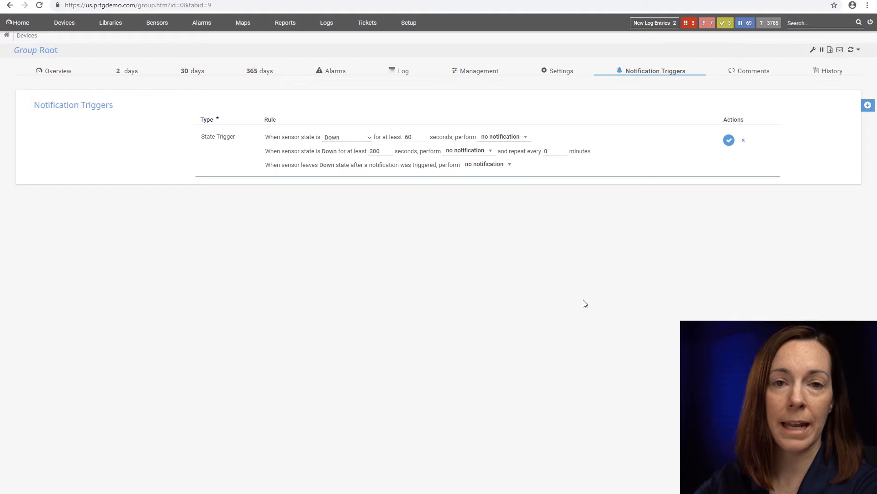
mouse_move(188, 184)
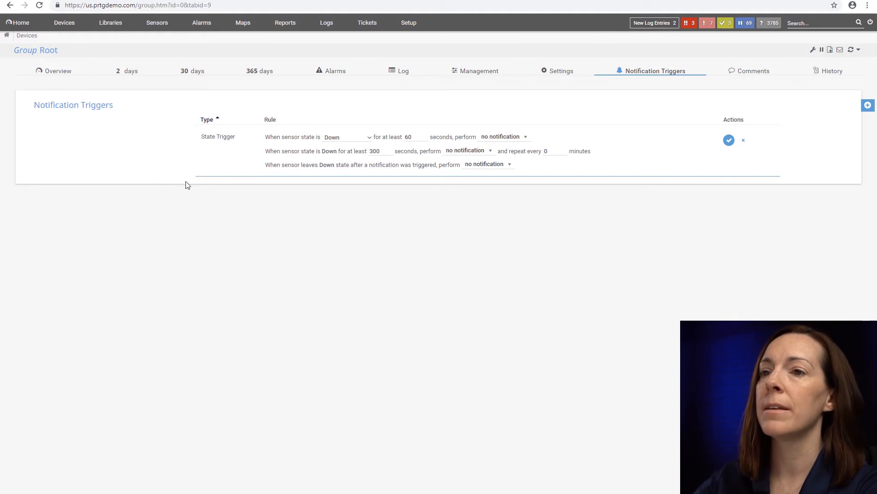
mouse_move(102, 133)
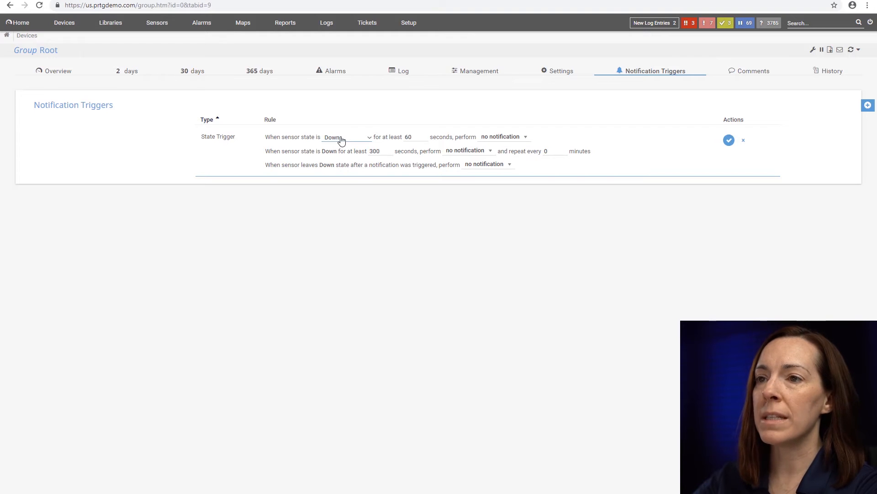
left_click(346, 136)
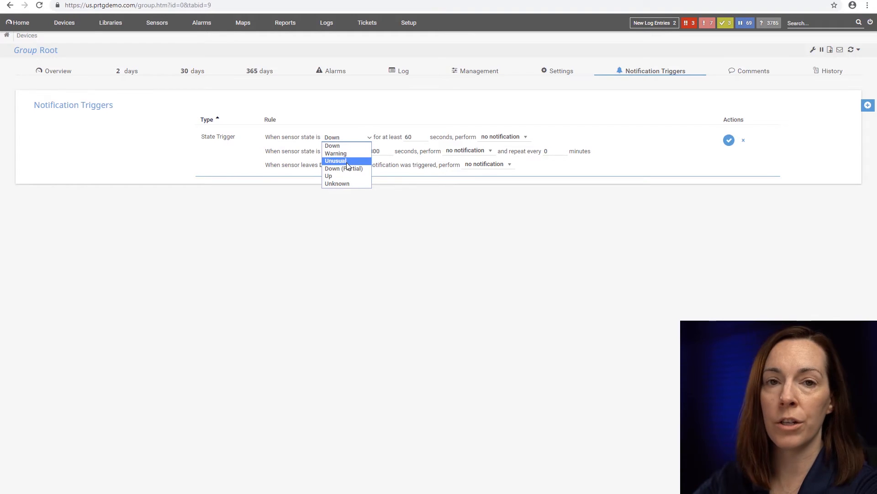
mouse_move(336, 184)
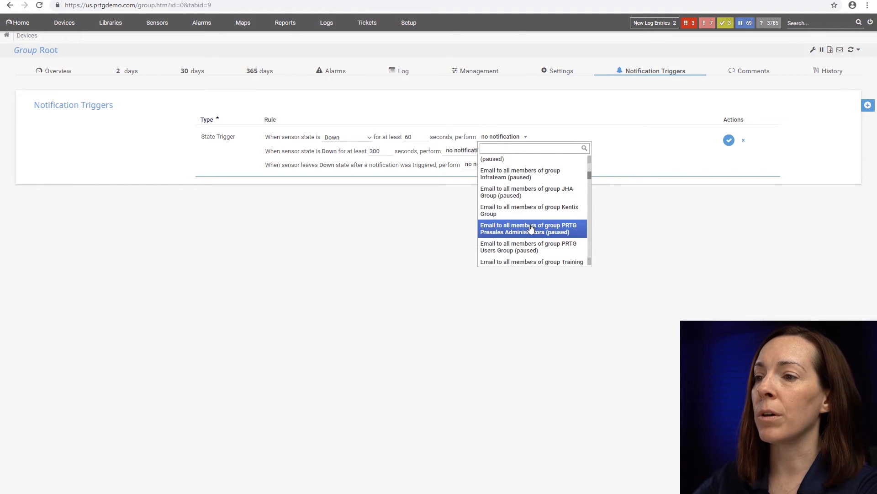
- Email Presales at 60s Down, BDACDW group every 10 minutes, Admin on leaving Down; save
scroll("down", 3)
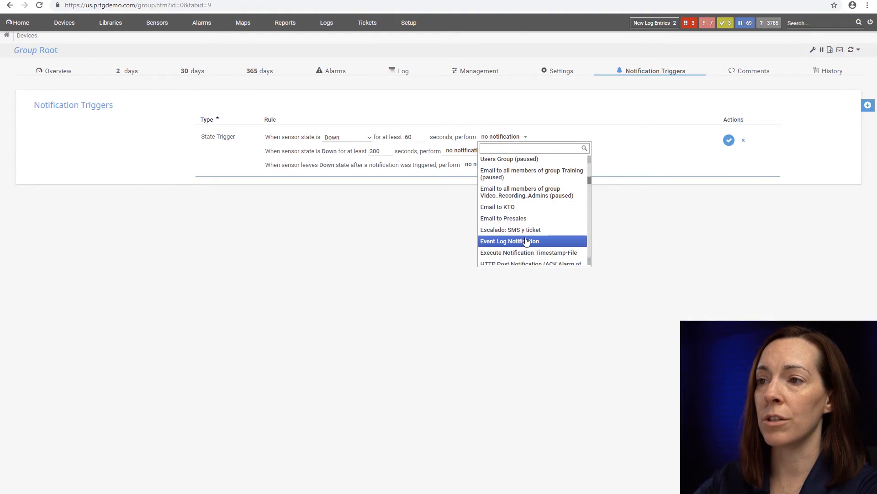
left_click(503, 218)
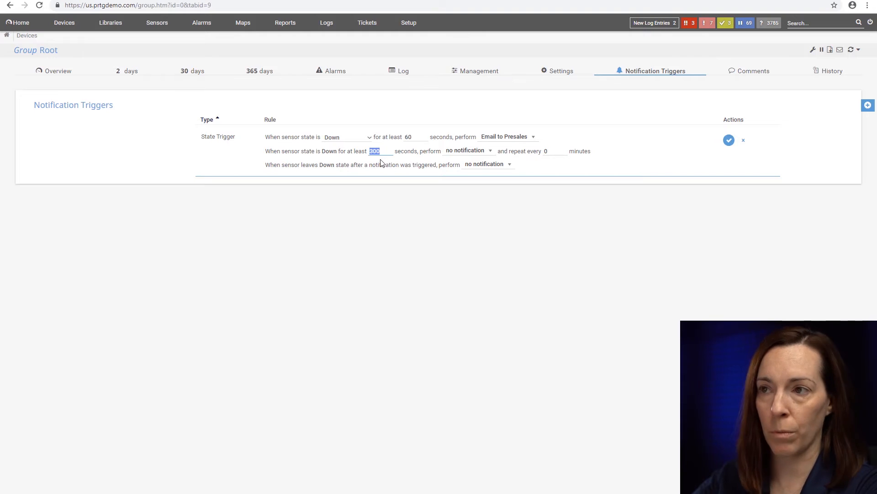
left_click(469, 150)
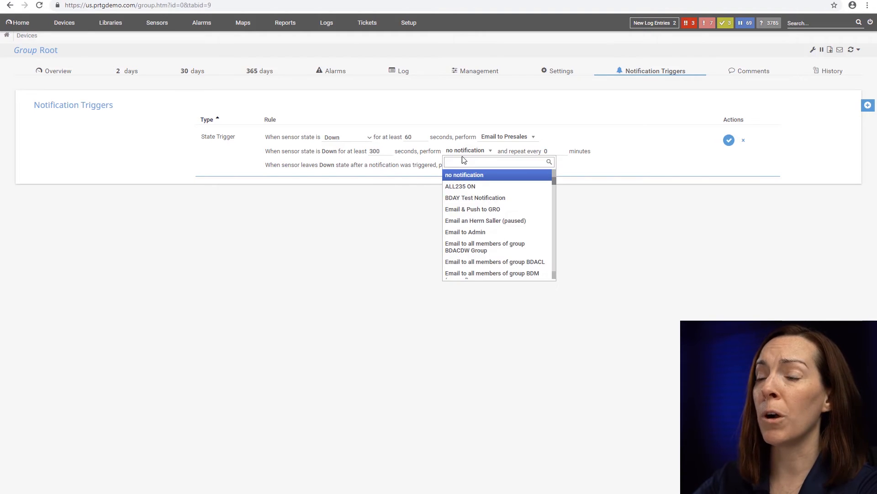
mouse_move(495, 246)
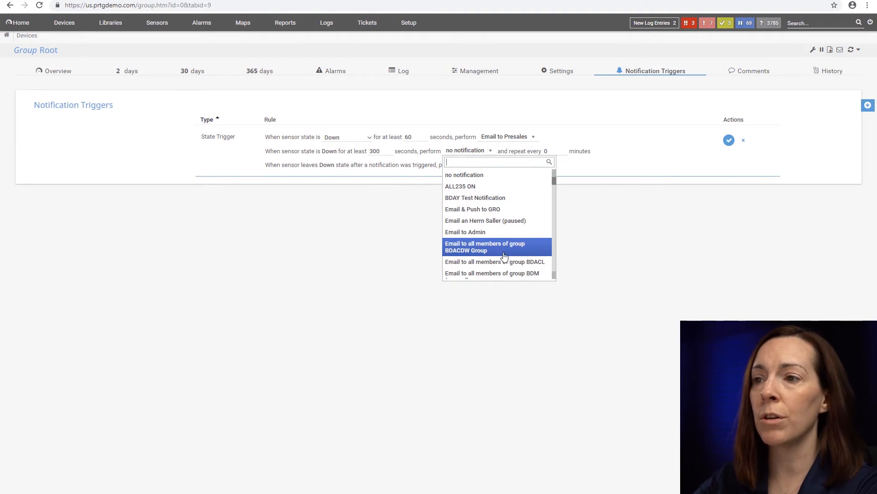
left_click(485, 247)
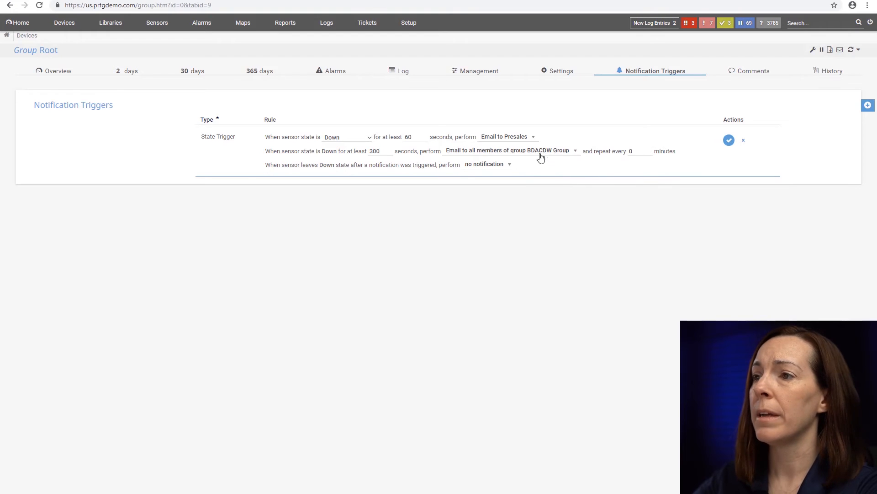
mouse_move(635, 153)
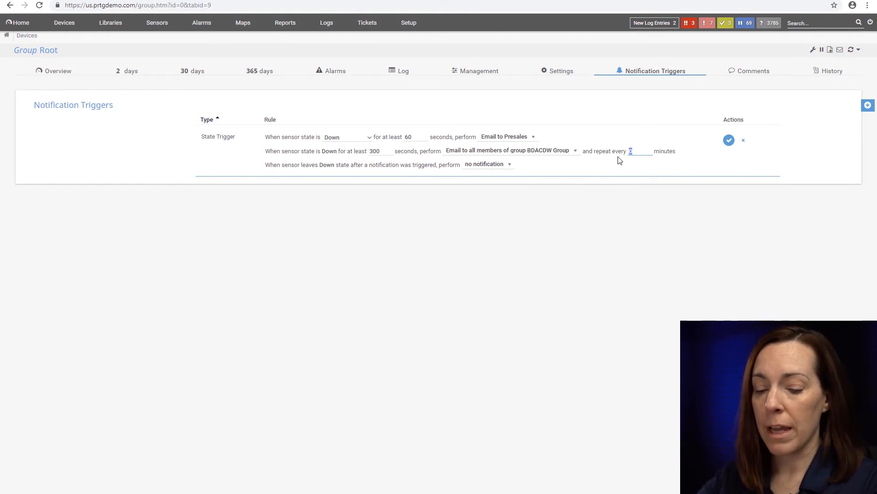
type("10")
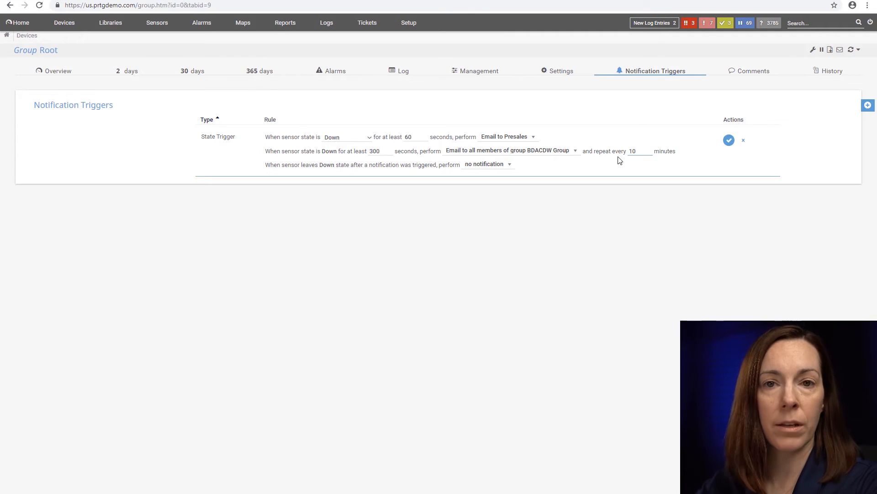
mouse_move(392, 202)
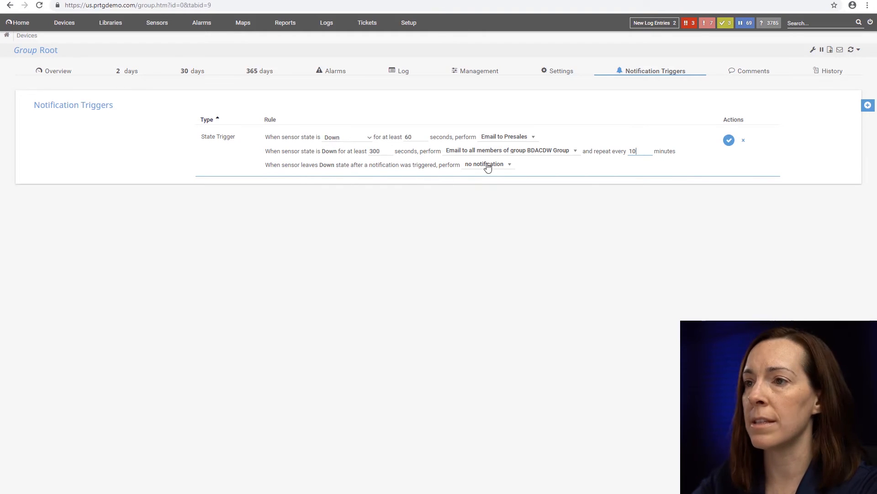
left_click(486, 164)
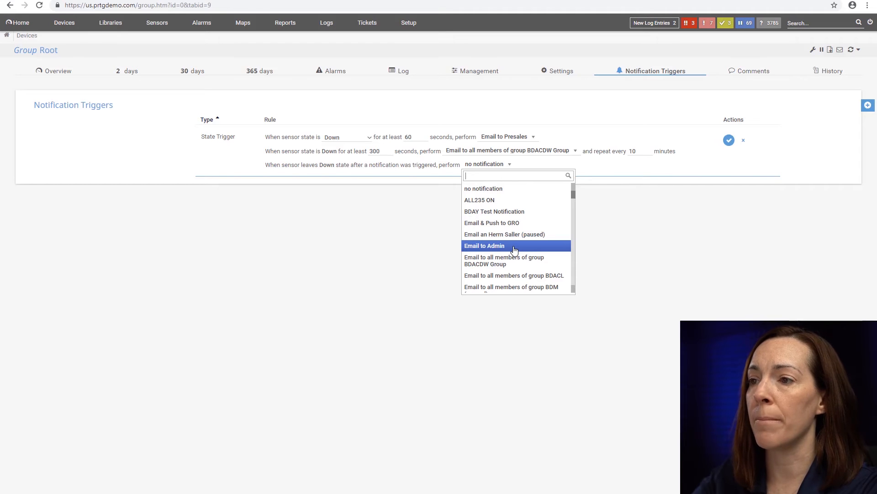
left_click(484, 244)
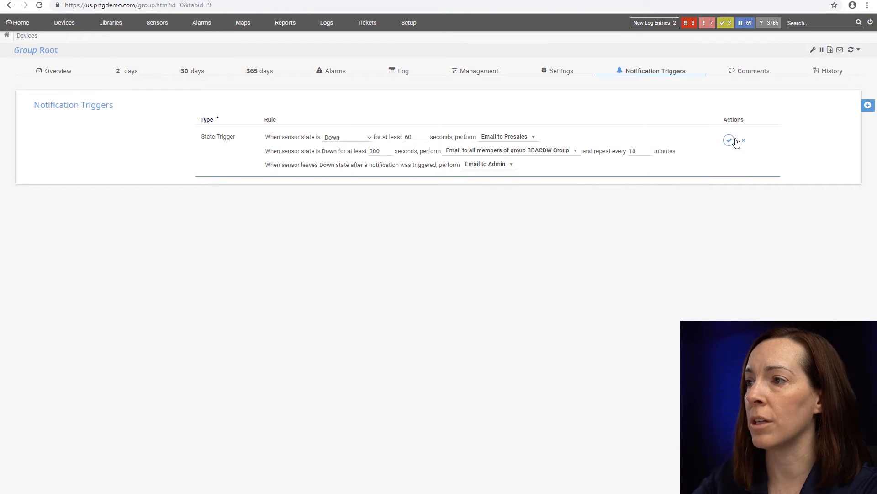
left_click(728, 140)
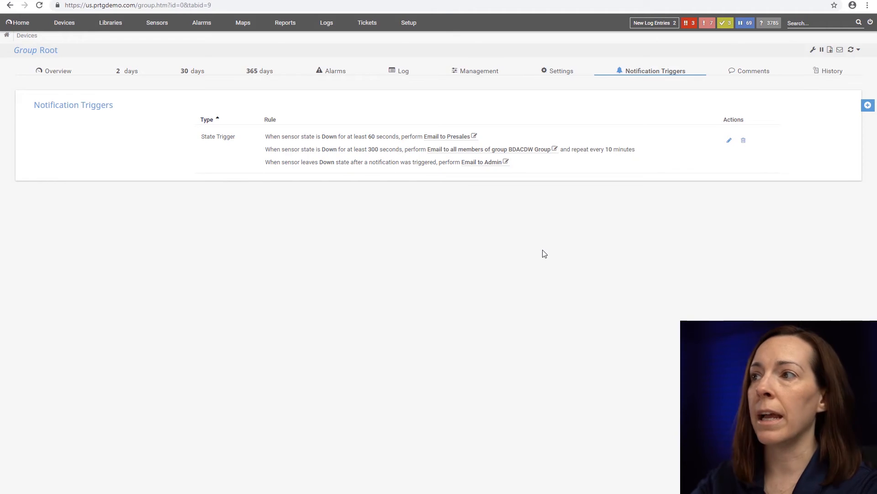
mouse_move(718, 181)
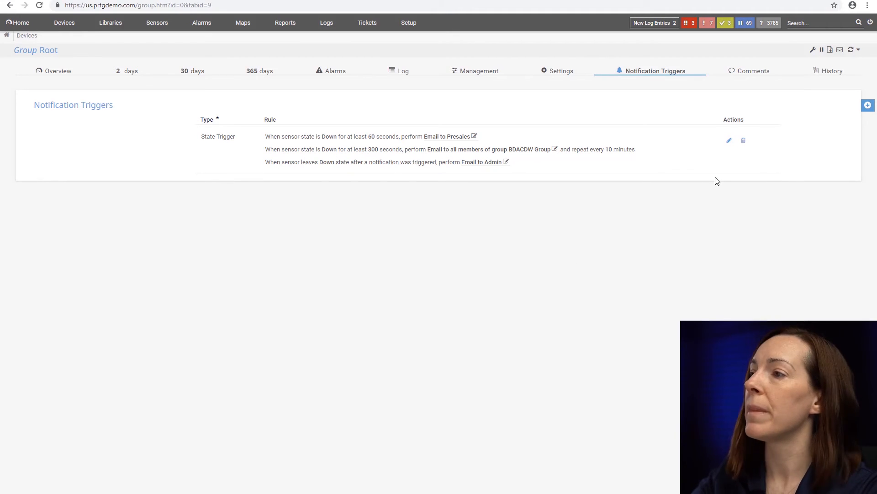
mouse_move(654, 227)
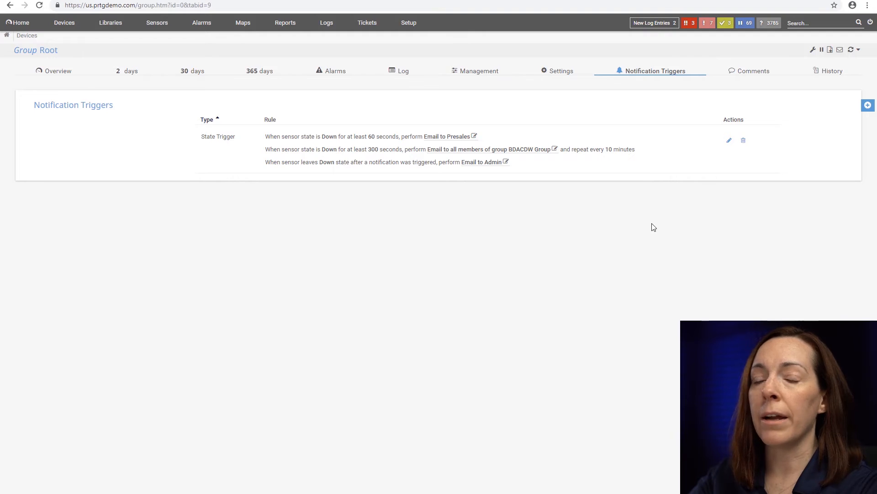
mouse_move(633, 242)
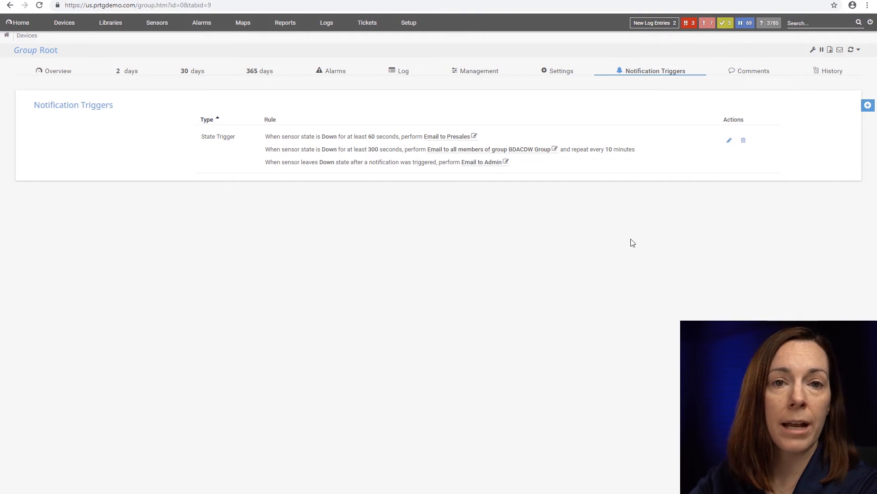
mouse_move(844, 119)
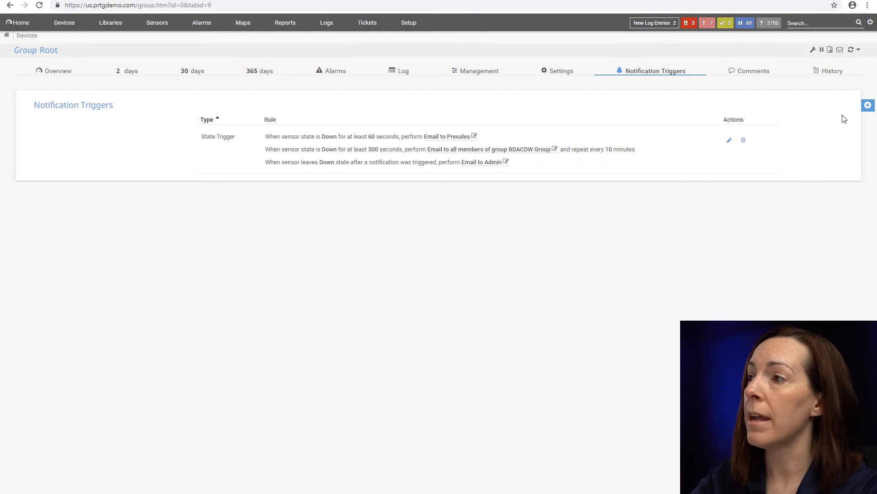
- Add a speed trigger watching Traffic In above 10 Mbit per minute
left_click(868, 105)
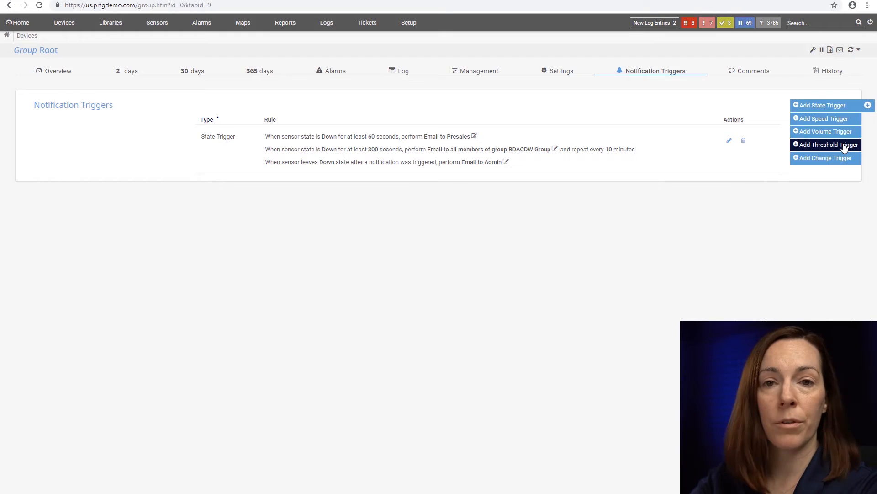
mouse_move(826, 117)
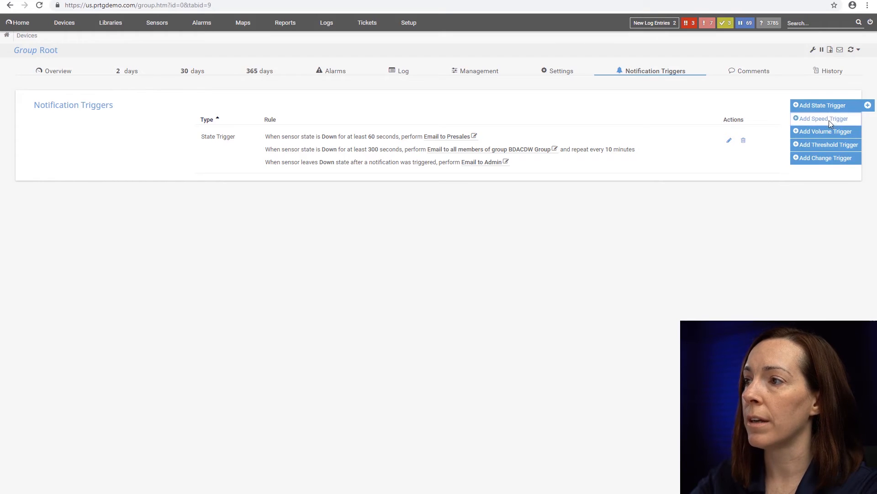
left_click(825, 118)
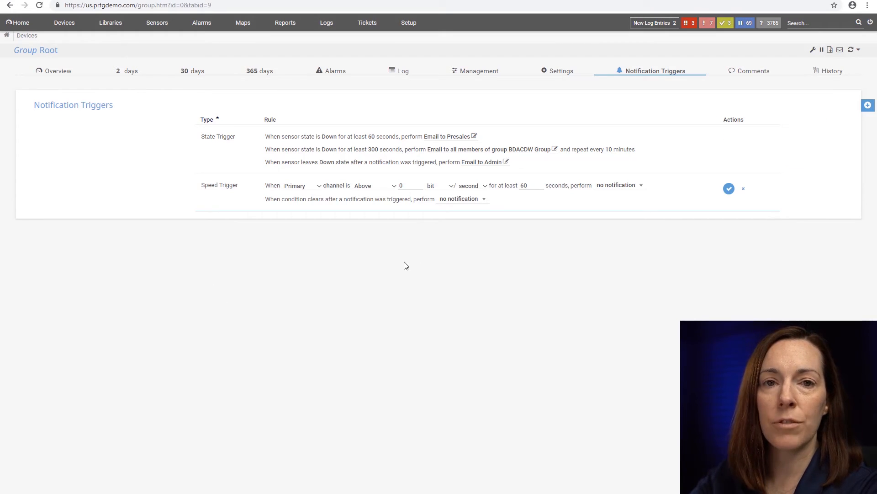
left_click(300, 185)
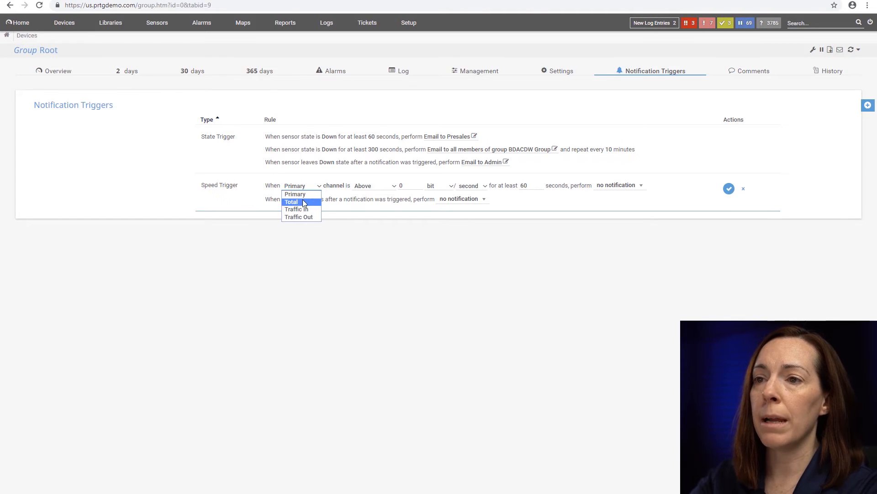
left_click(296, 209)
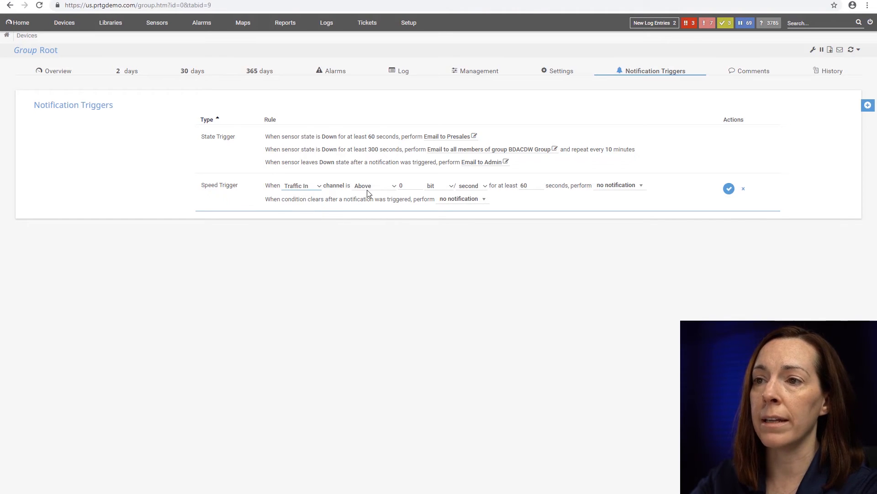
left_click(373, 185)
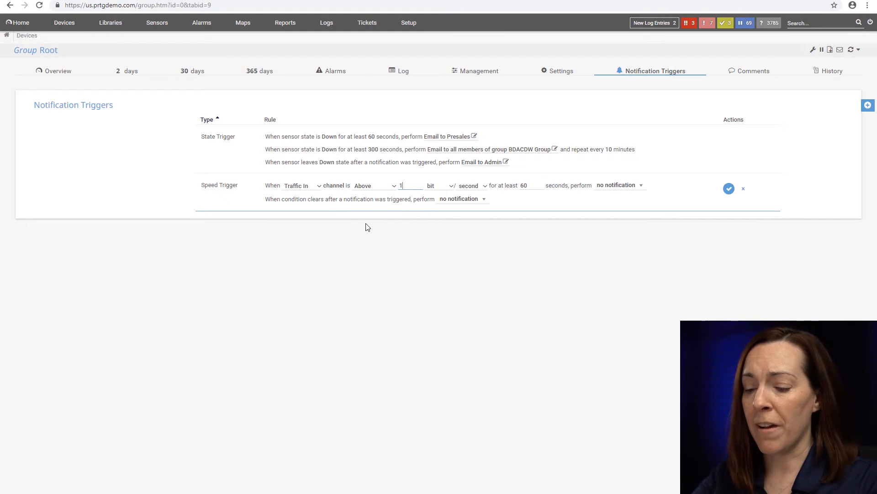
left_click(439, 185)
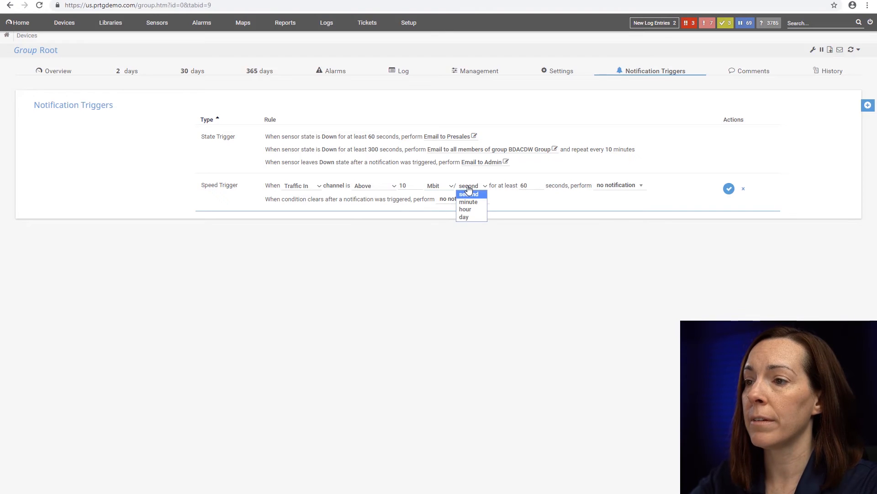
left_click(468, 202)
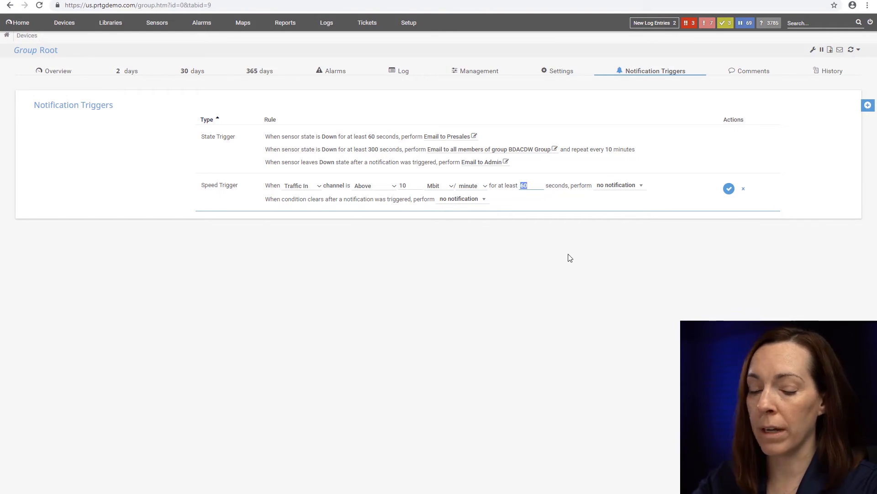
type("10")
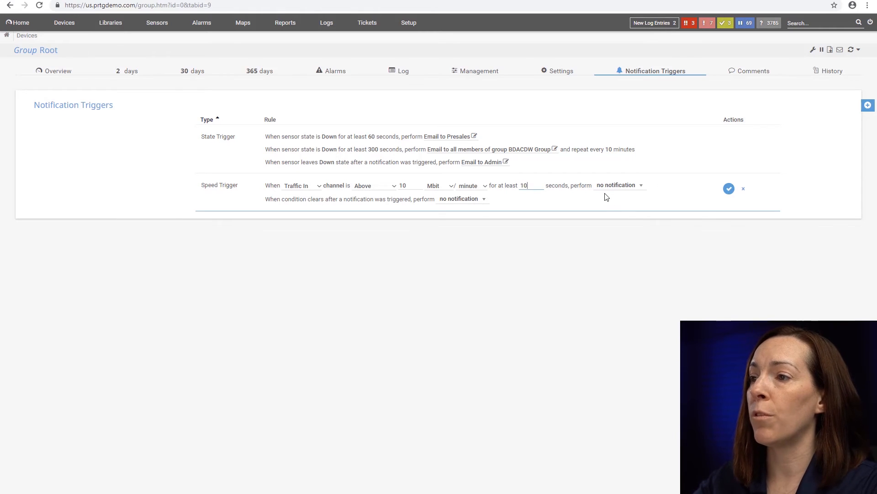
- Notify PRTG Presales Administrators on trigger, email Admin when it clears, and save
left_click(618, 185)
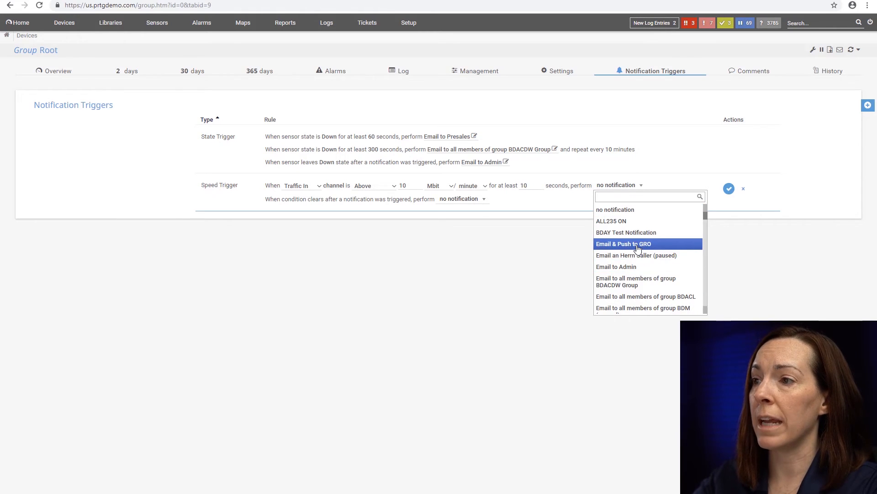
scroll("down", 3)
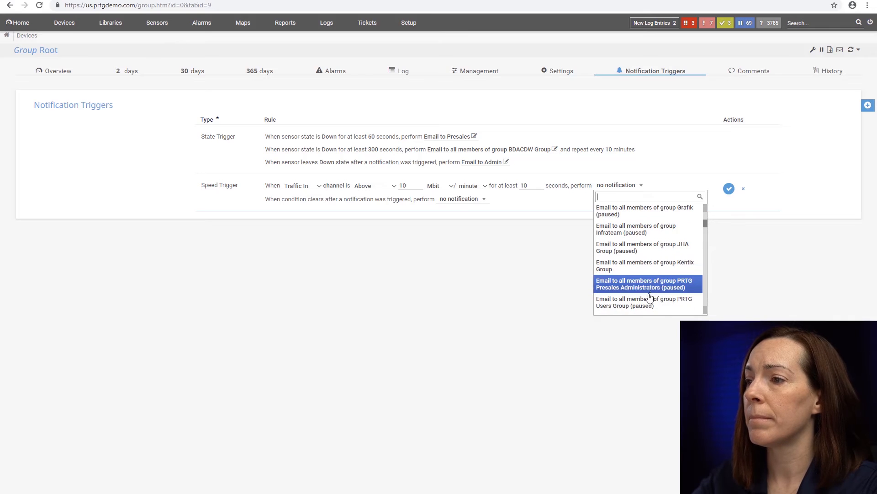
left_click(645, 284)
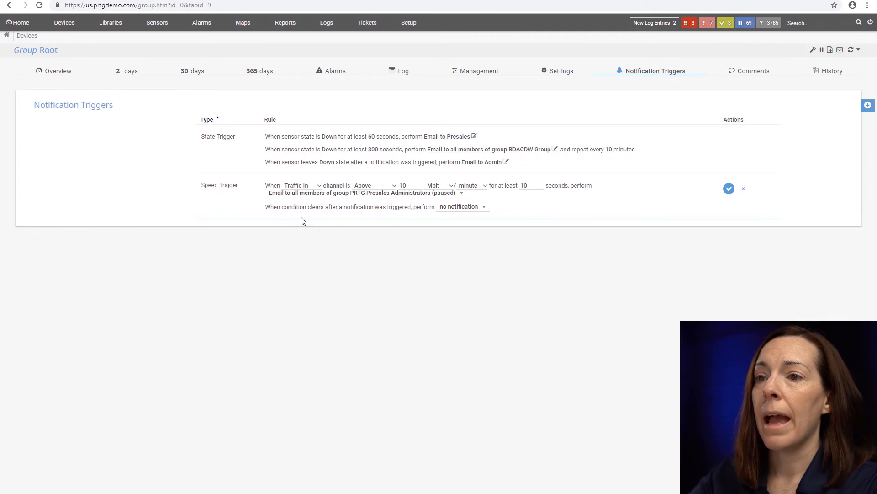
left_click(461, 207)
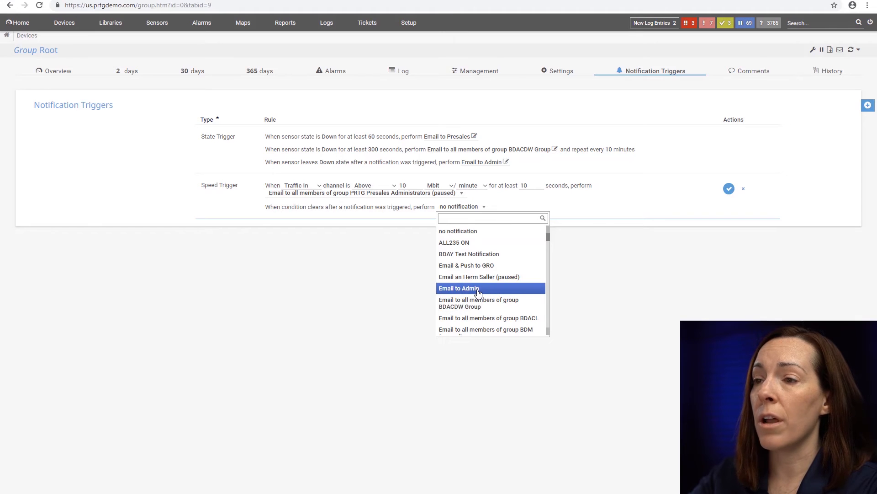
left_click(459, 288)
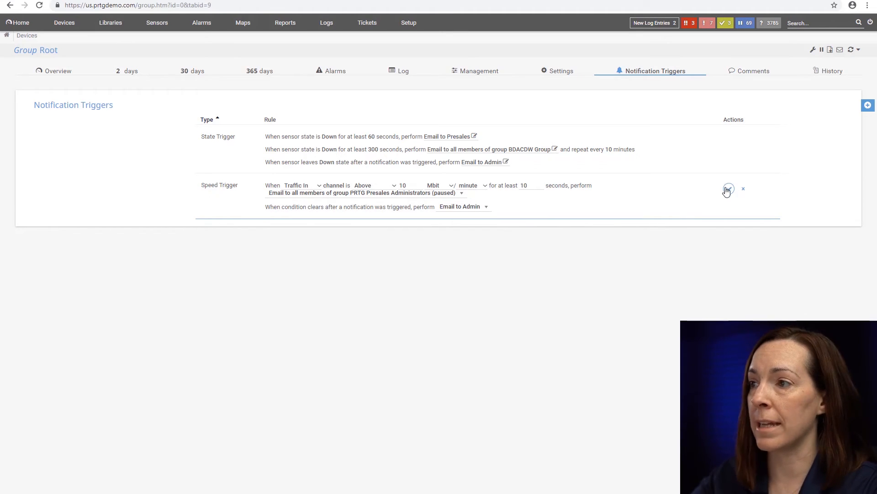
left_click(728, 189)
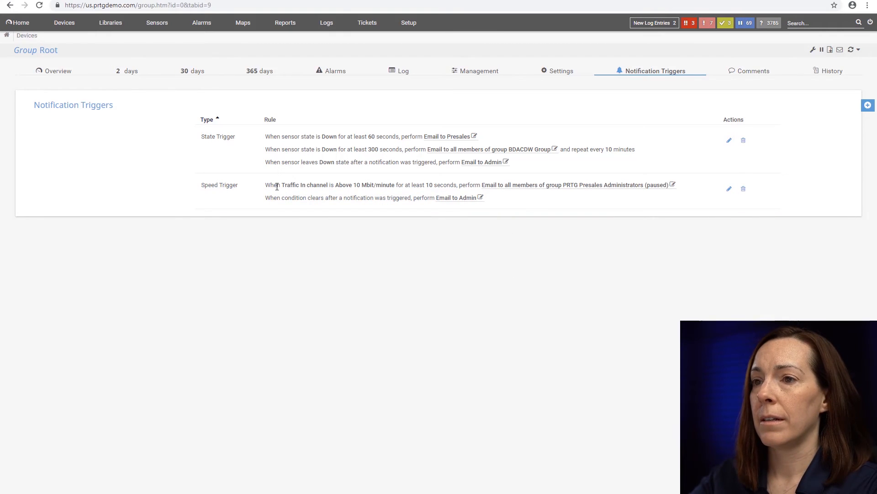
left_click(868, 105)
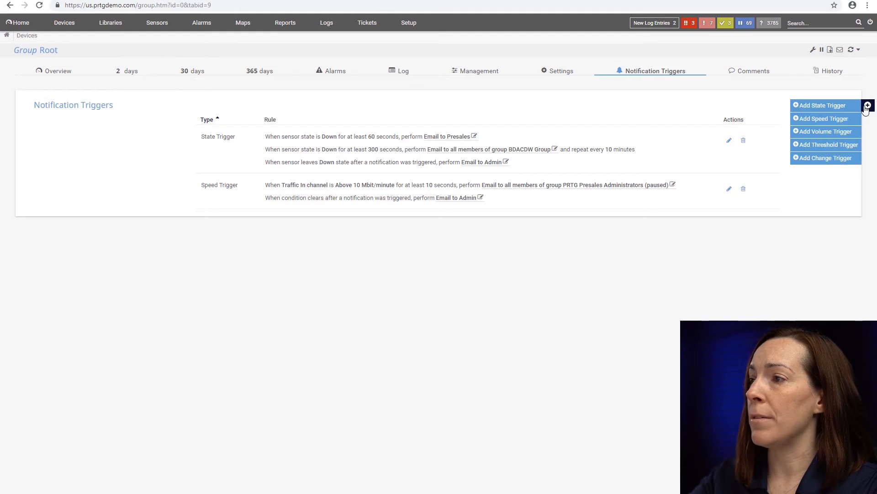
left_click(826, 131)
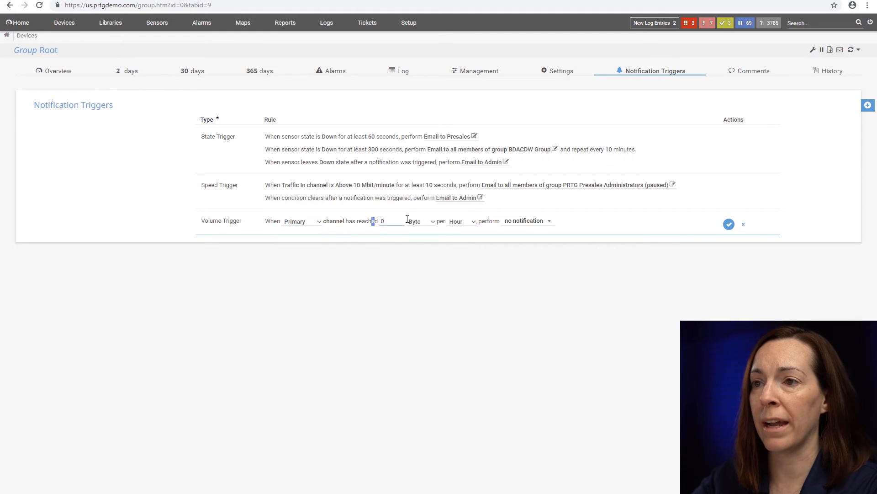
left_click(460, 221)
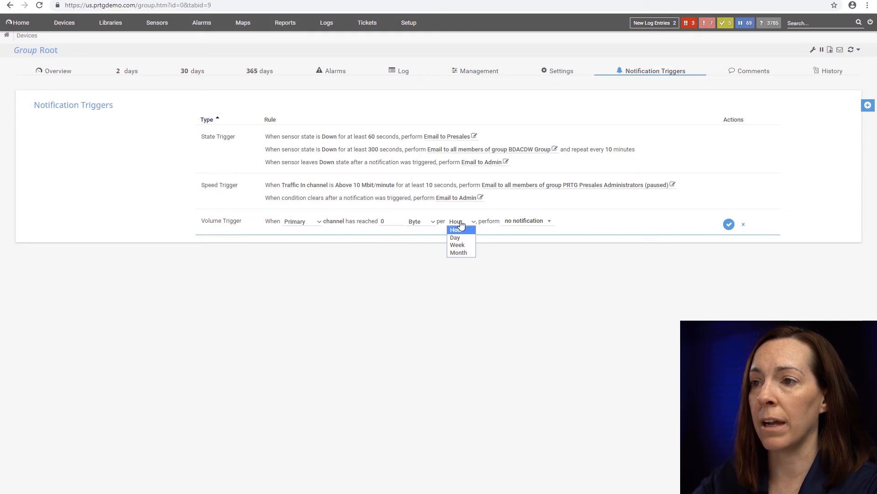
left_click(455, 230)
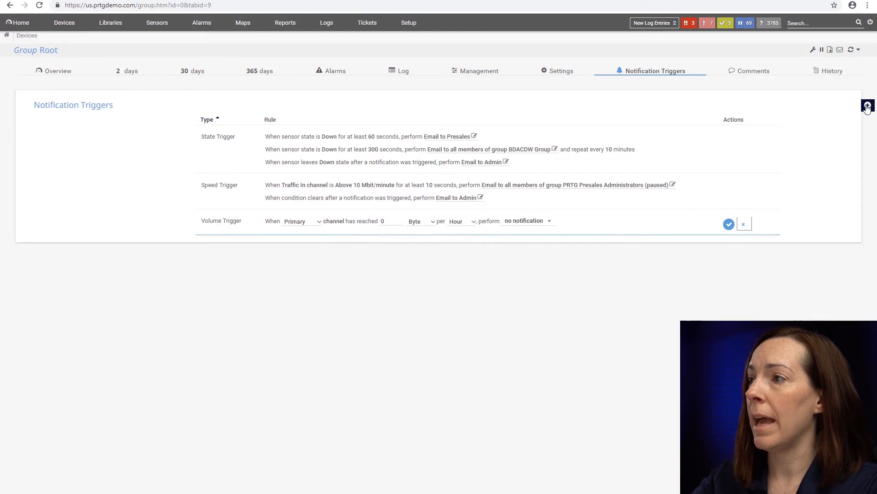
left_click(744, 223)
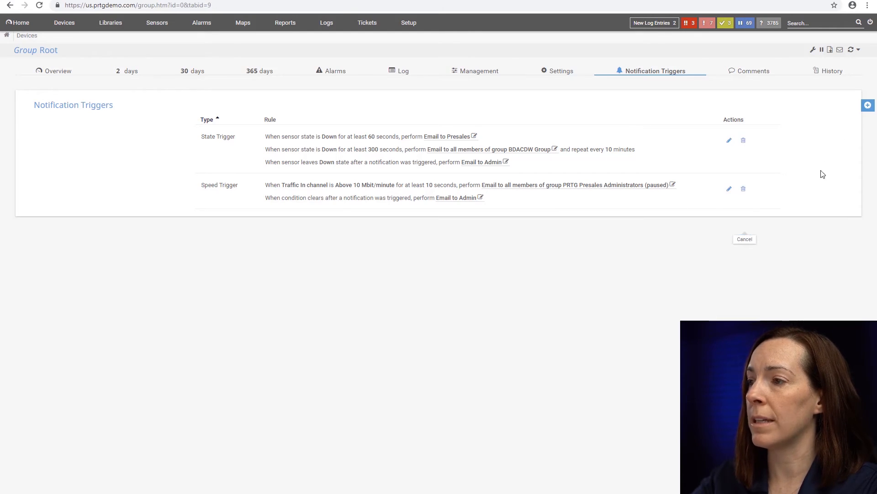
- Review the draft threshold trigger's Primary channel and 60-second duration, then cancel it
left_click(868, 105)
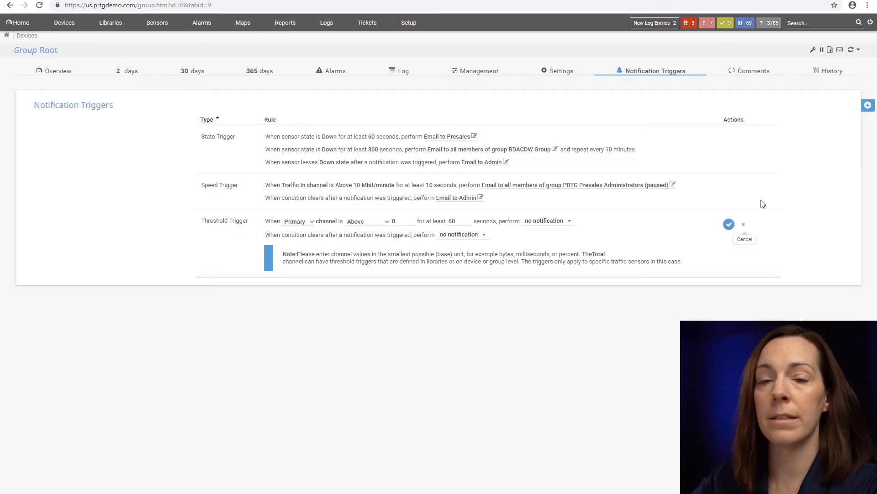
left_click(297, 222)
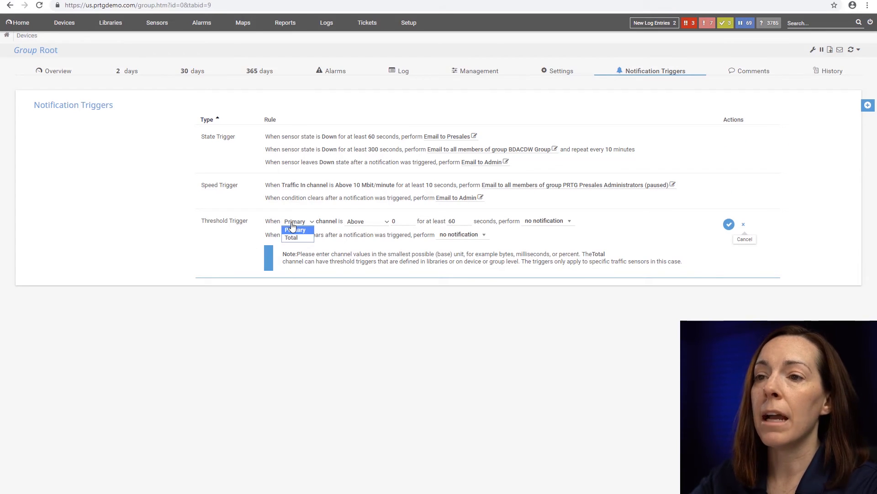
mouse_move(291, 238)
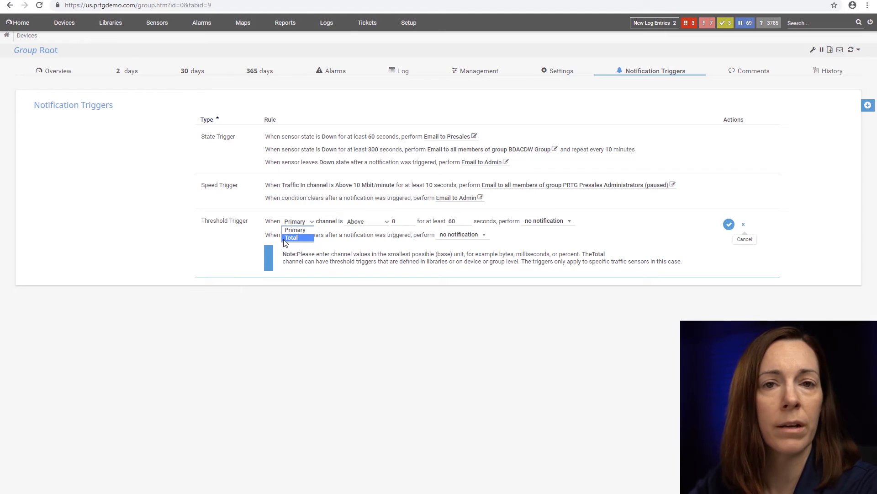
mouse_move(260, 243)
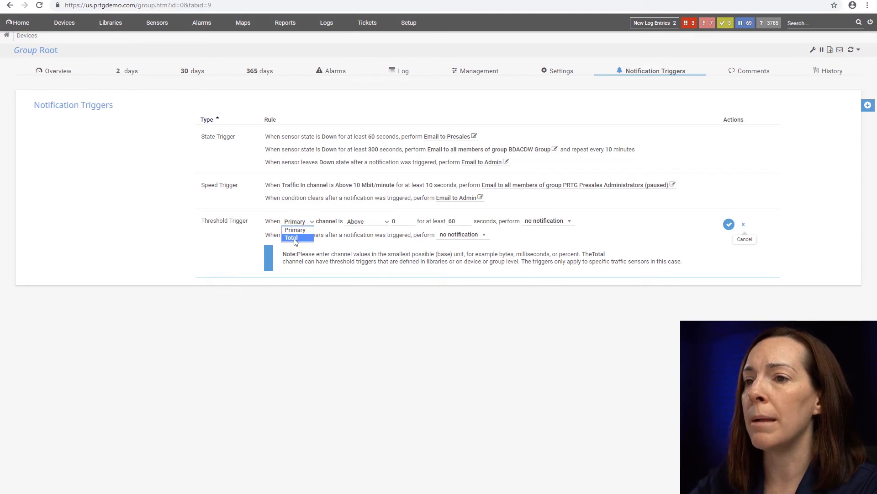
left_click(294, 230)
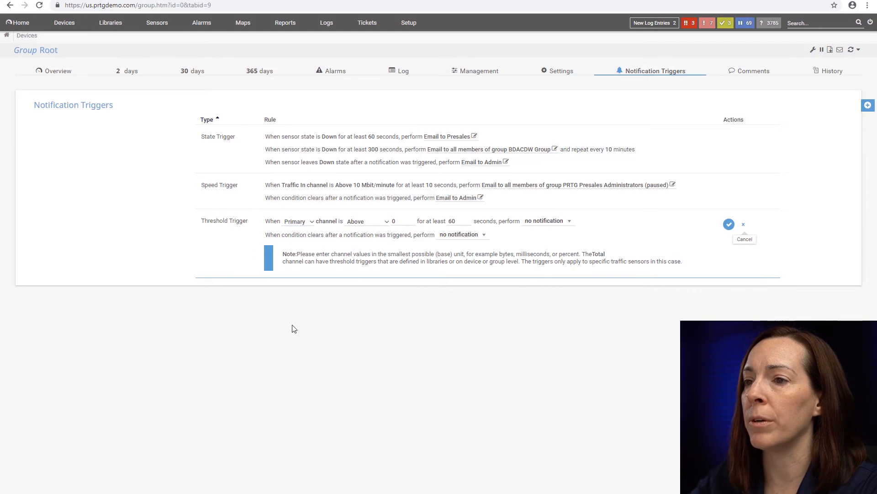
triple_click(452, 220)
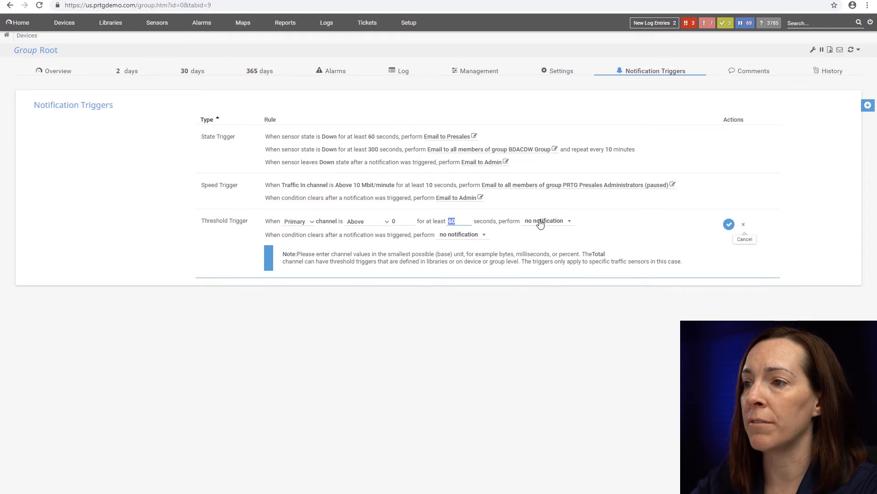
left_click(548, 220)
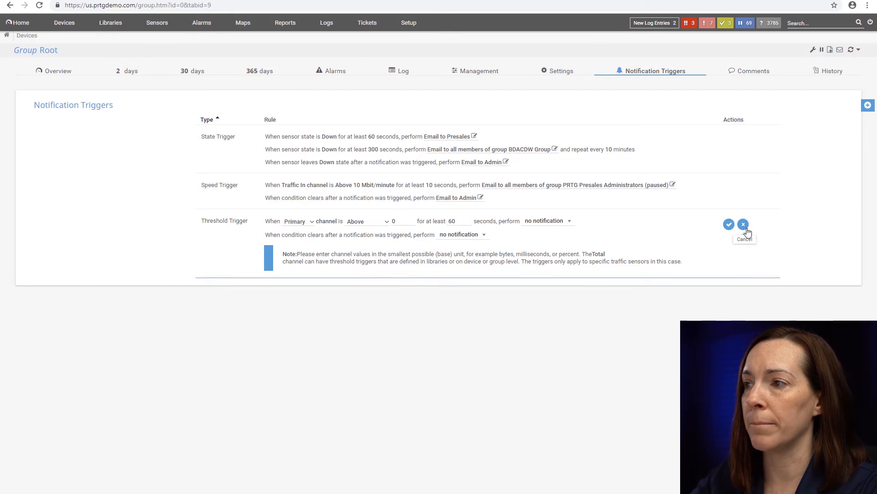
left_click(743, 224)
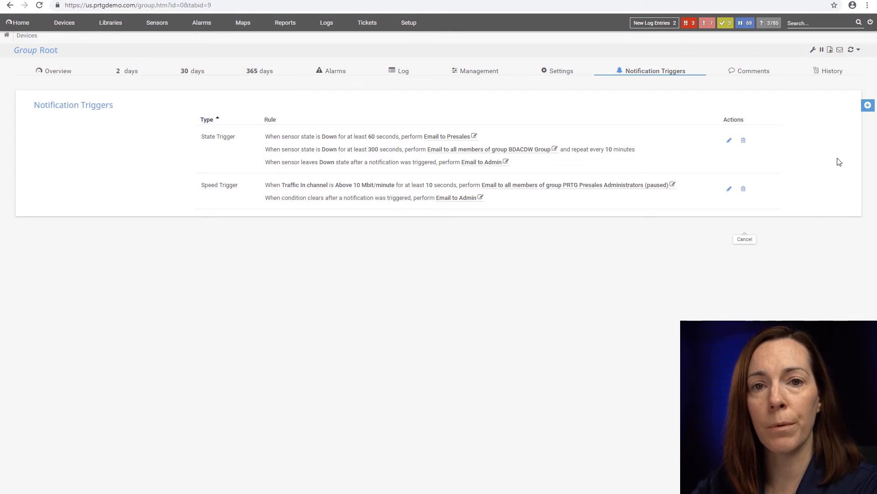
left_click(868, 105)
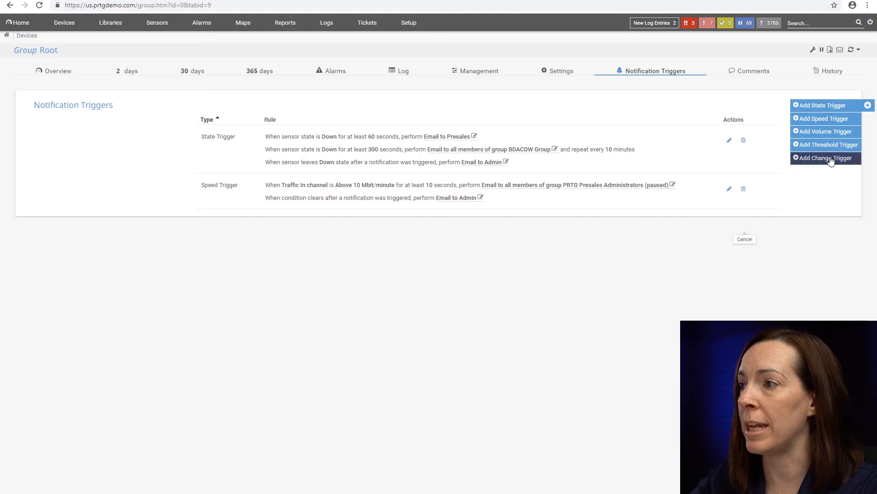
left_click(825, 158)
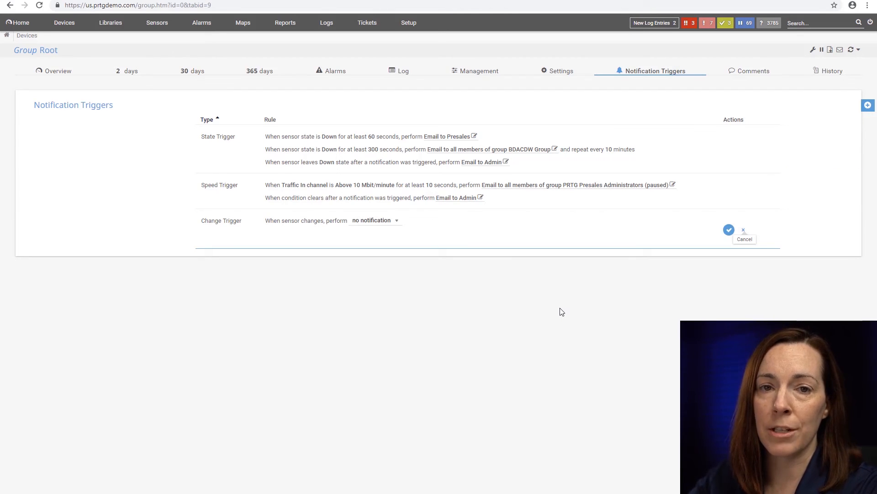
mouse_move(509, 314)
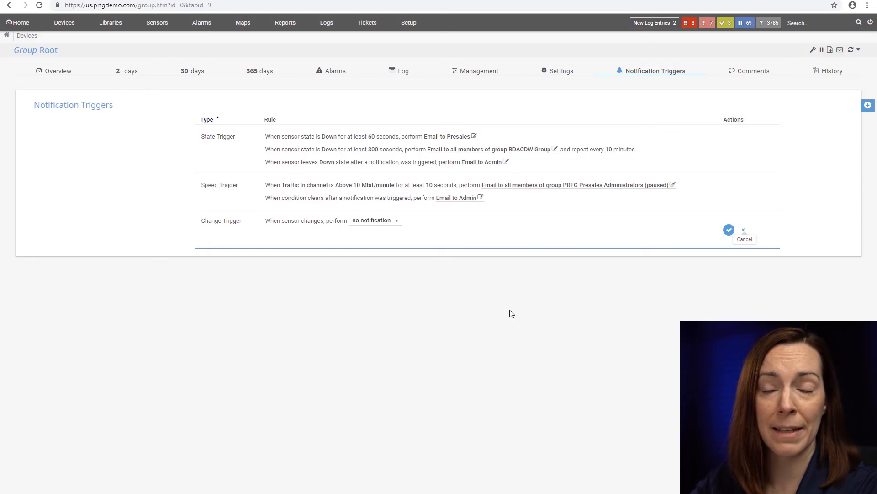
mouse_move(501, 311)
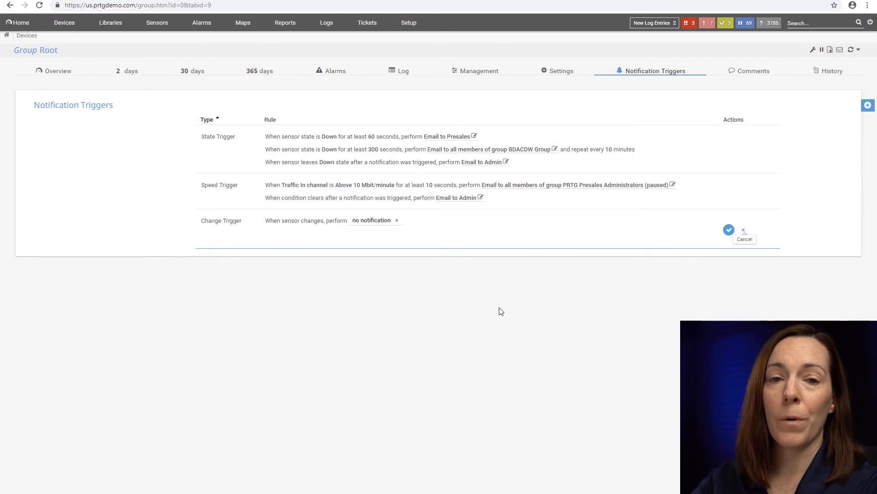
mouse_move(488, 306)
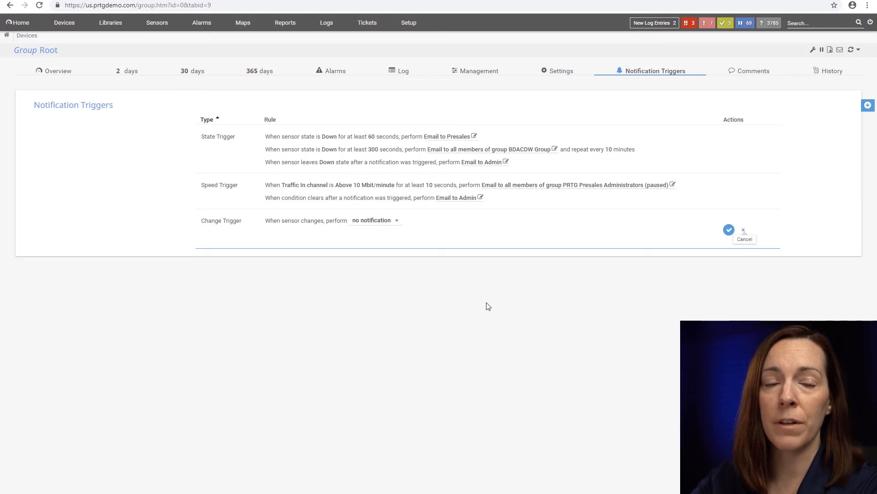
left_click(373, 220)
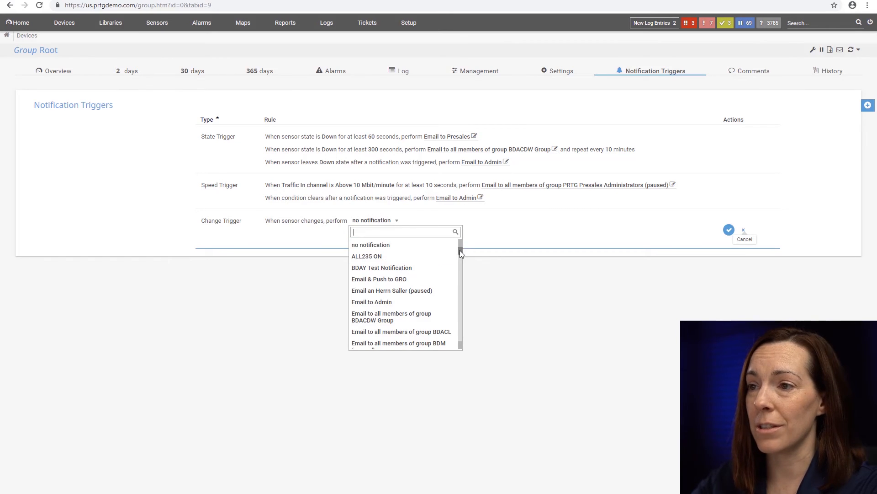
scroll("down", 3)
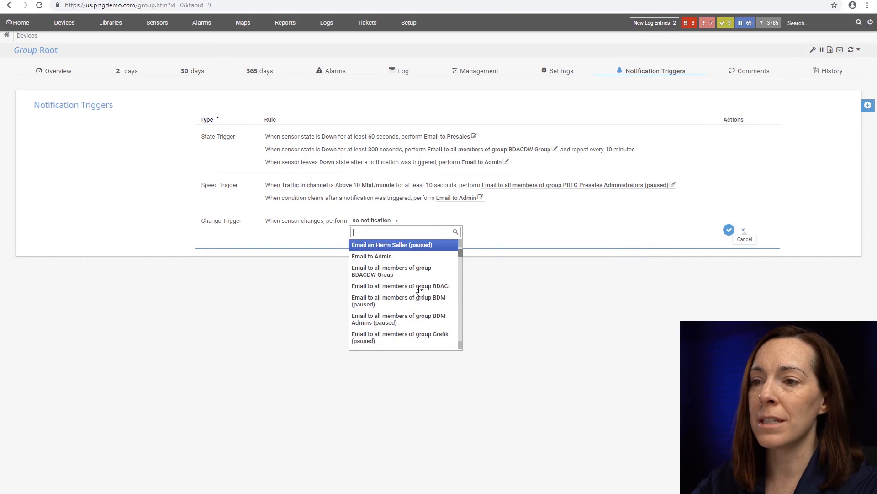
scroll("down", 3)
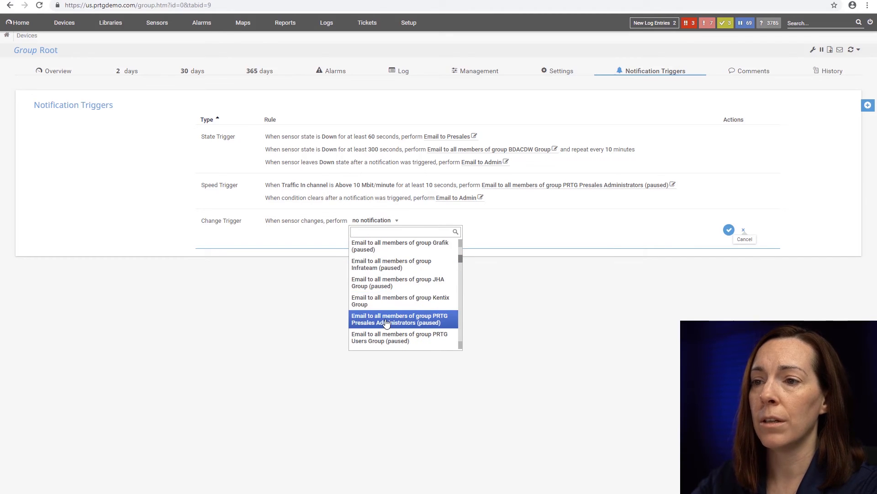
left_click(400, 319)
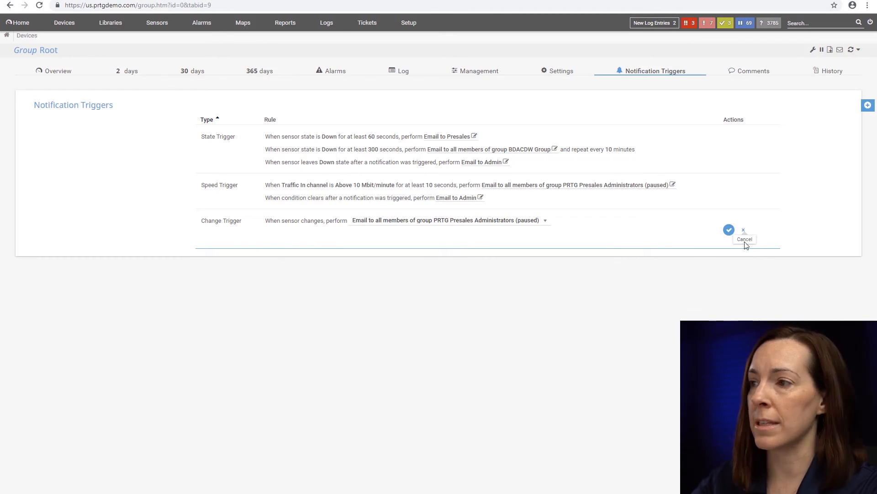
left_click(745, 239)
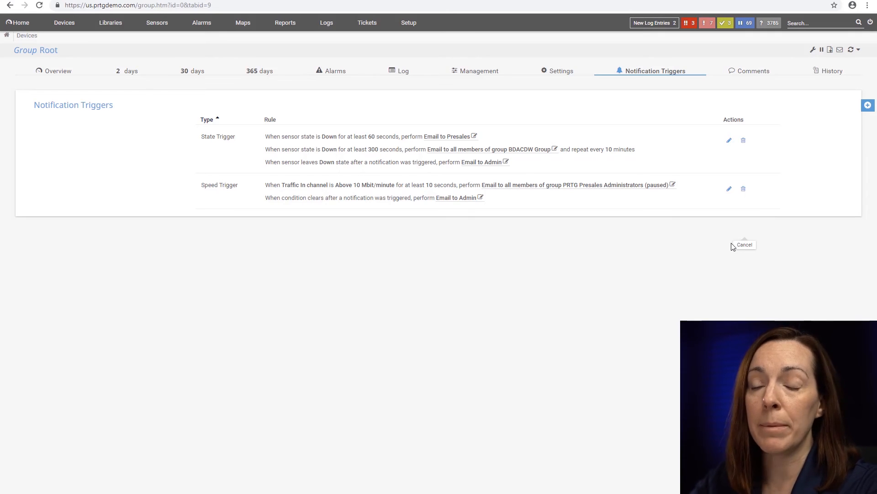
mouse_move(723, 248)
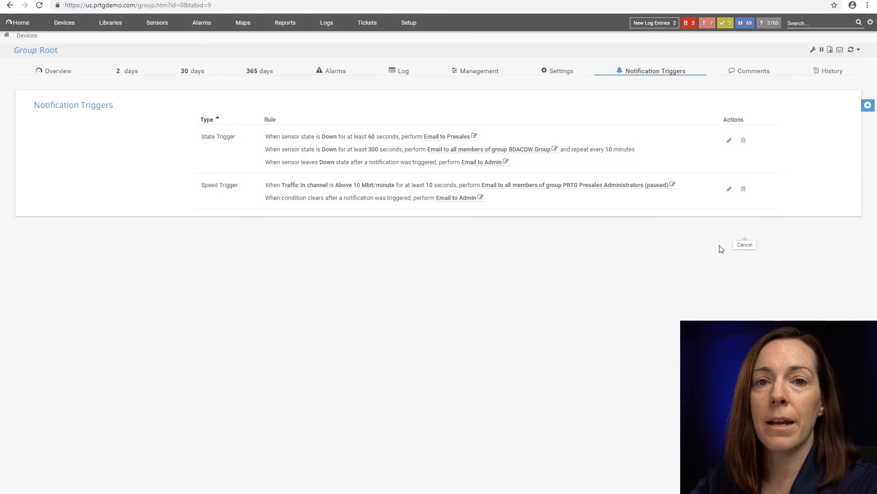
mouse_move(717, 254)
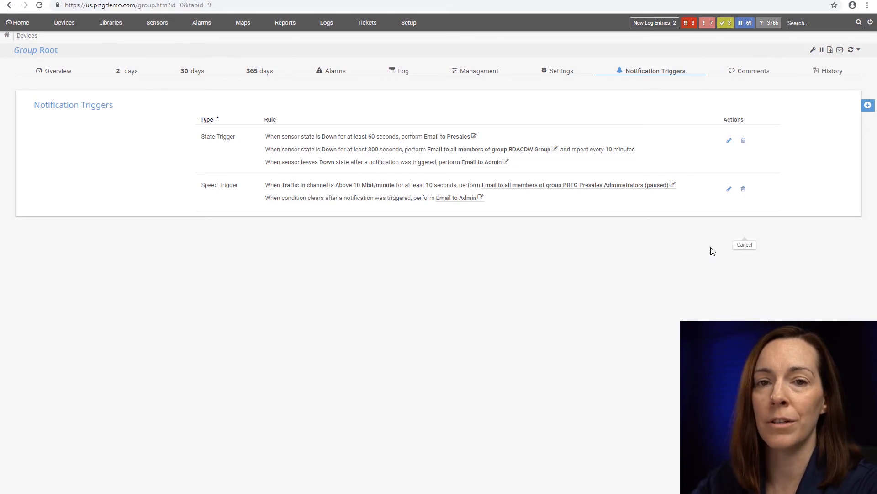
mouse_move(678, 279)
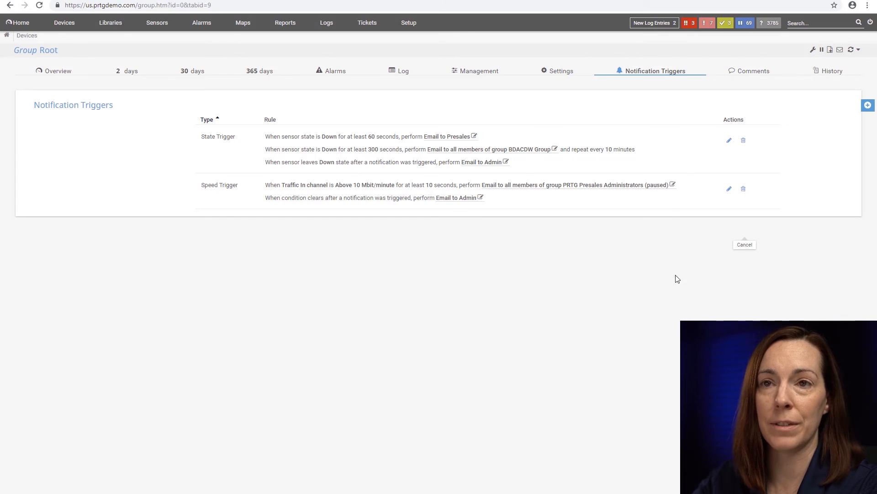
mouse_move(297, 274)
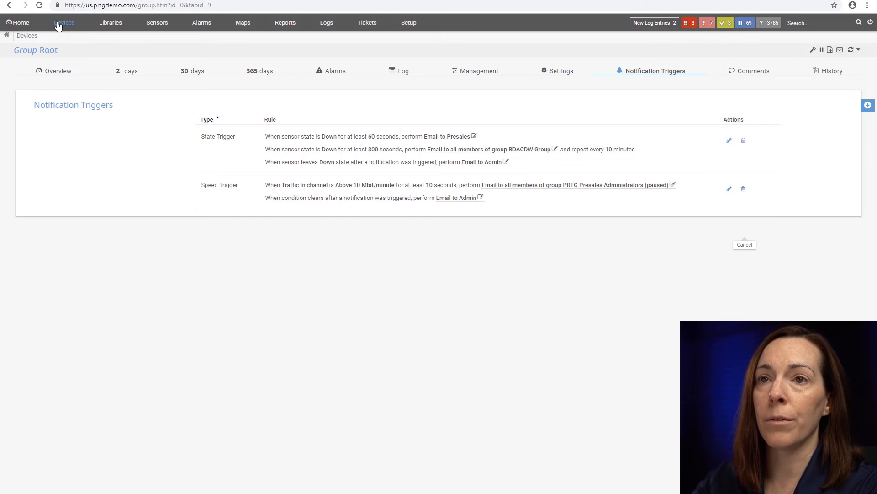
- Expand Data Center and OS in the device tree and open the Windows Server 2012 R2 WMI group
left_click(57, 70)
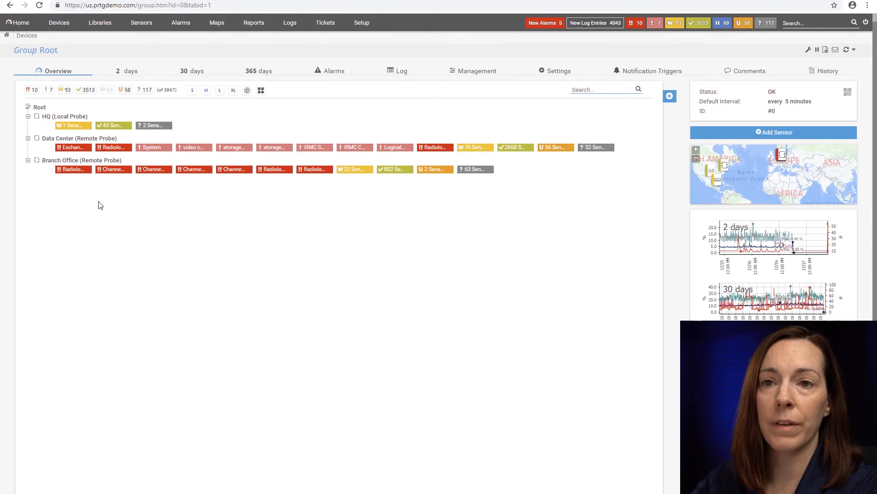
left_click(28, 138)
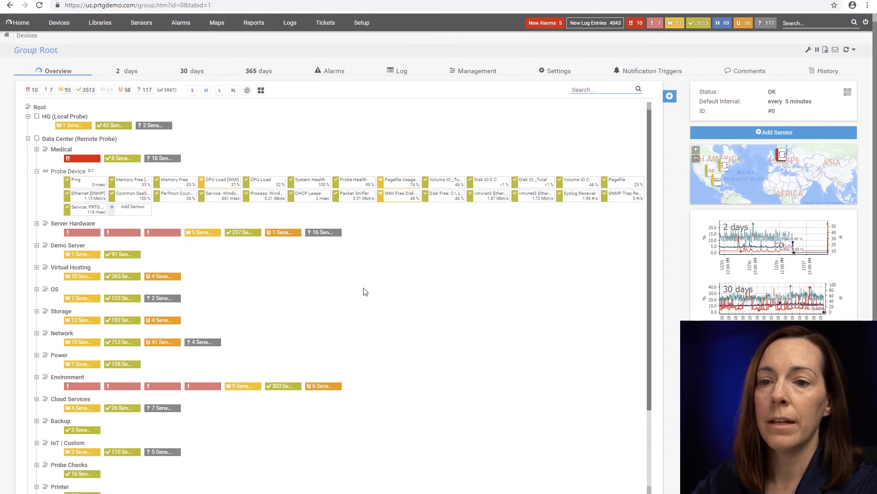
scroll("down", 3)
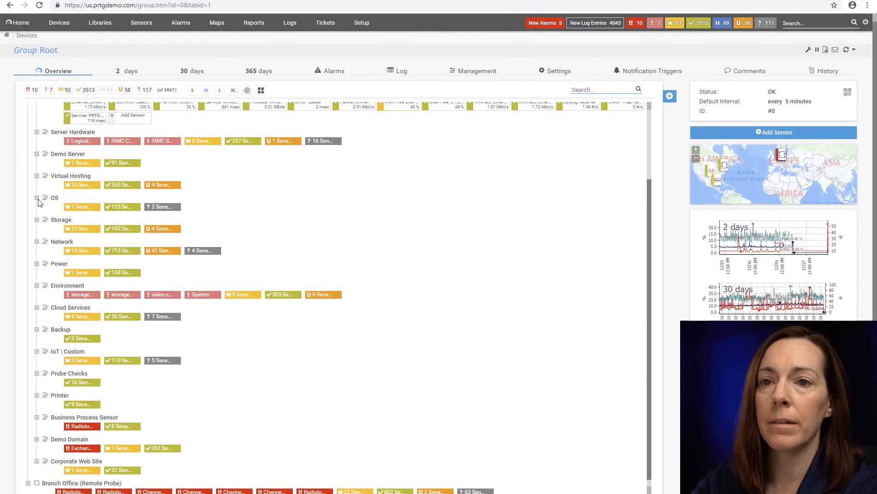
left_click(36, 198)
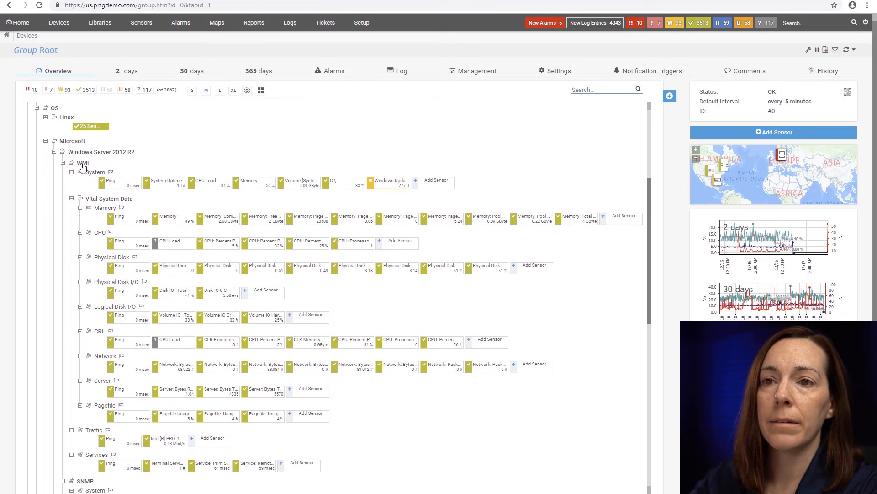
left_click(83, 162)
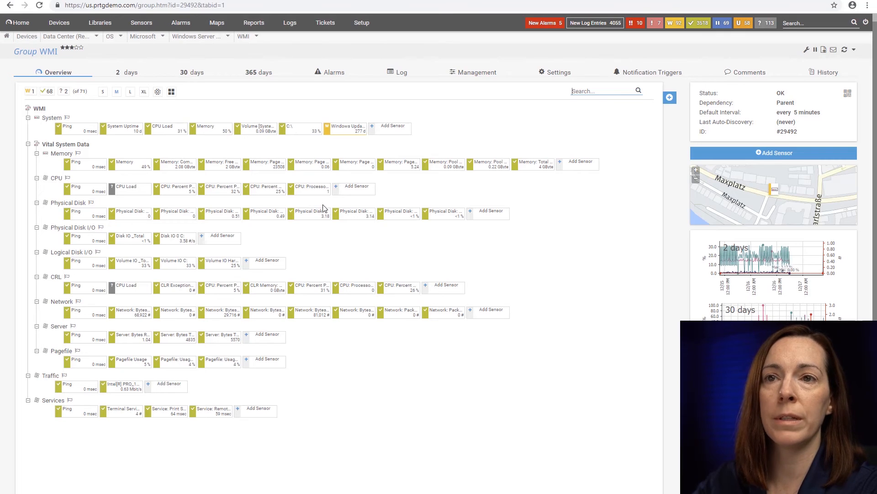
- On the WMI group's Notification Triggers tab, select 'Only use the triggers defined above'
left_click(652, 72)
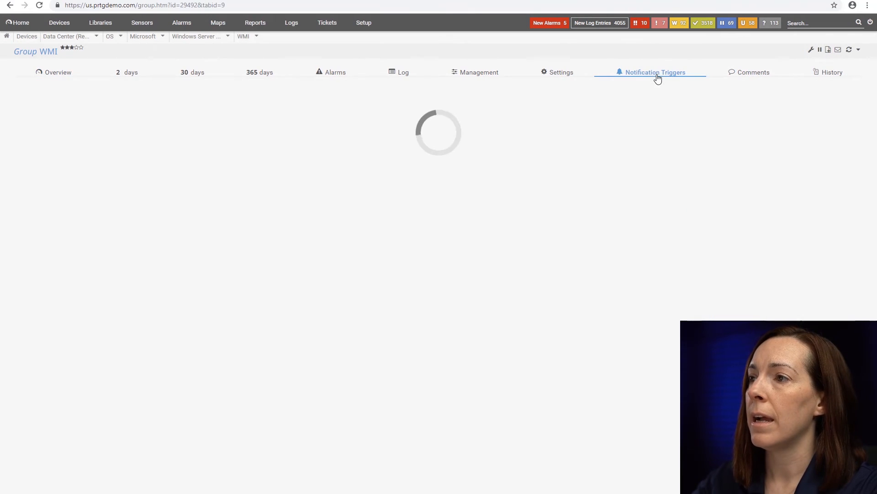
left_click(654, 72)
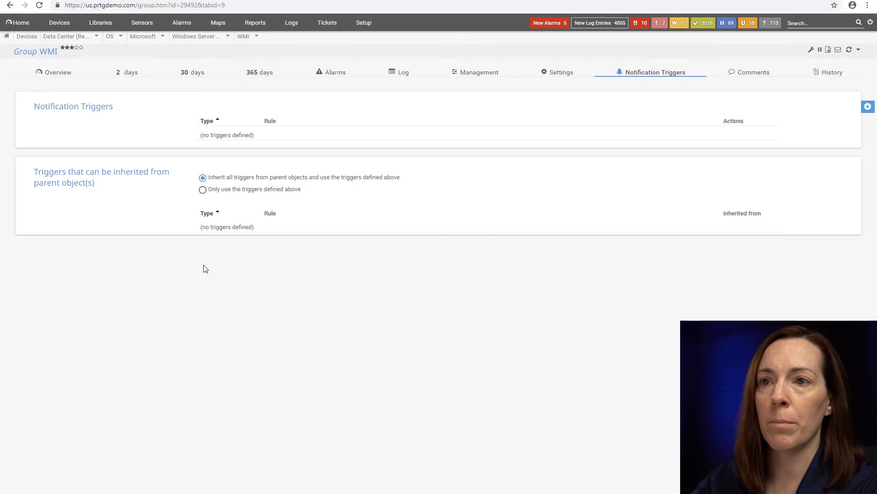
left_click(868, 107)
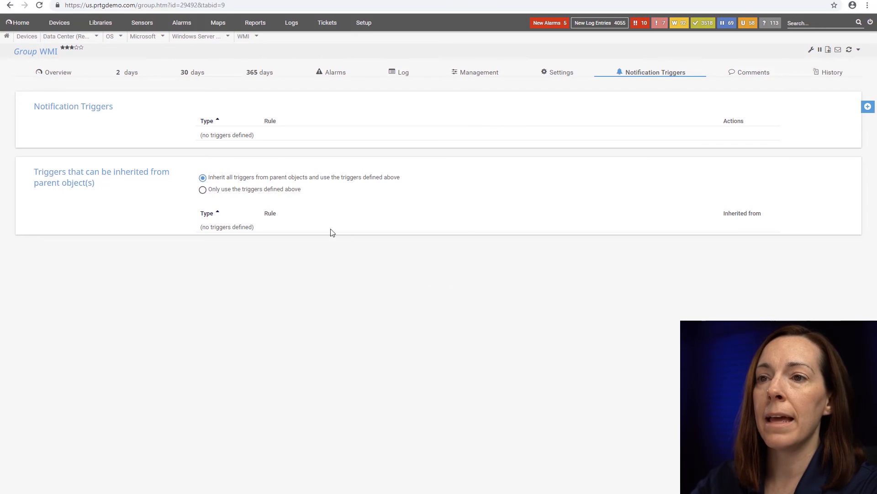
mouse_move(304, 177)
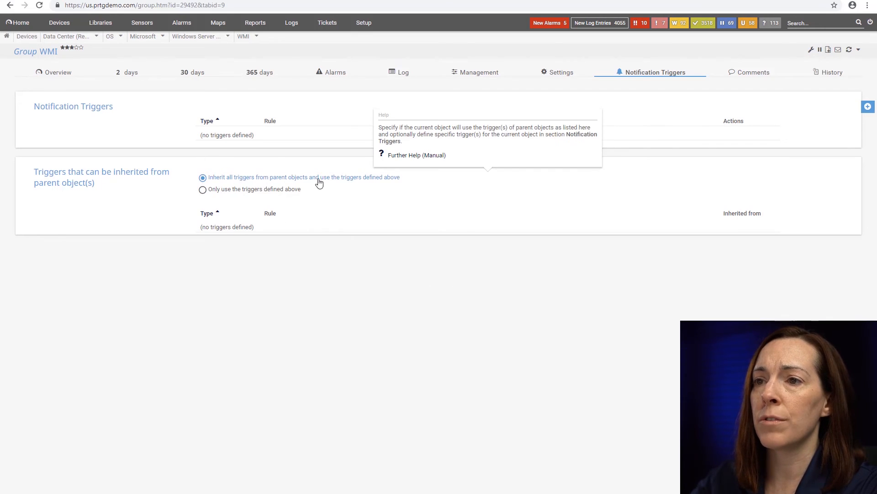
mouse_move(344, 182)
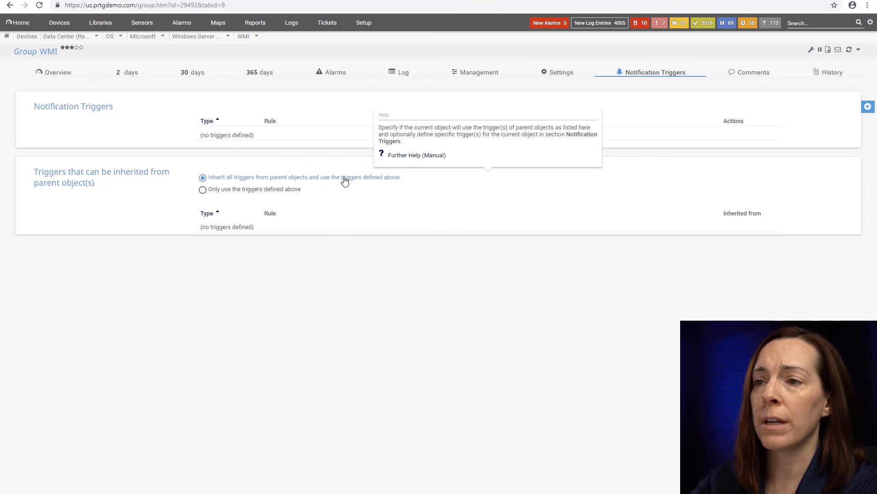
left_click(203, 189)
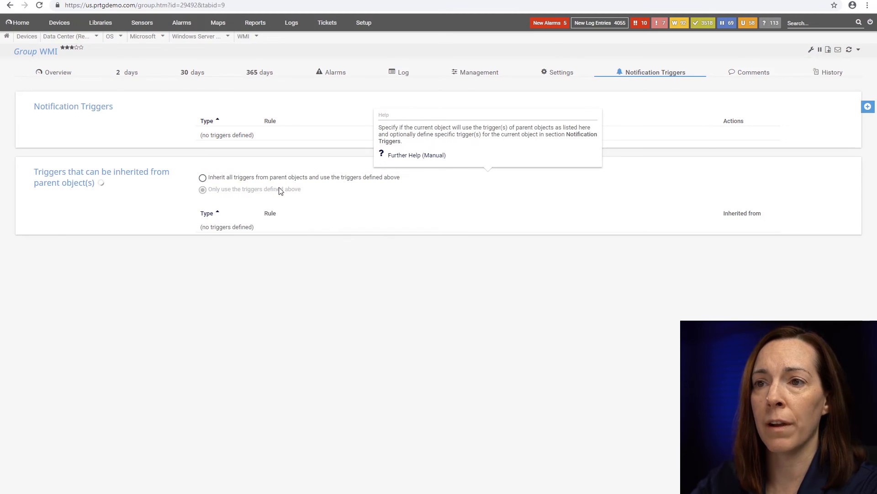
left_click(203, 178)
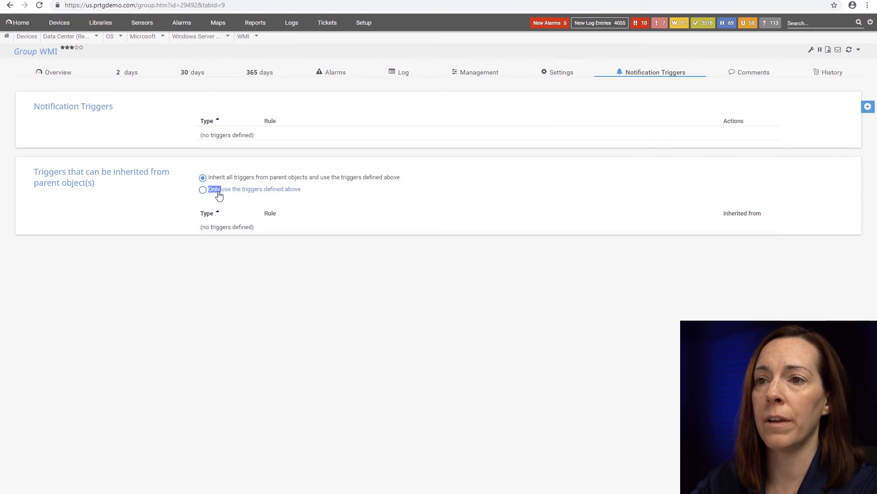
left_click(202, 189)
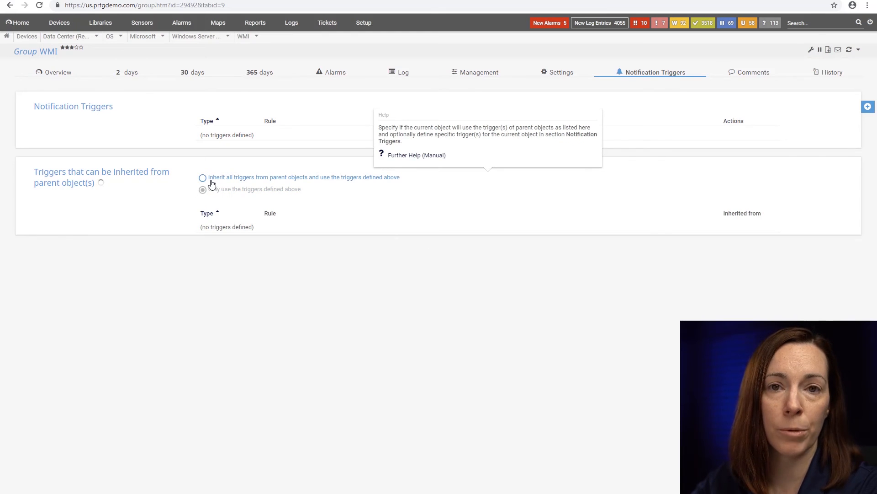
left_click(203, 189)
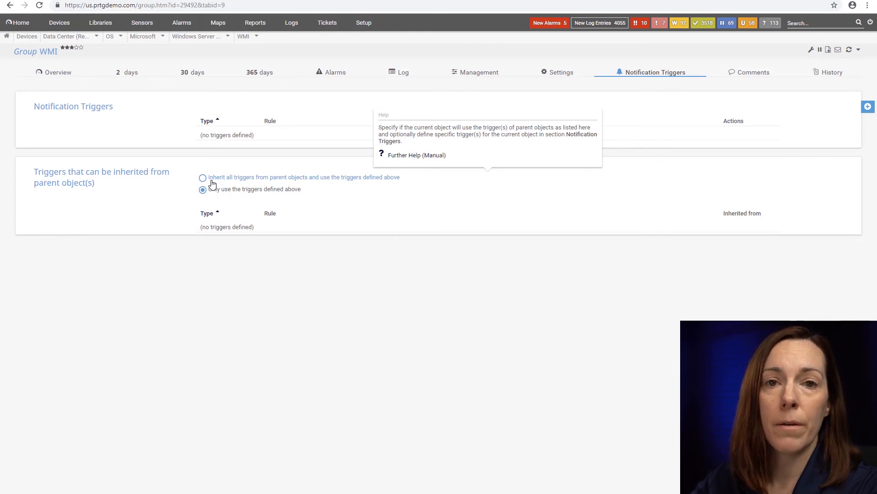
mouse_move(639, 134)
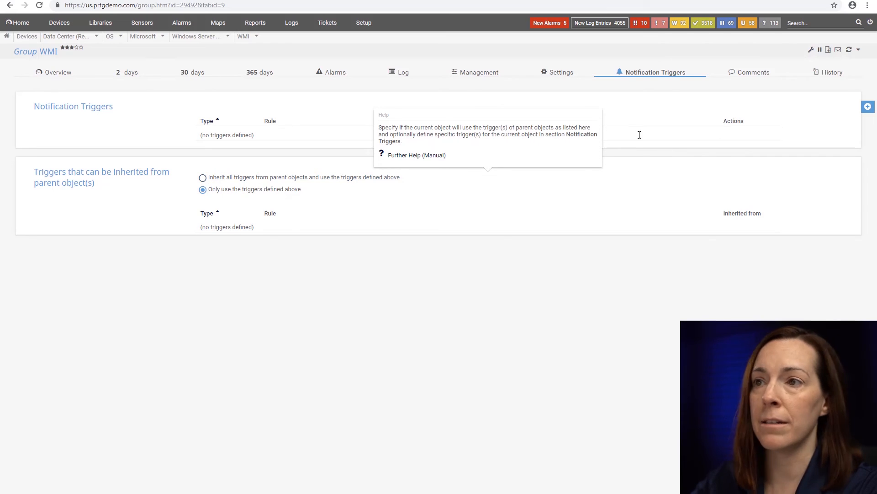
- Draft a threshold trigger on Group WMI watching Primary above 0 for 60 seconds
left_click(868, 107)
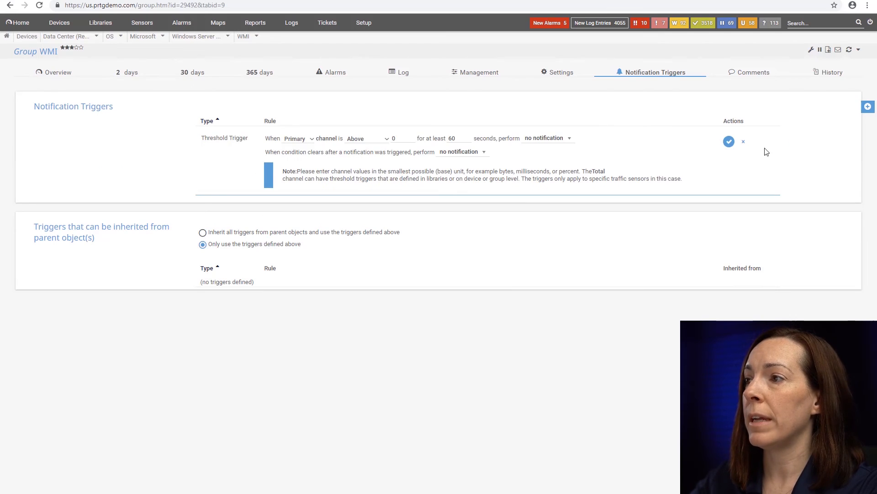
left_click(297, 138)
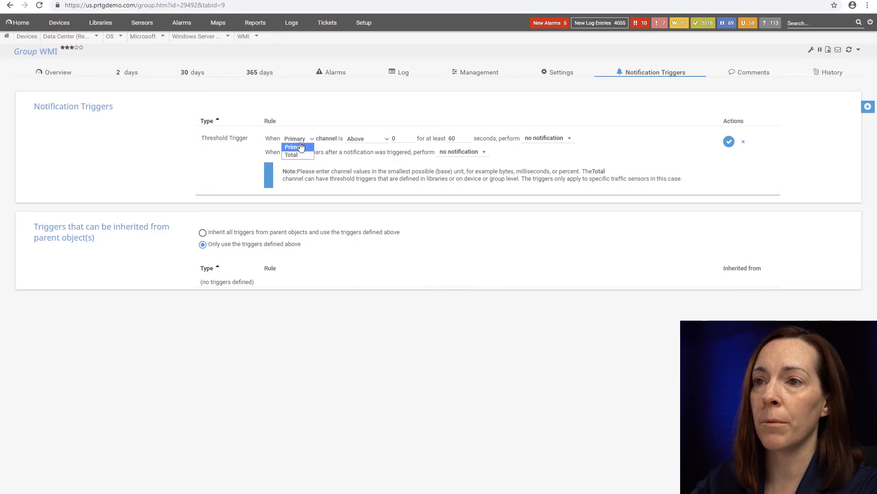
mouse_move(164, 137)
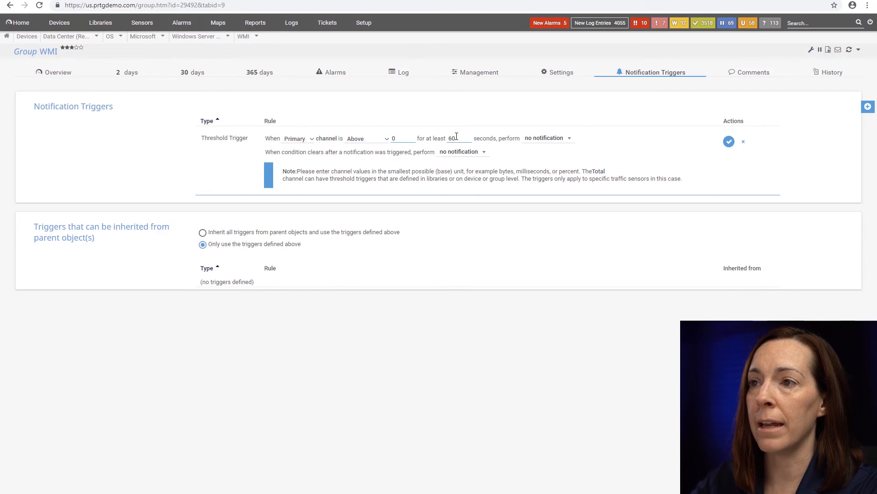
left_click(59, 23)
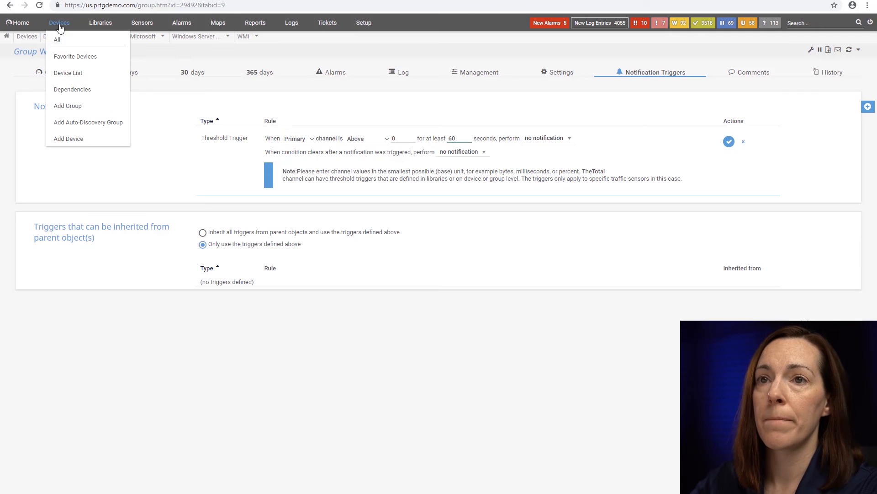
- Add a threshold trigger on the Probe Health sensor's Notification Triggers tab
left_click(57, 39)
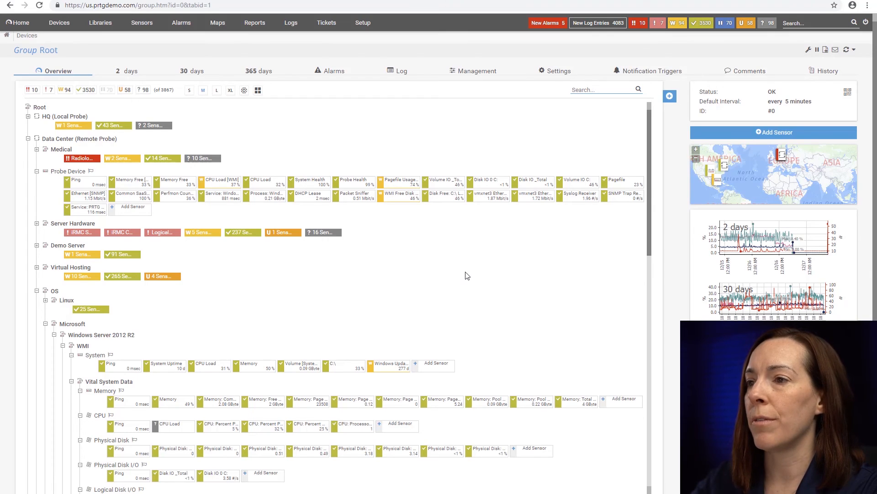
mouse_move(478, 274)
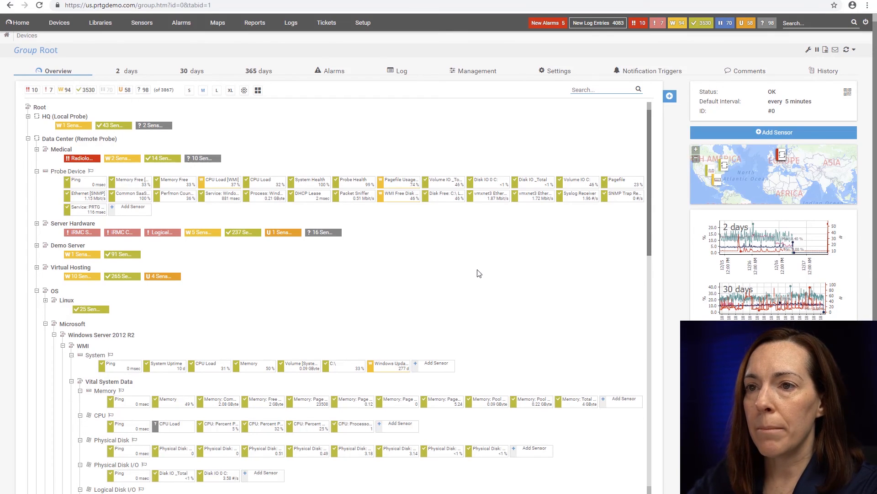
mouse_move(222, 197)
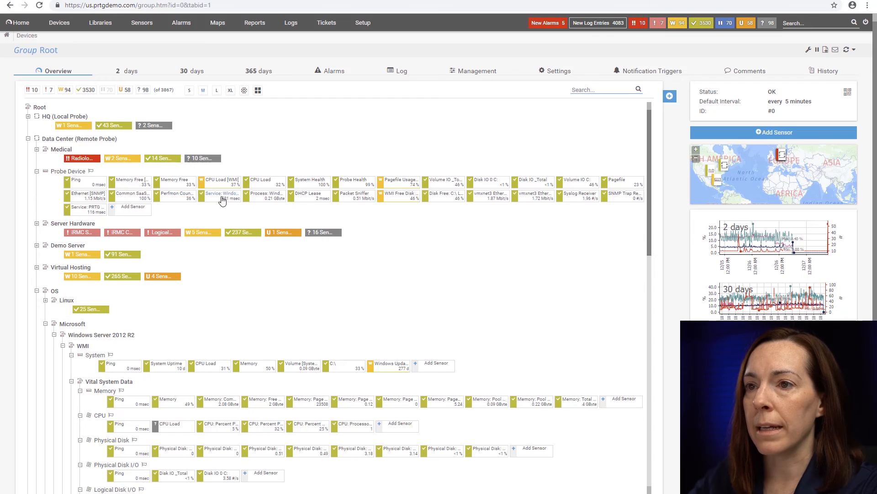
mouse_move(495, 220)
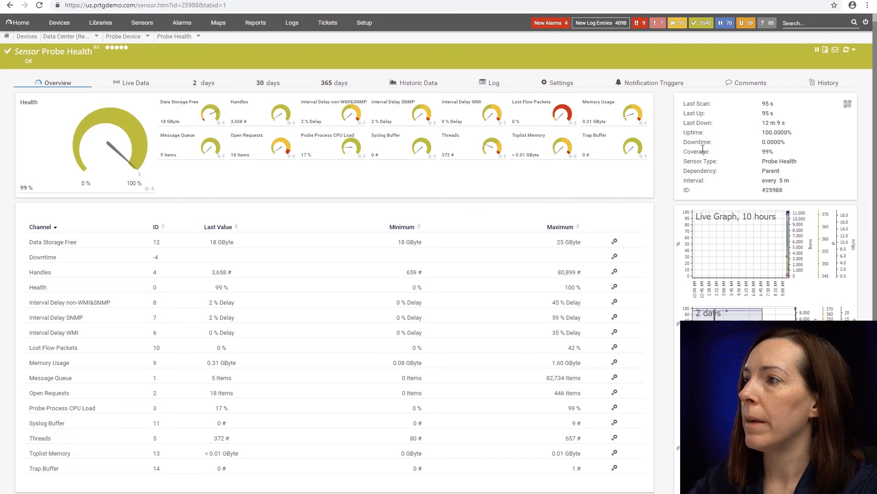
left_click(655, 83)
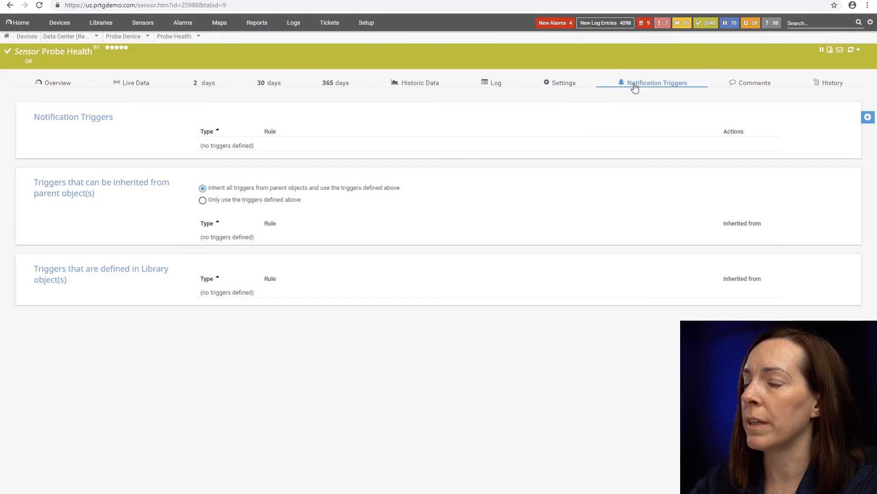
left_click(867, 116)
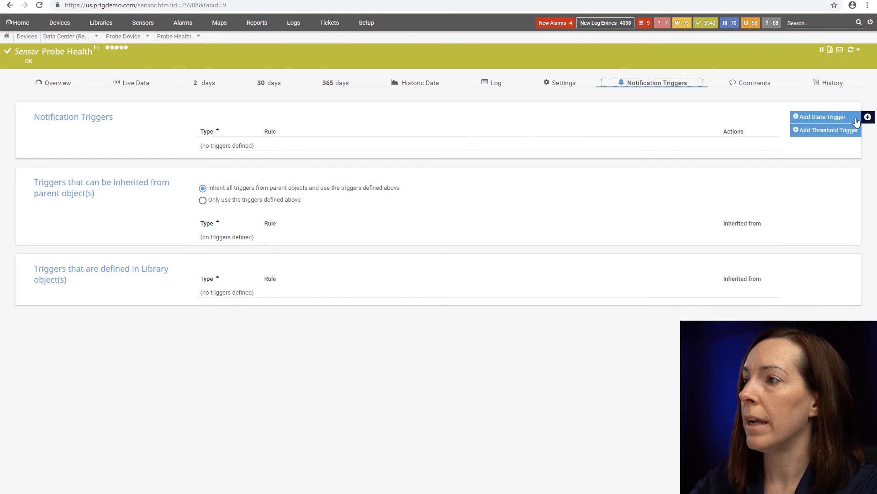
left_click(827, 129)
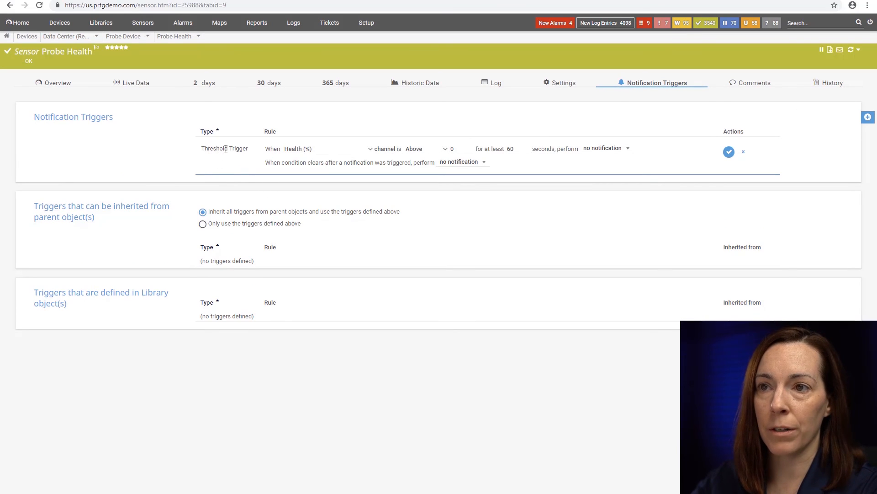
- Set the trigger to Interval Delay SNMP below 10, leaving notification as none
left_click(324, 148)
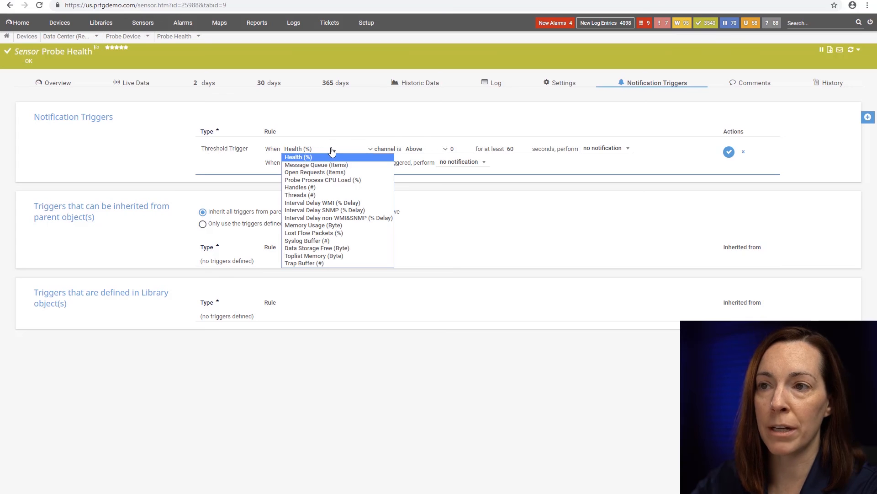
mouse_move(334, 164)
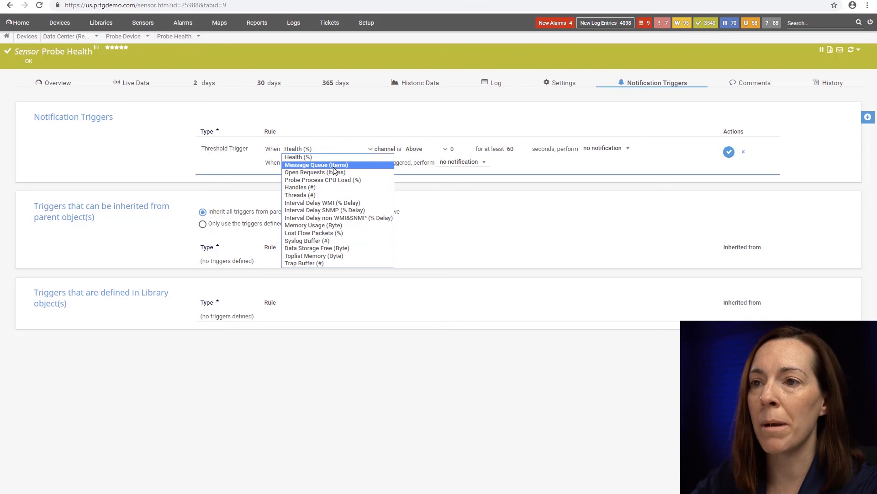
mouse_move(342, 202)
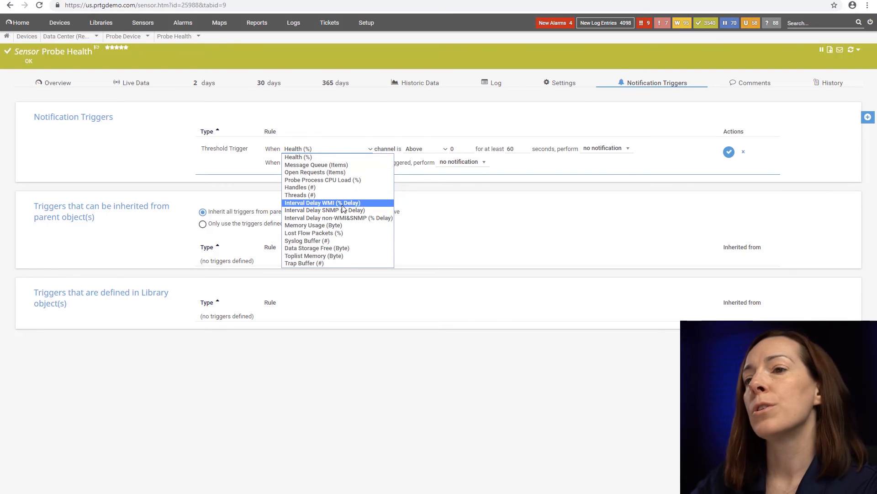
mouse_move(325, 210)
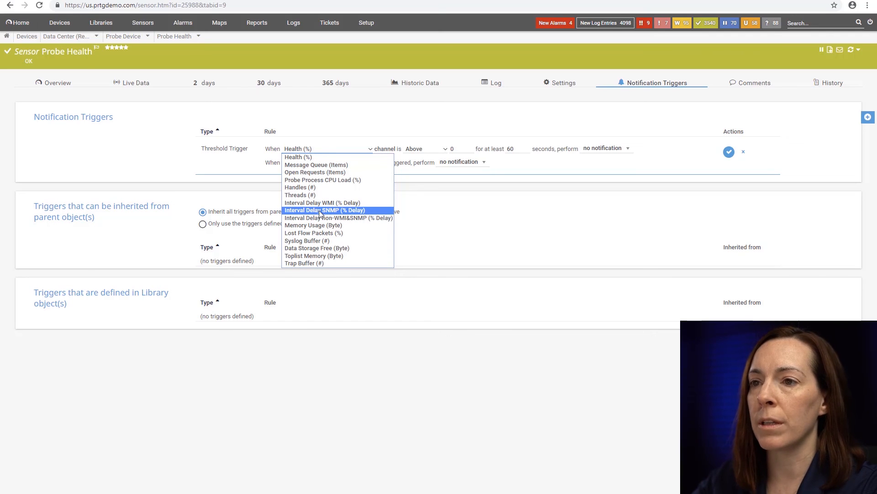
left_click(324, 210)
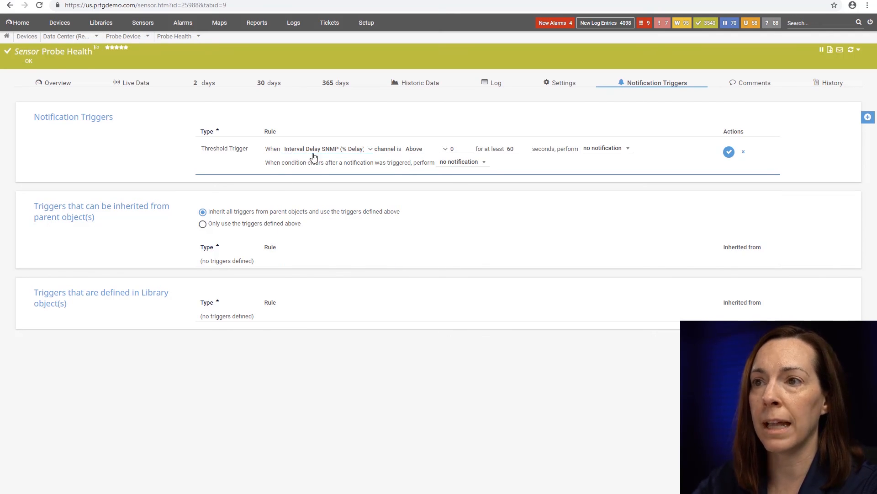
left_click(425, 148)
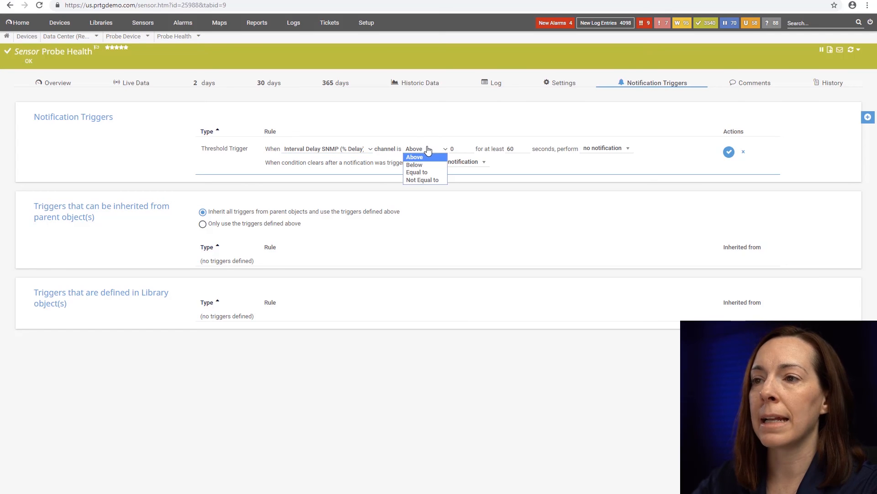
left_click(415, 164)
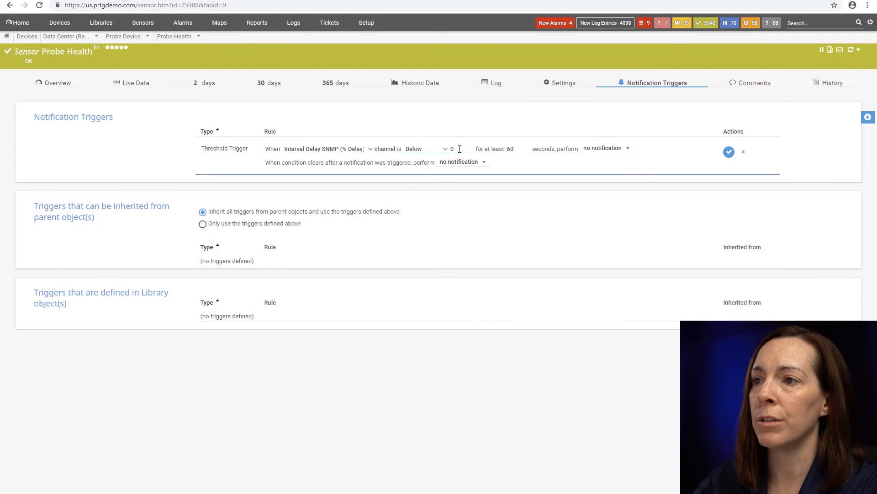
type("1")
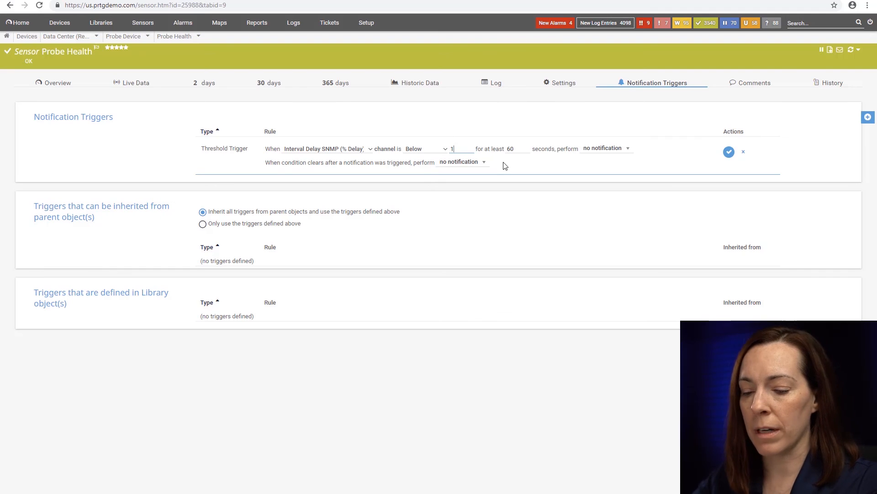
type("0")
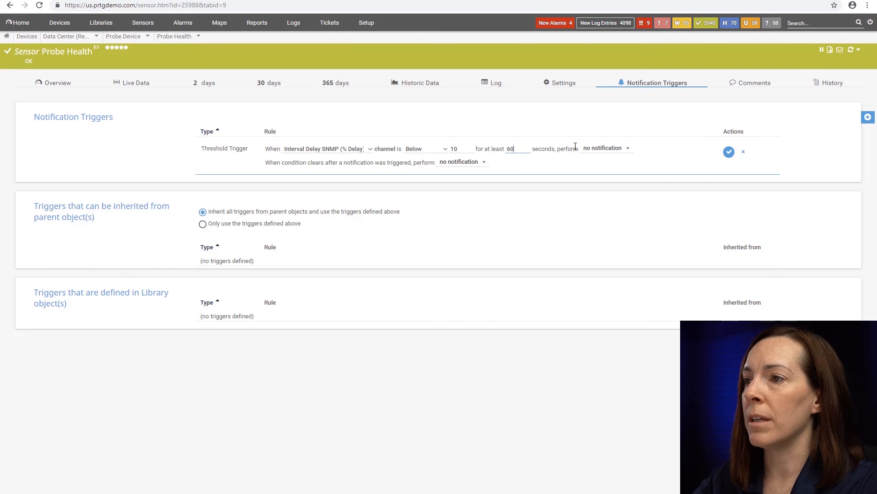
left_click(605, 148)
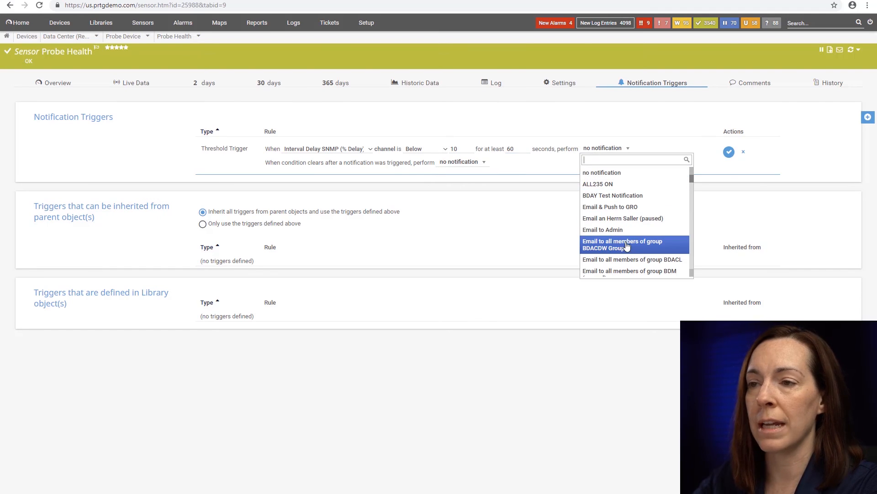
mouse_move(467, 170)
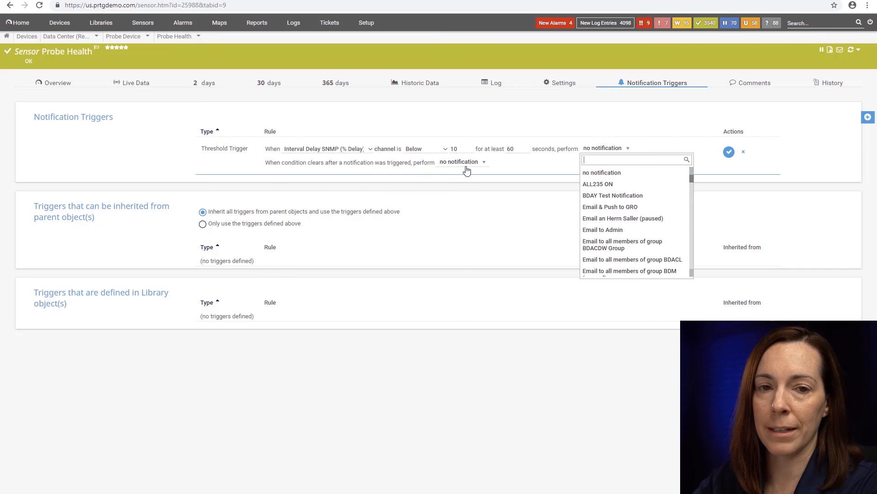
mouse_move(227, 118)
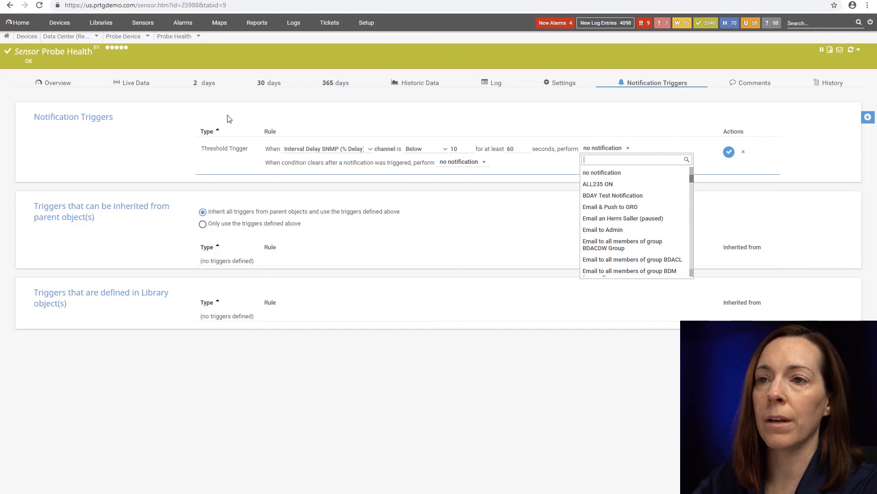
mouse_move(112, 140)
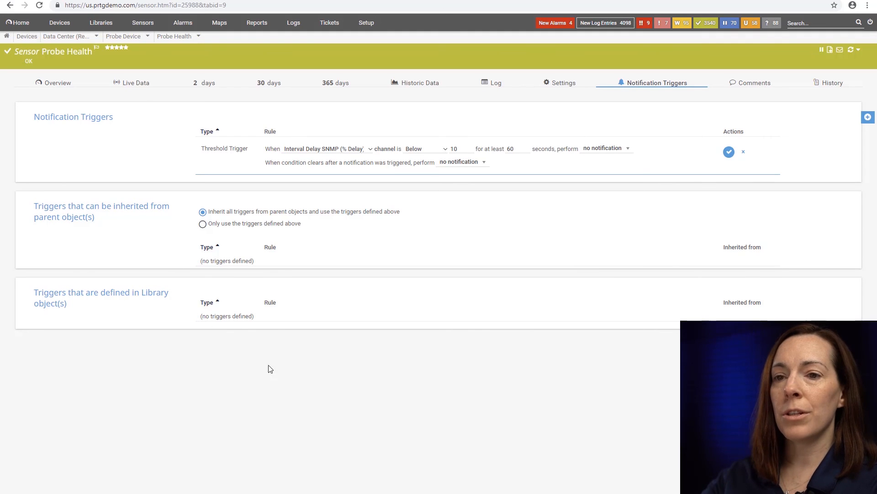
mouse_move(176, 338)
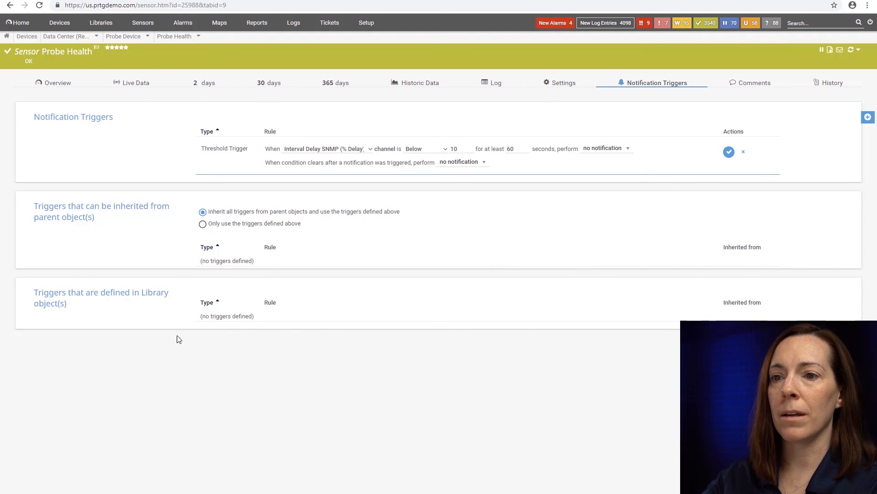
mouse_move(35, 220)
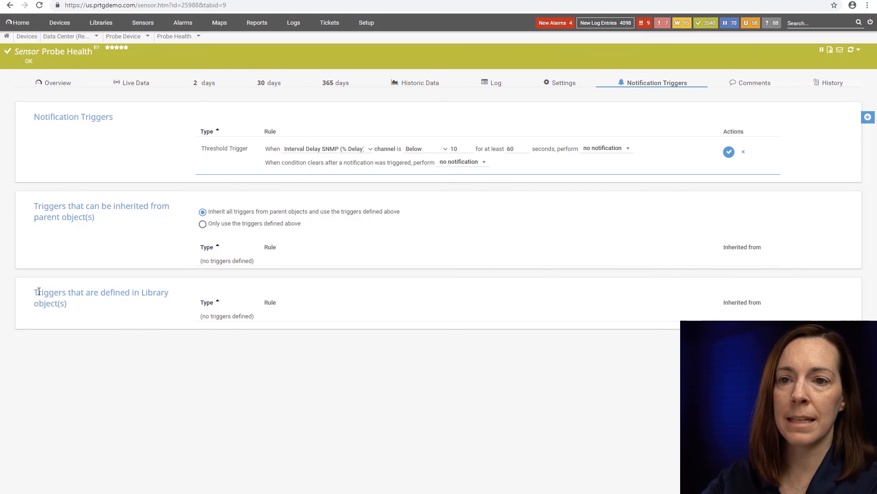
double_click(90, 292)
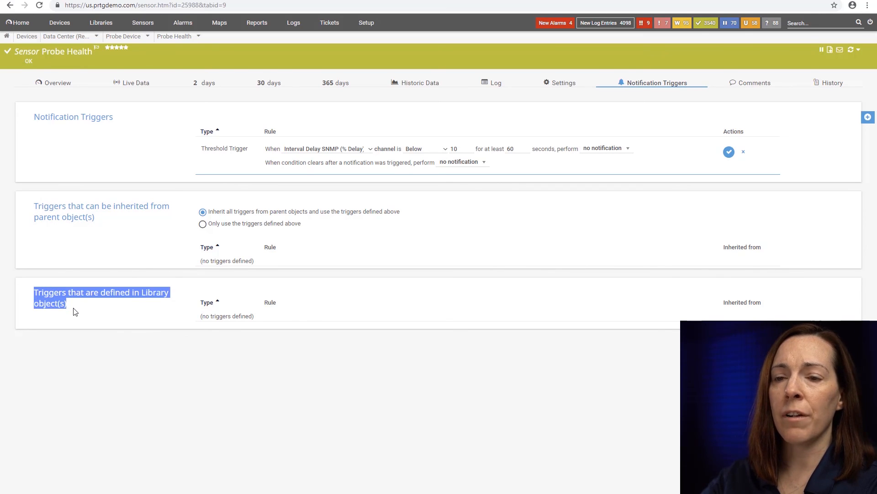
mouse_move(100, 23)
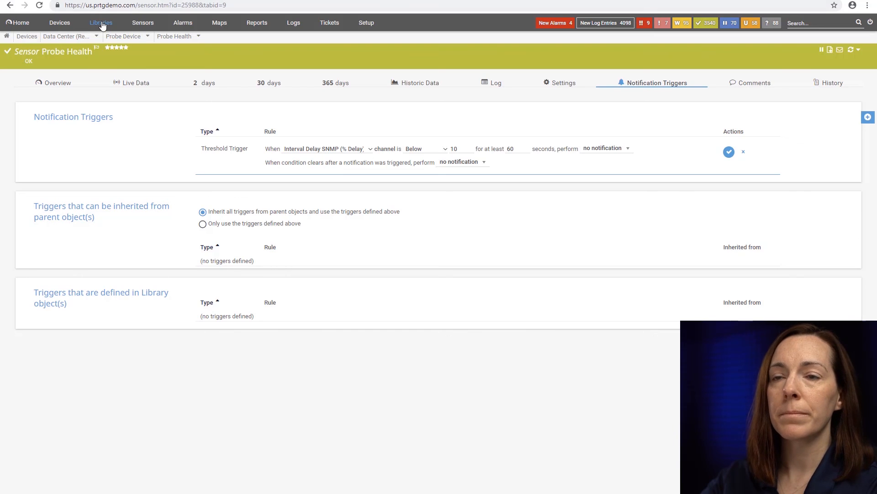
- Choose 'All diskspace sensors' from the Libraries list
left_click(101, 22)
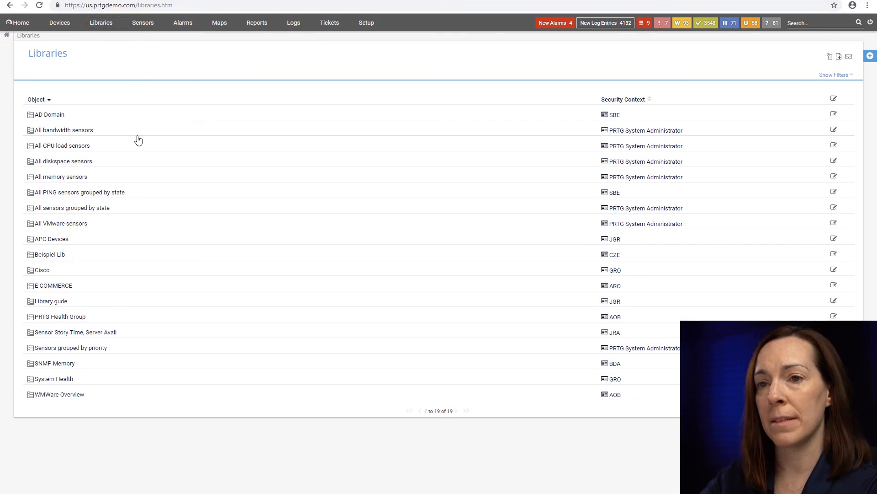
mouse_move(172, 136)
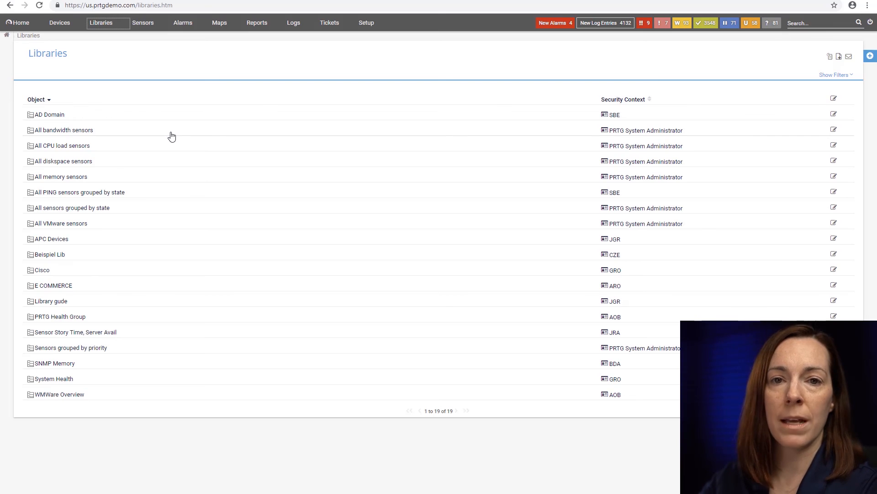
mouse_move(23, 175)
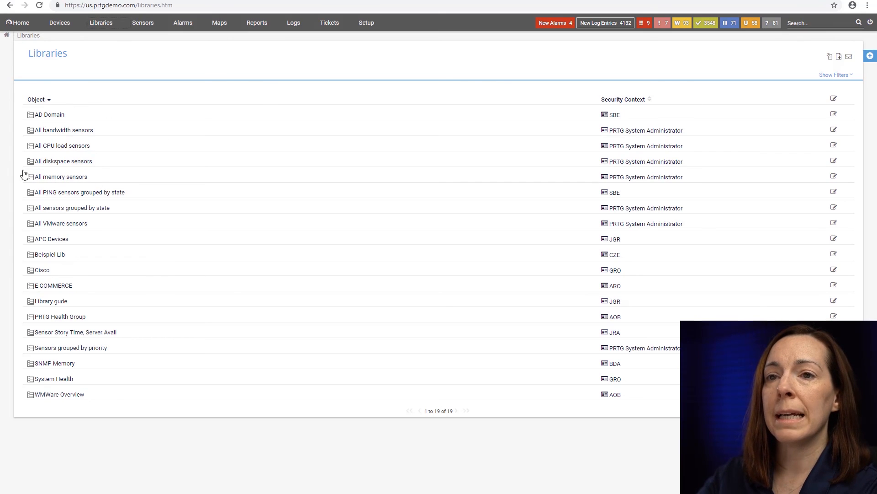
left_click(62, 161)
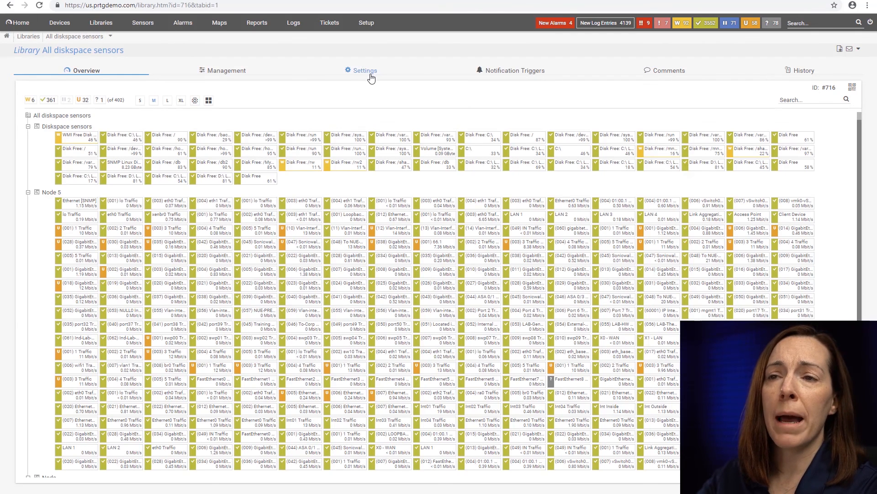
mouse_move(384, 250)
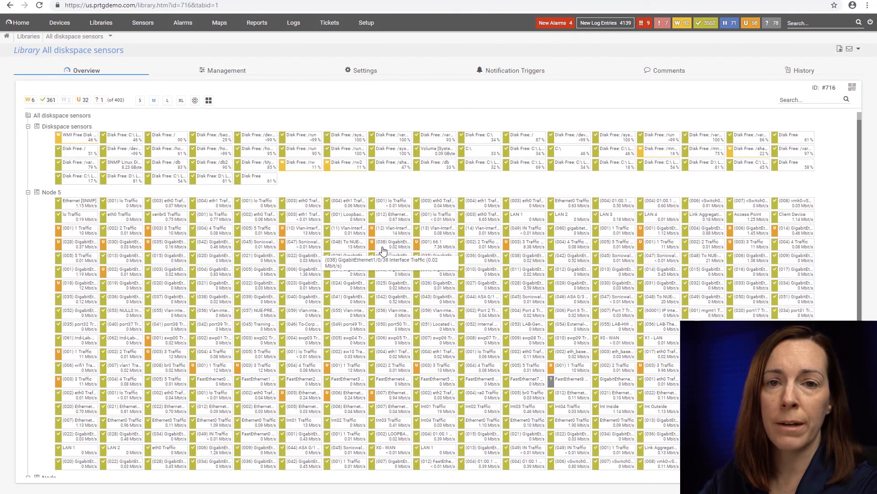
mouse_move(235, 249)
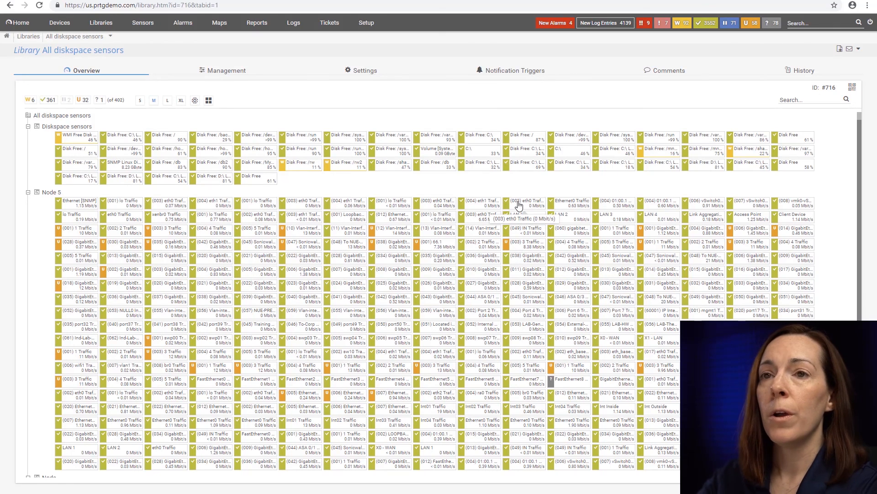
mouse_move(518, 204)
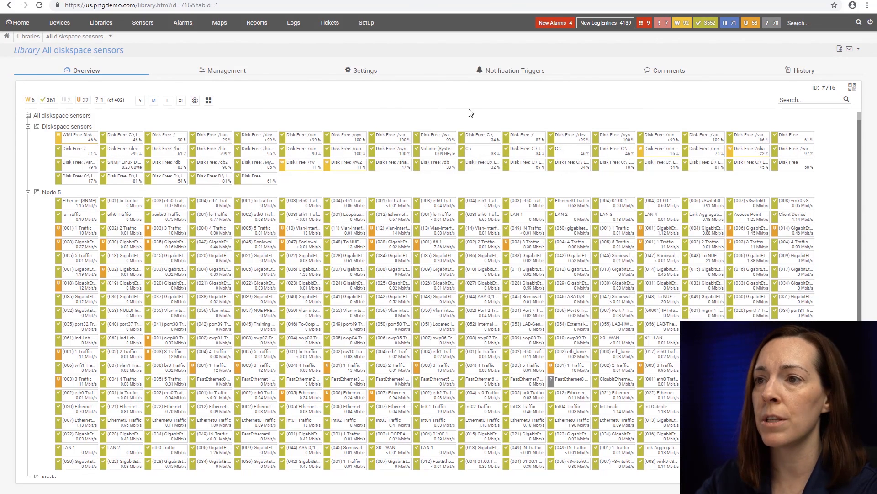
mouse_move(531, 47)
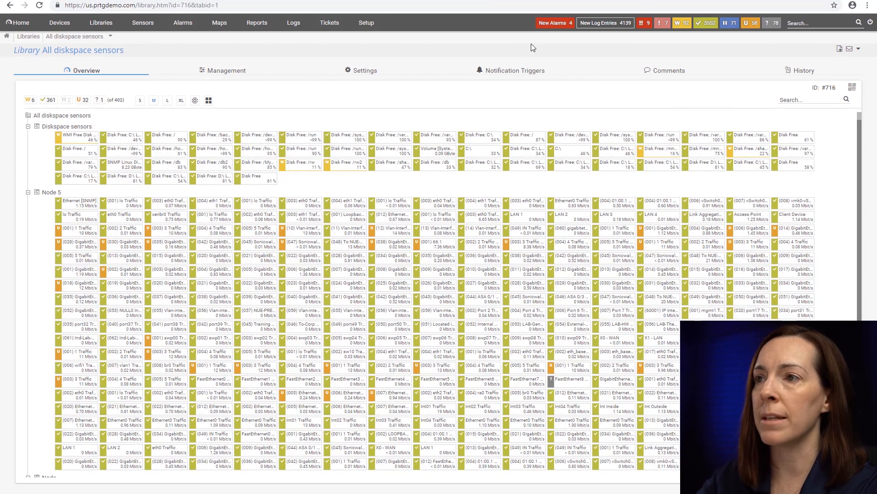
- Draft a library state trigger emailing Admin on Down, then discard it
left_click(510, 70)
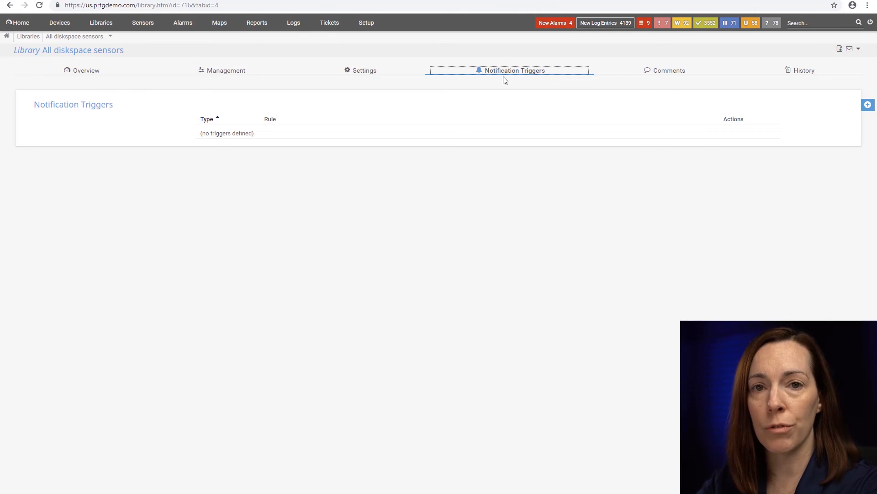
mouse_move(849, 107)
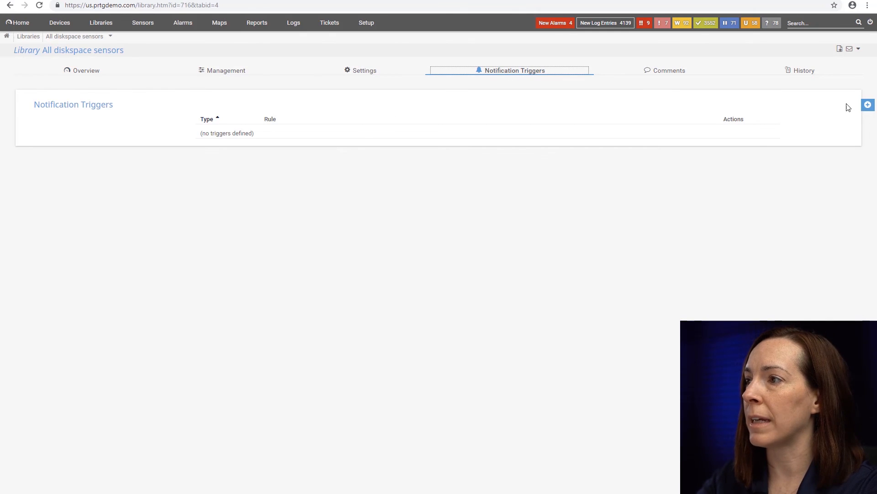
left_click(868, 105)
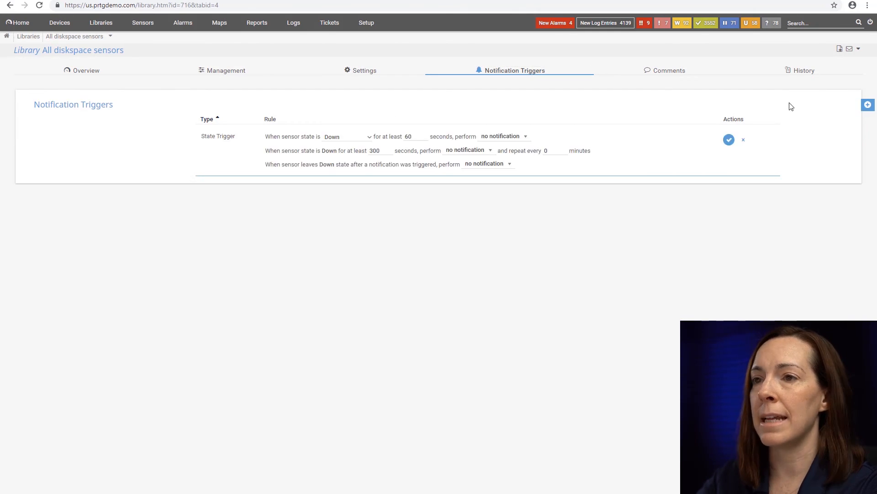
mouse_move(510, 147)
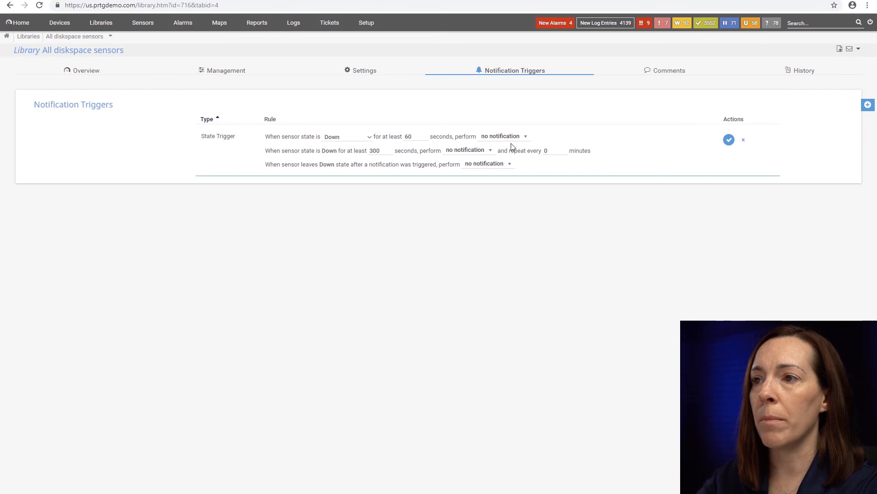
left_click(468, 149)
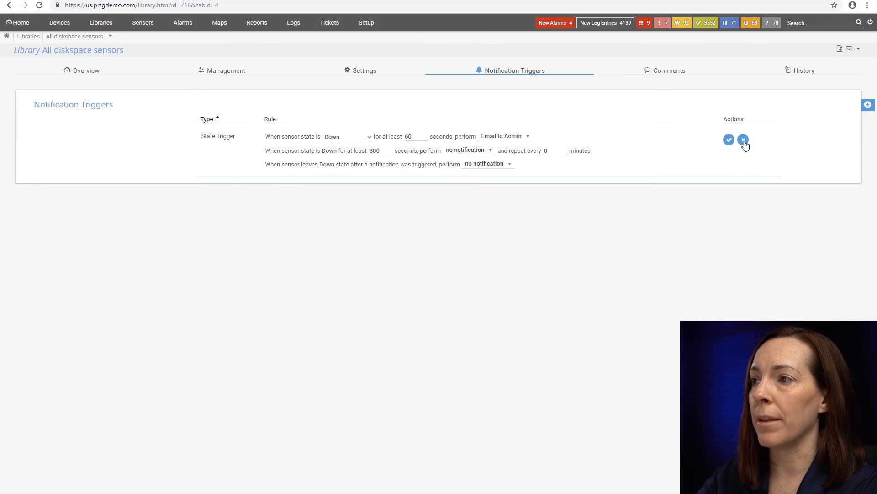
left_click(743, 139)
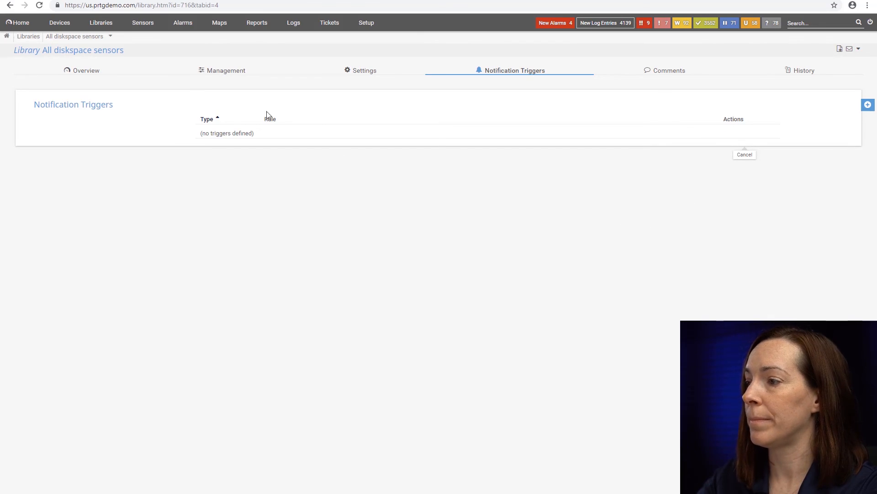
left_click(60, 23)
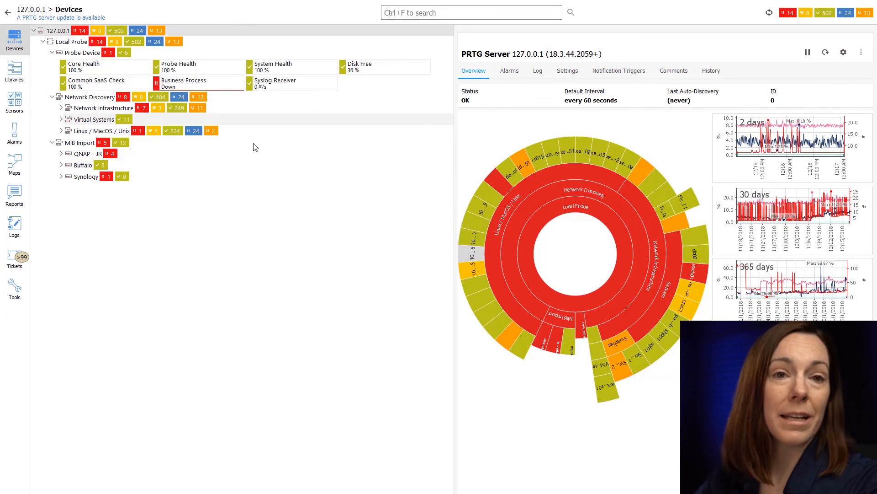
mouse_move(285, 233)
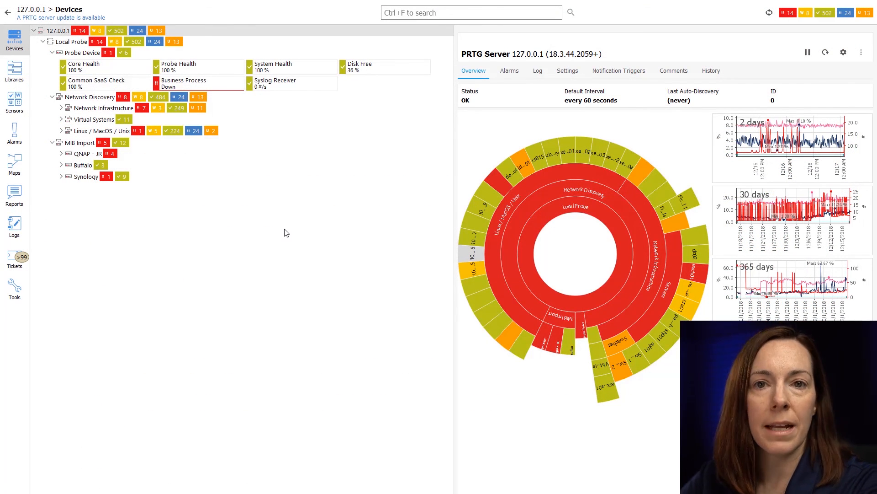
mouse_move(42, 27)
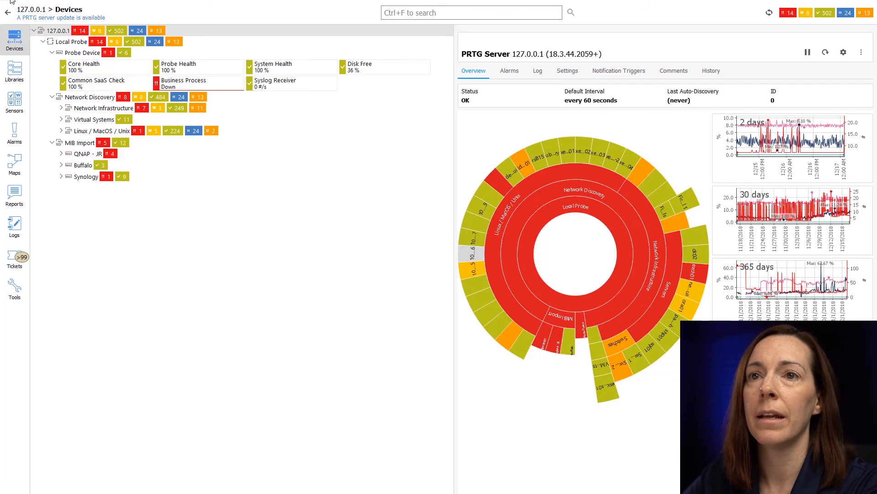
- Open PRTG Desktop's top-left application menu
left_click(21, 8)
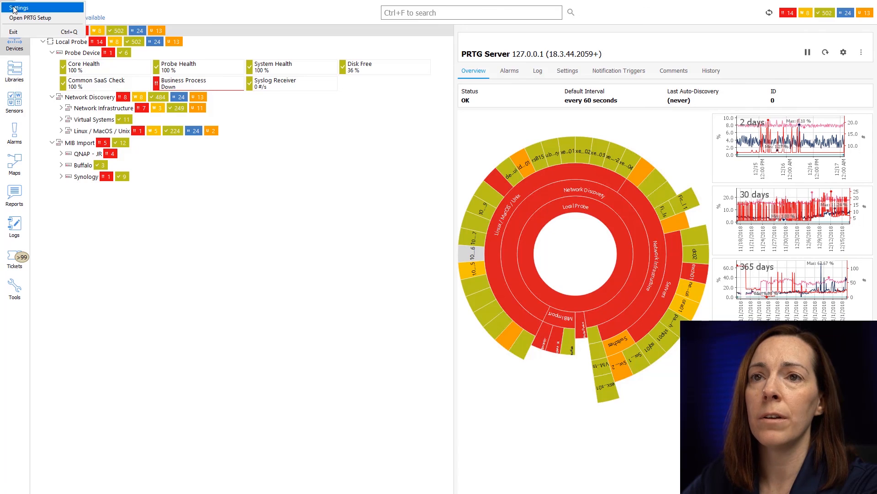
- Open Settings and switch to the Notifications page
left_click(21, 8)
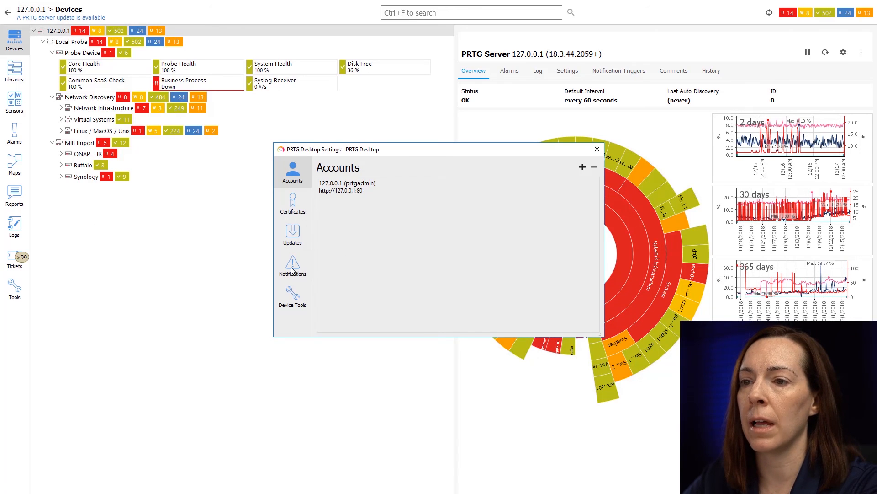
left_click(292, 266)
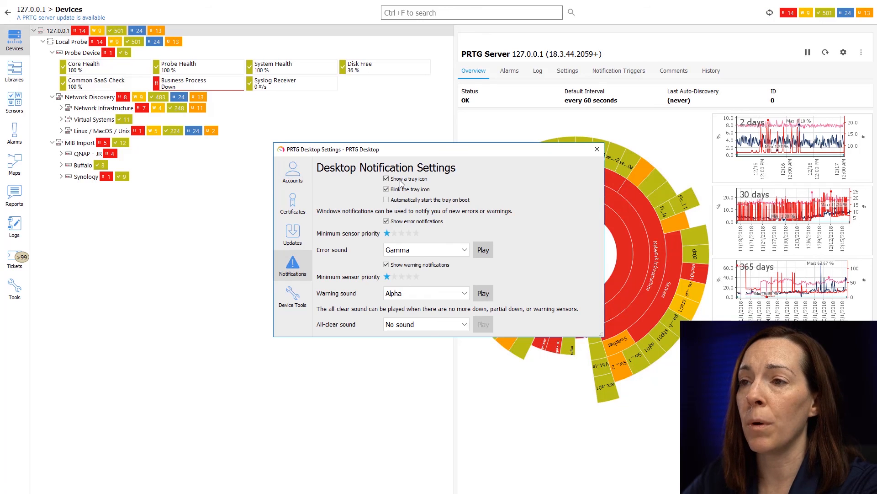
mouse_move(423, 187)
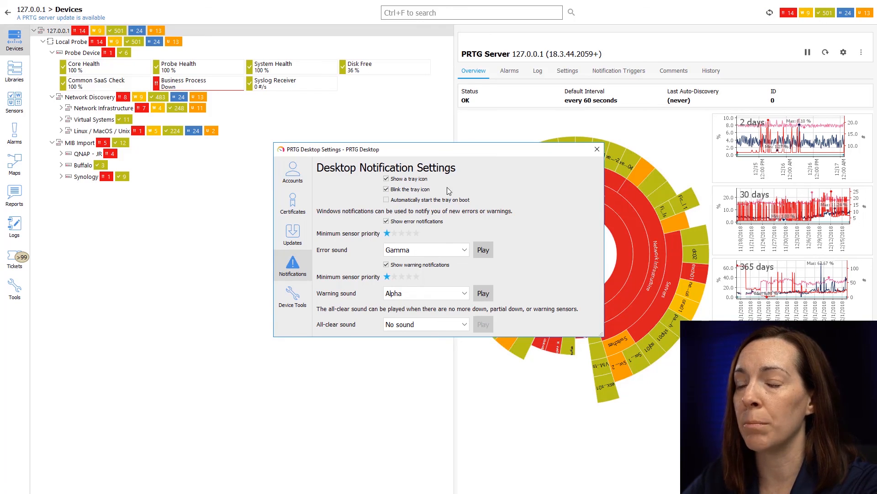
mouse_move(460, 204)
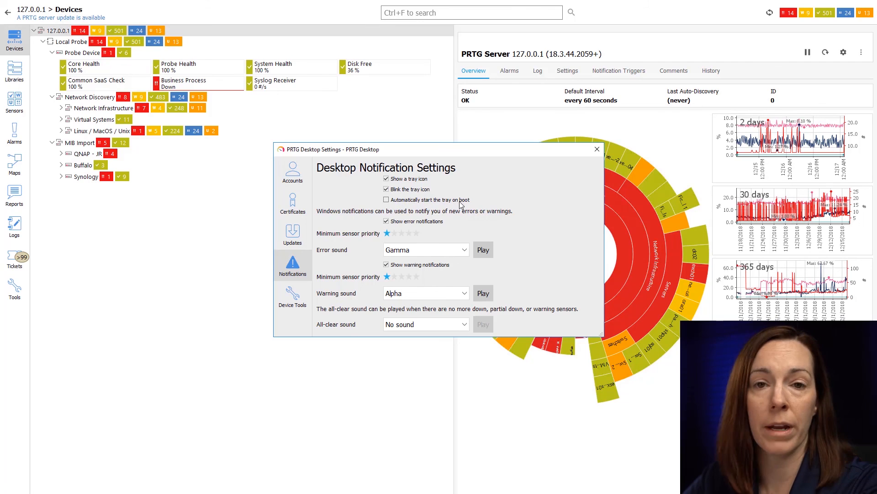